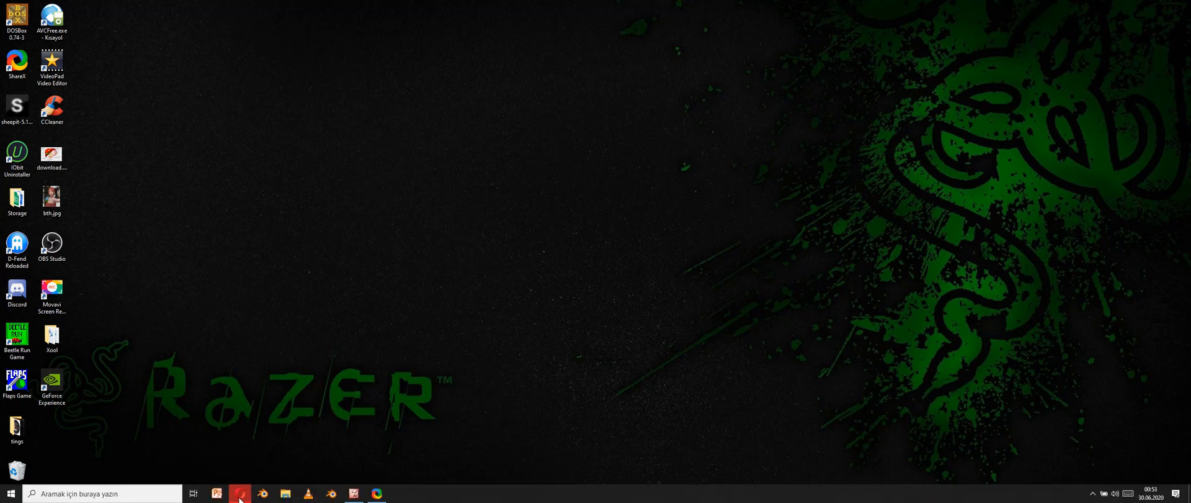
Step: Open the web browser on mixamo.com's Characters tab with SWAT selected
click(240, 494)
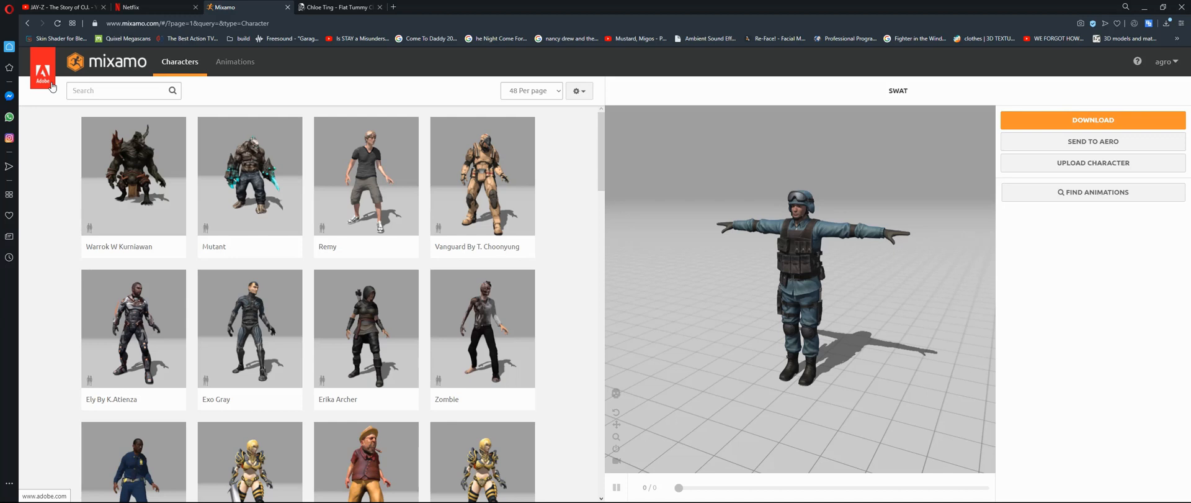
mouse_move(260, 174)
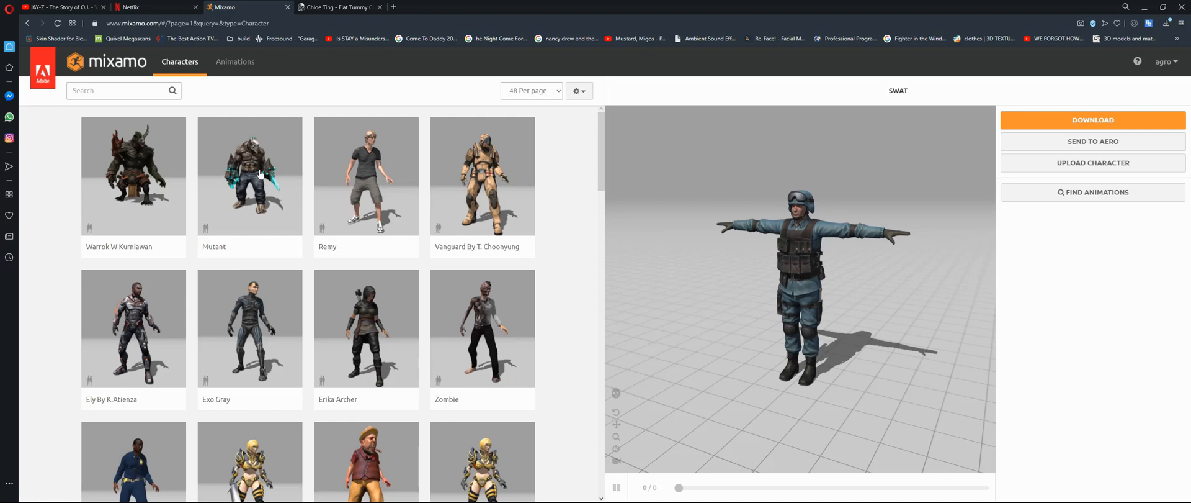
mouse_move(434, 149)
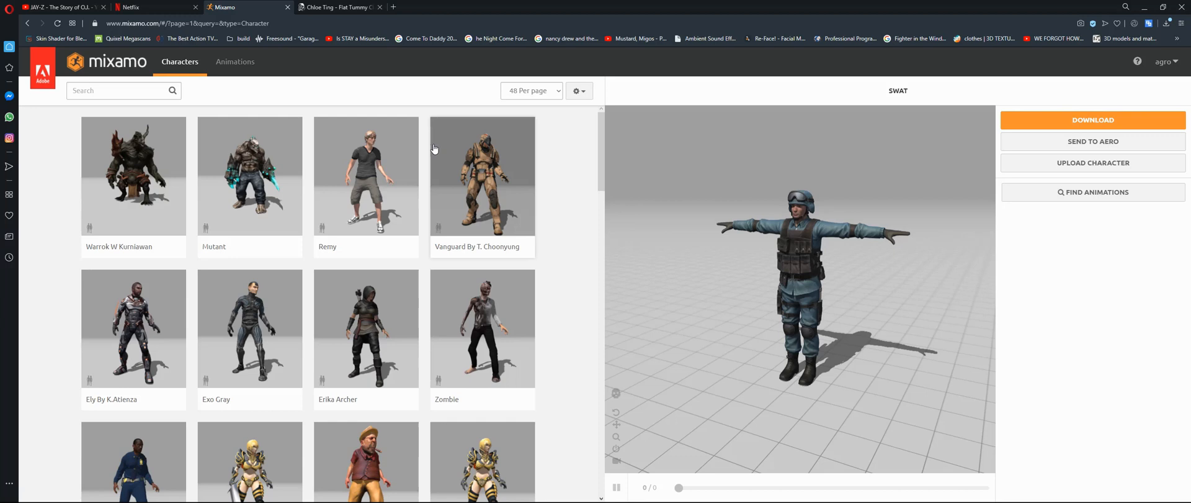
mouse_move(193, 86)
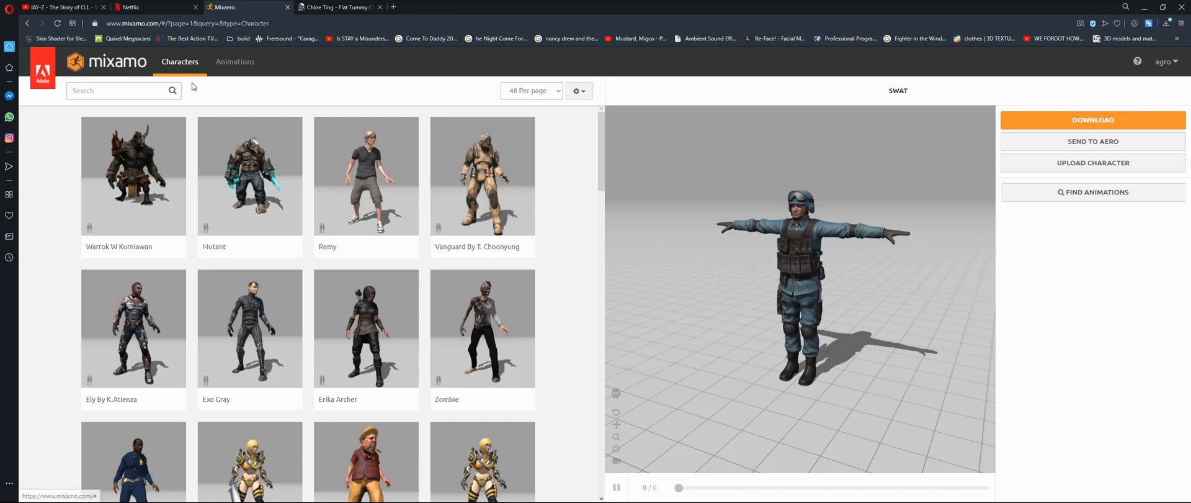
mouse_move(352, 238)
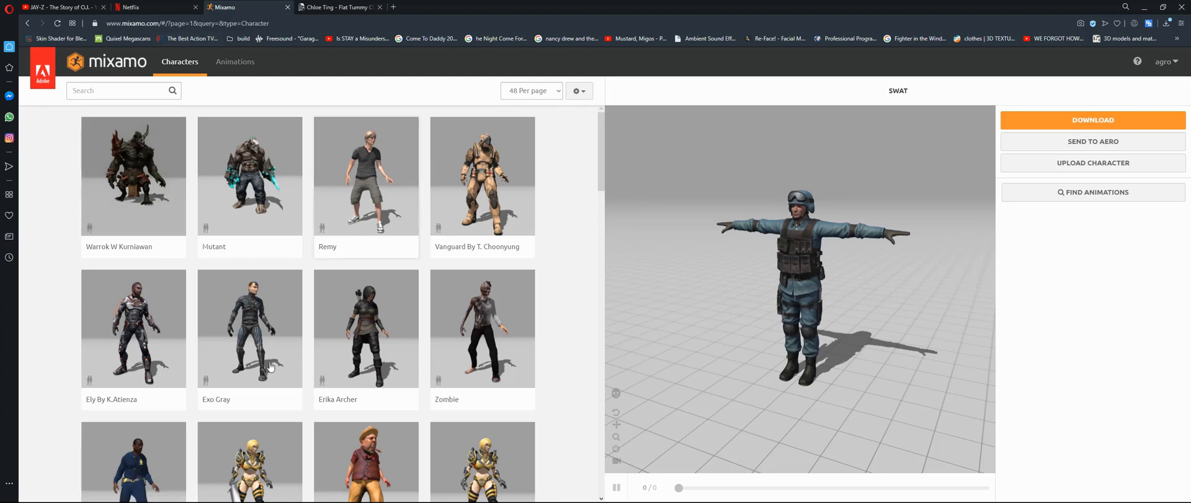
mouse_move(481, 189)
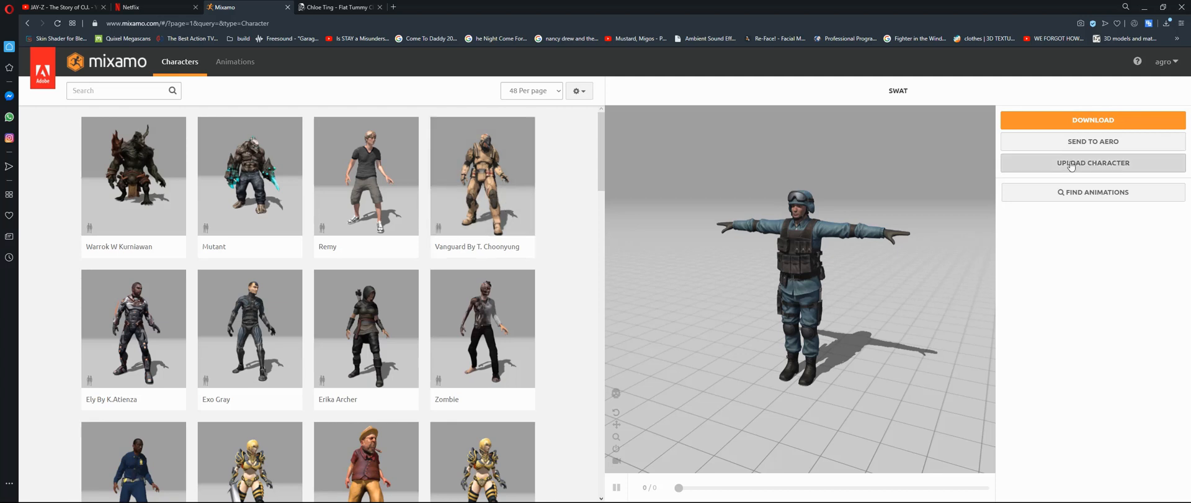
mouse_move(226, 69)
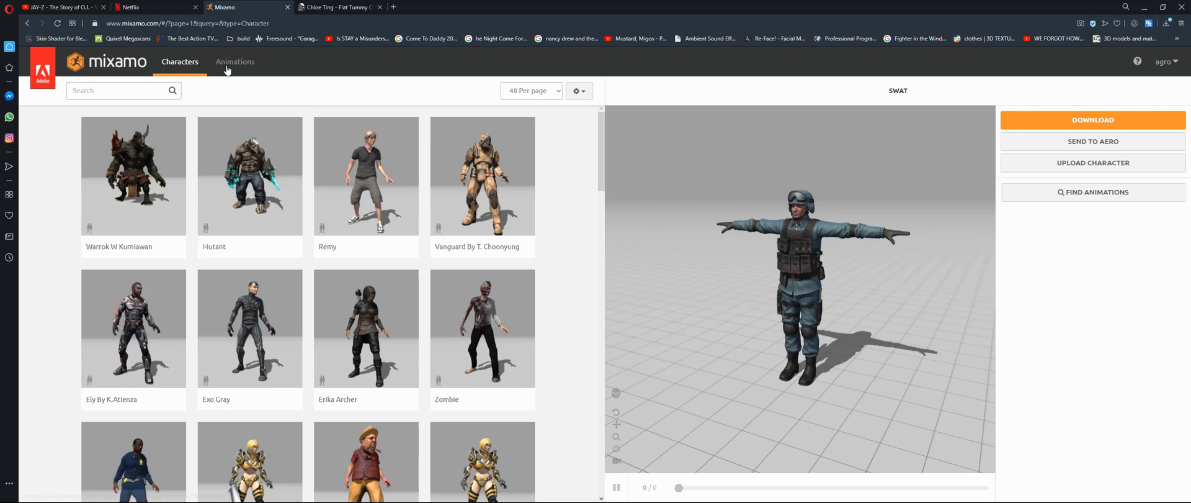
mouse_move(235, 62)
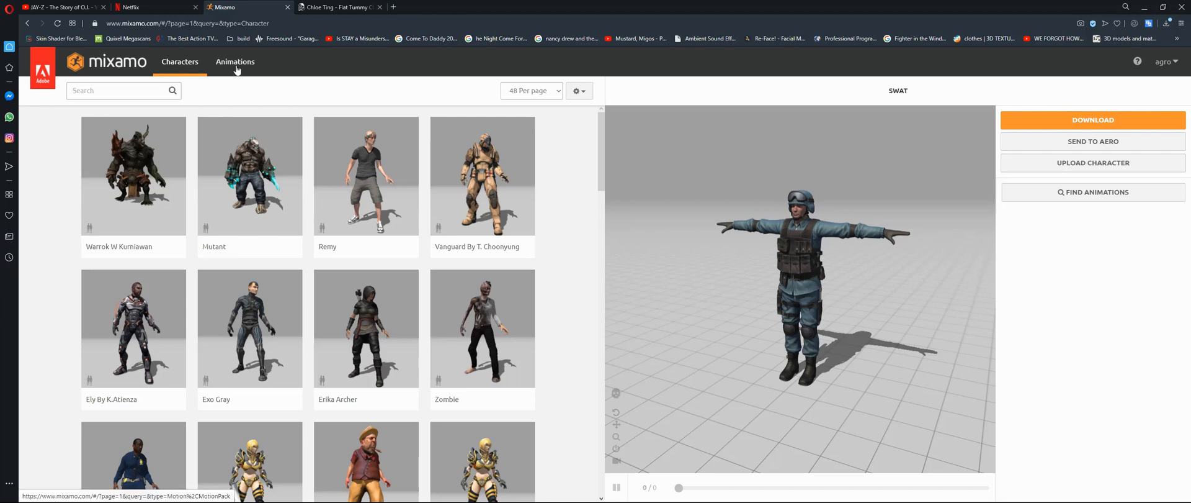
mouse_move(245, 97)
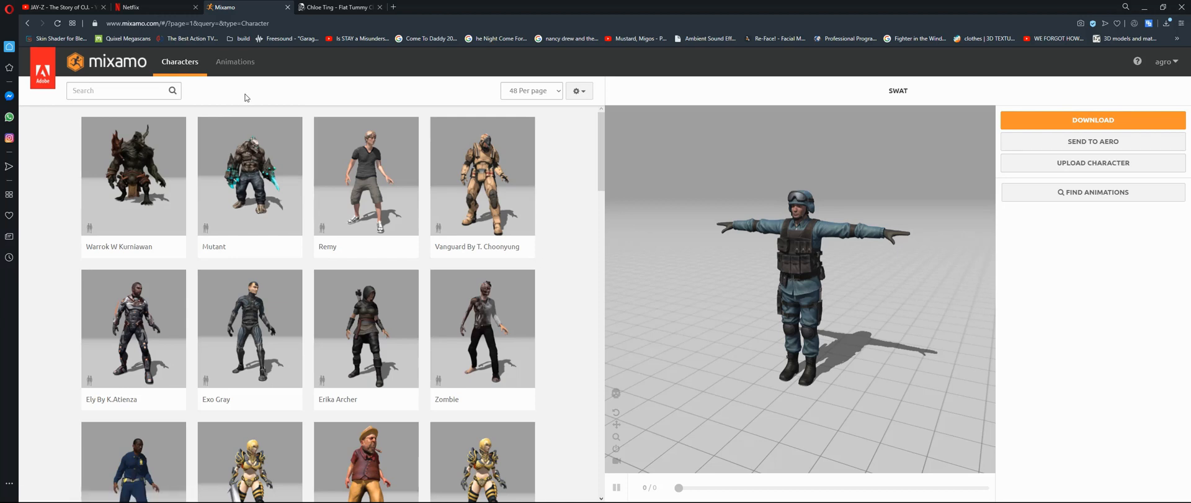
mouse_move(400, 231)
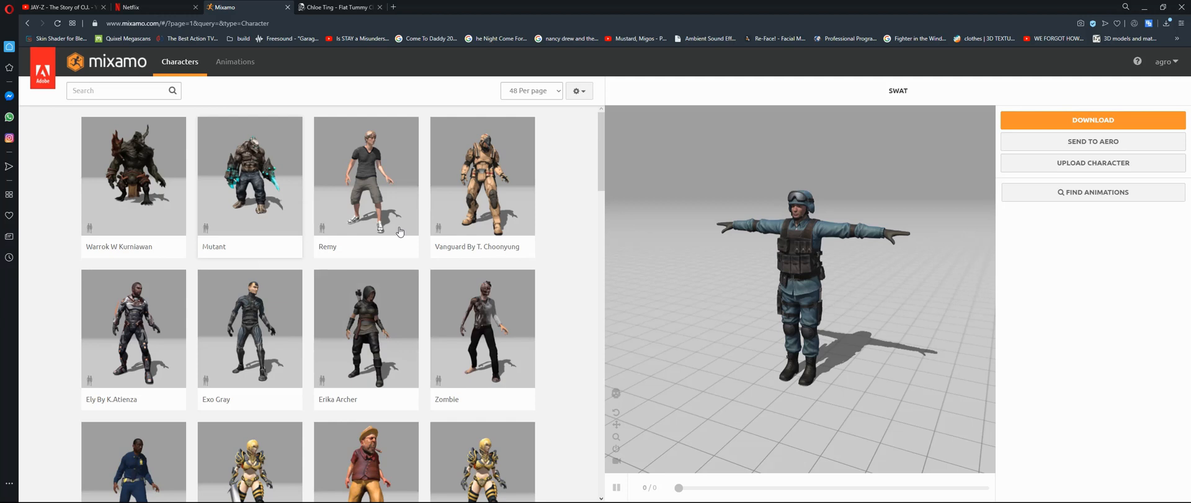
Step: Switch Mixamo to the Animations tab and filter the list to the Combat genre
click(234, 61)
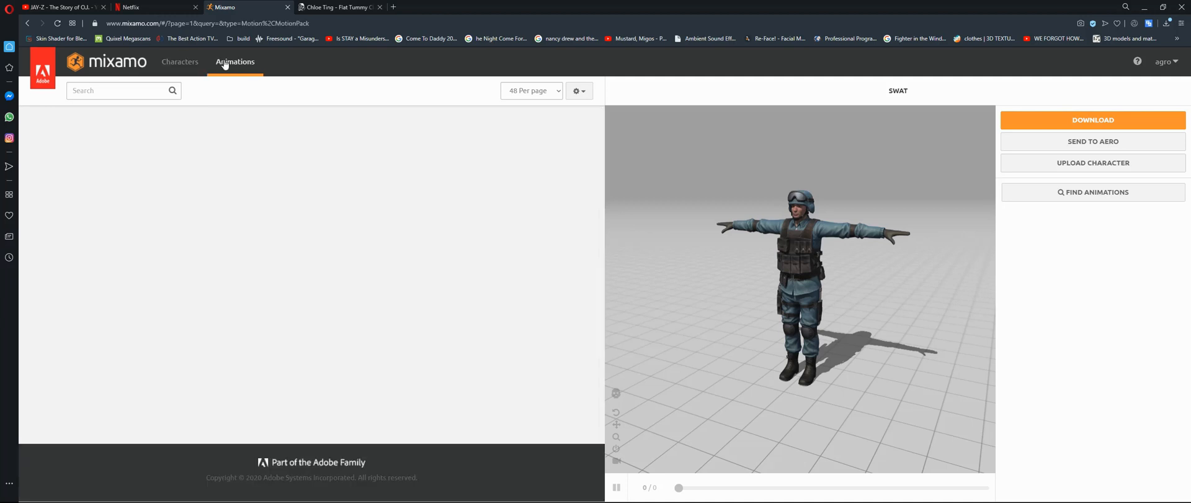
click(235, 61)
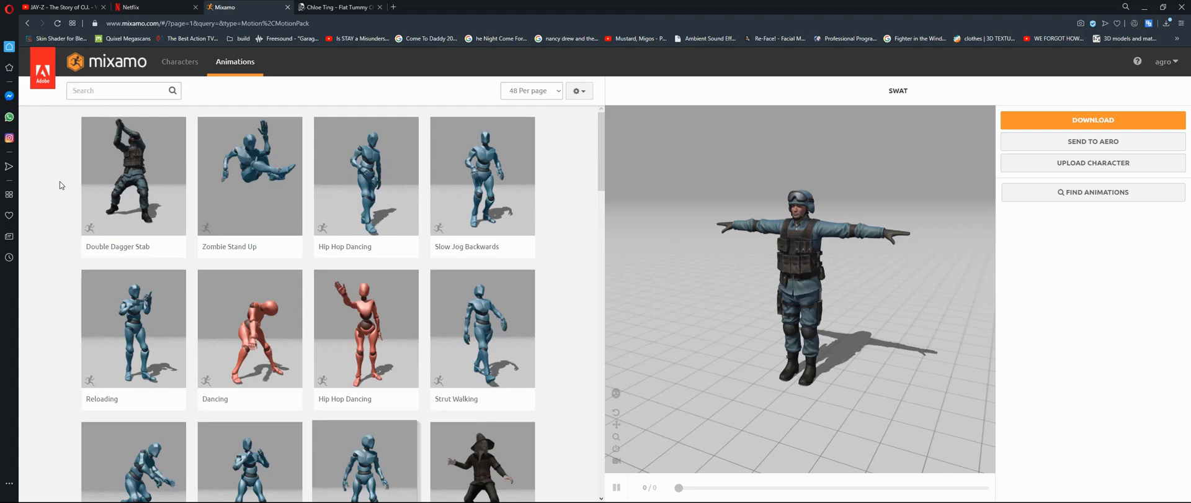
scroll(down, 3)
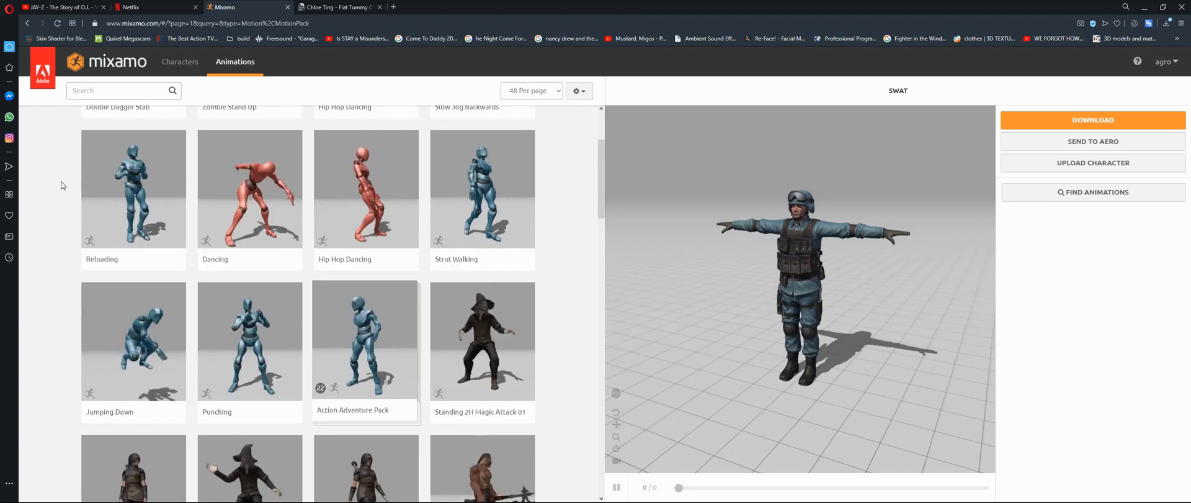
scroll(down, 3)
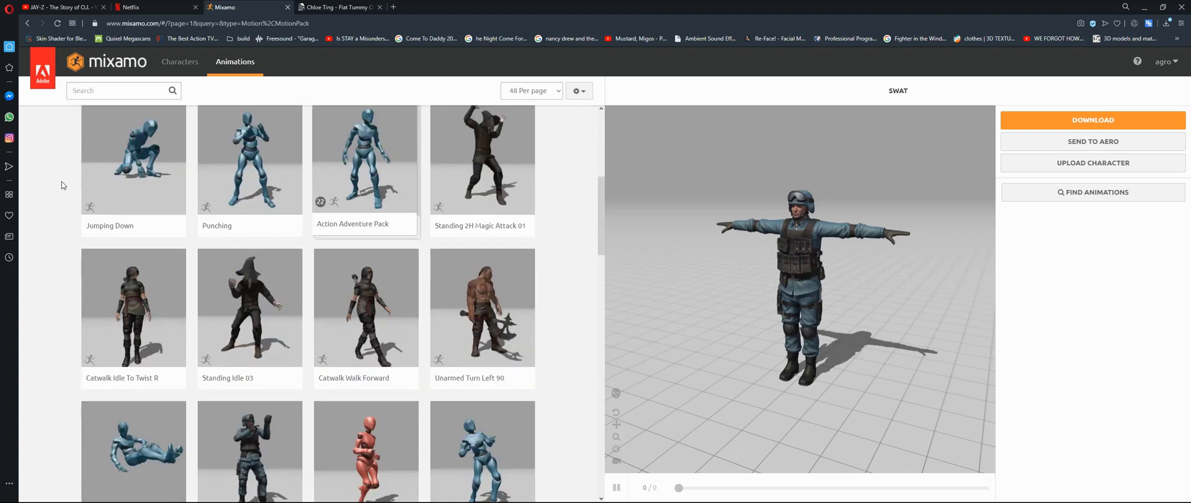
scroll(down, 3)
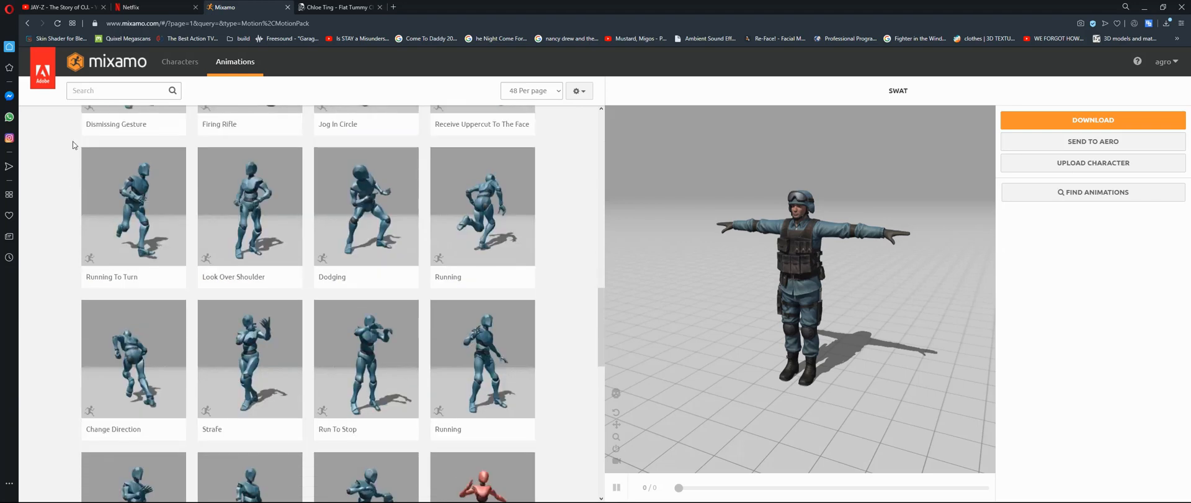
click(115, 91)
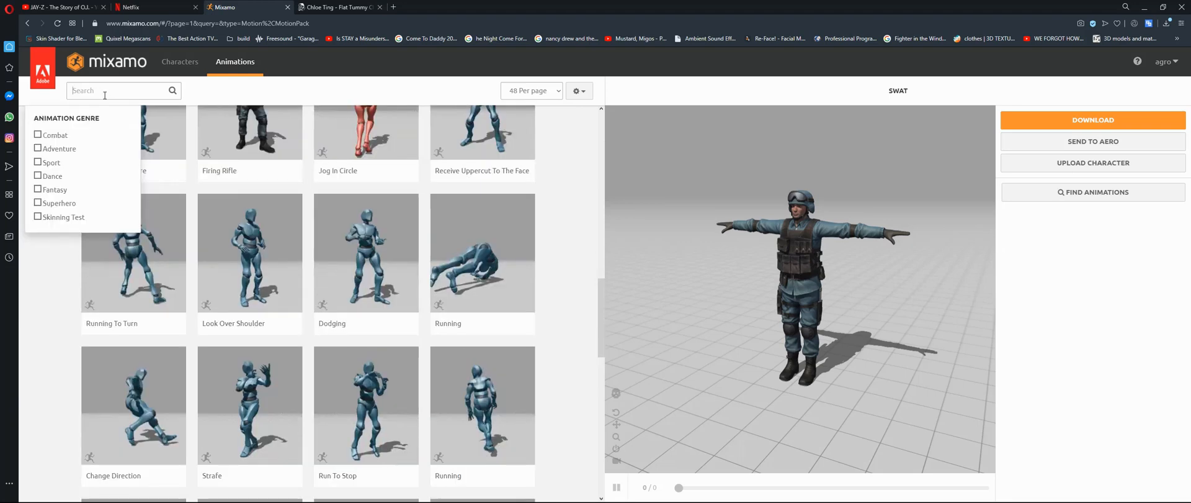
click(37, 136)
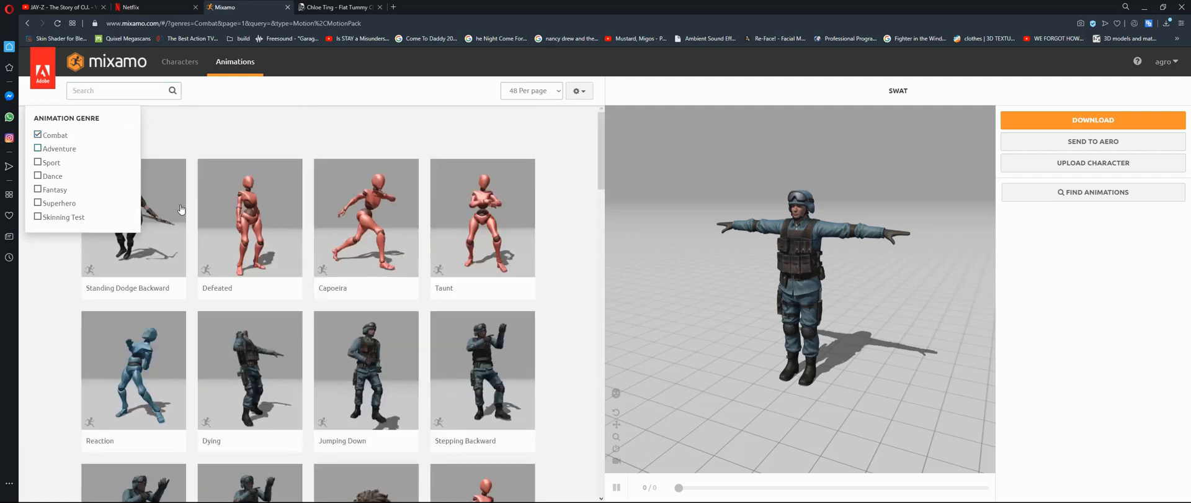
scroll(down, 3)
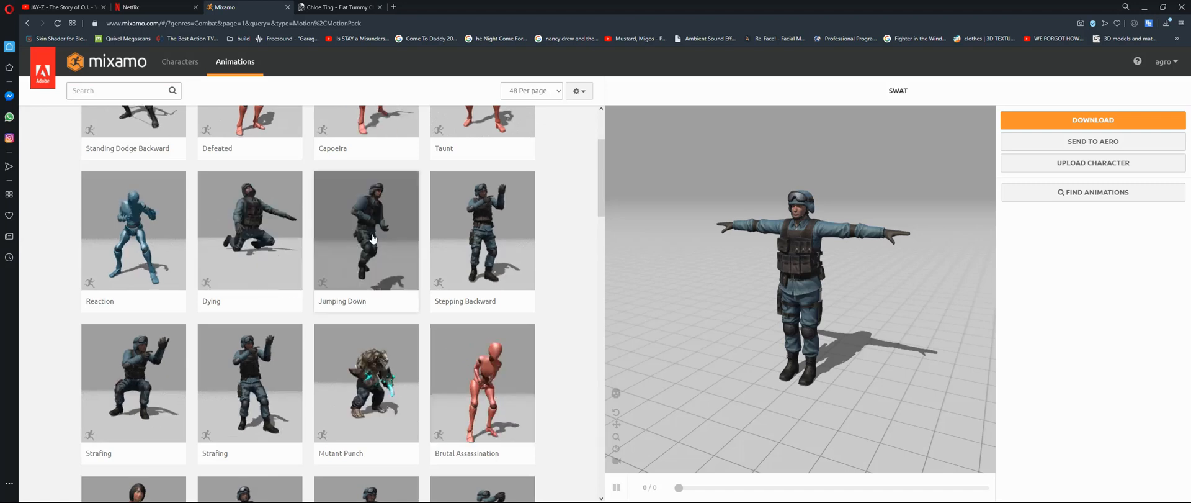
Step: Apply the Jumping Down animation to SWAT and download the animated character
click(366, 230)
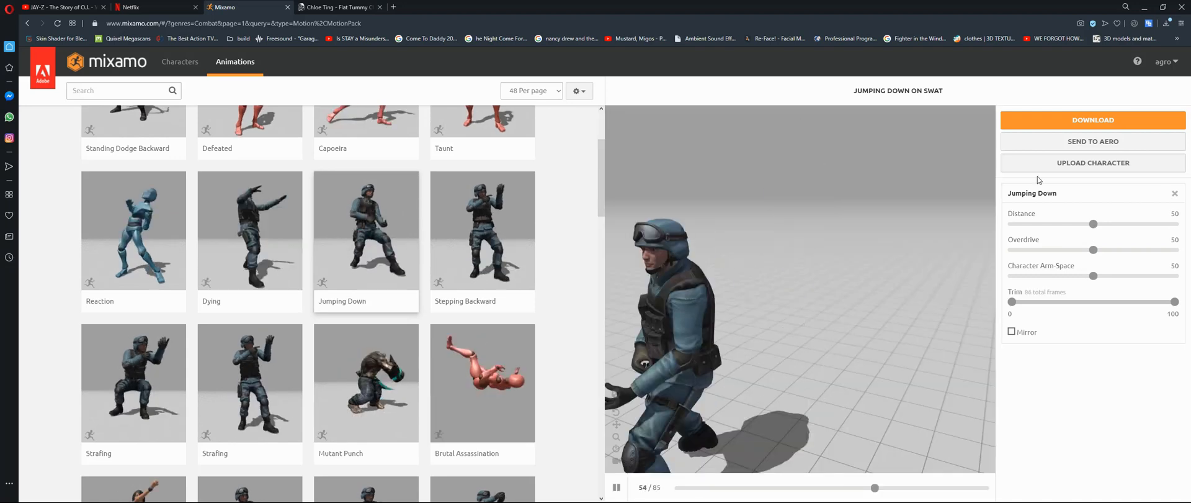
click(1092, 119)
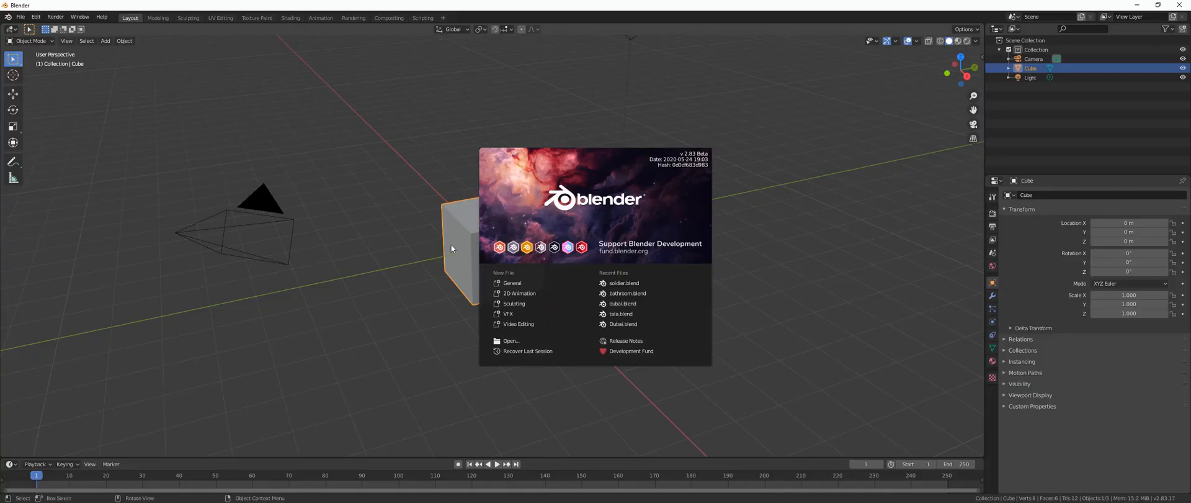
Step: Dismiss the splash screen, delete the default cube, and open the File menu
click(451, 247)
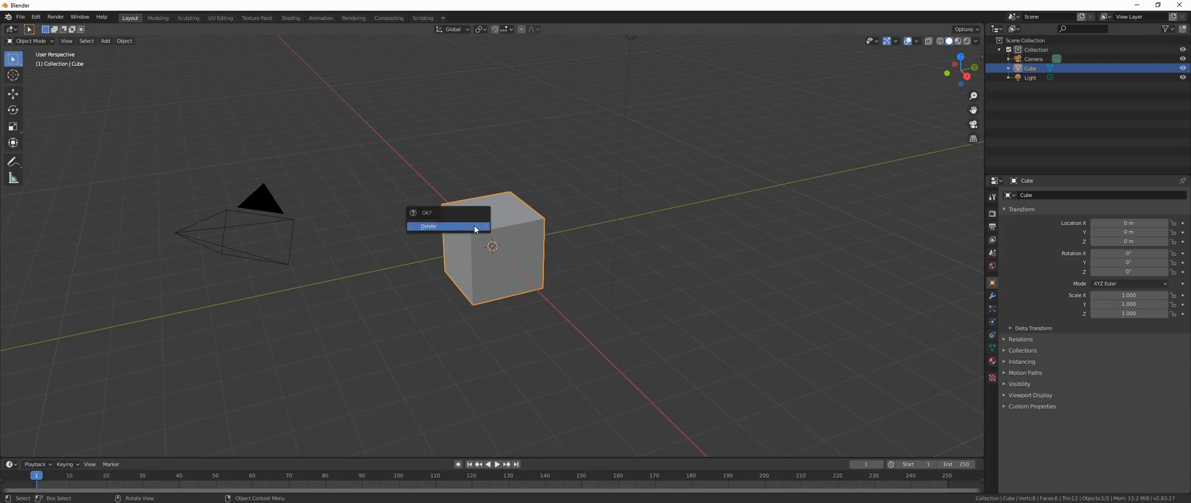
click(429, 226)
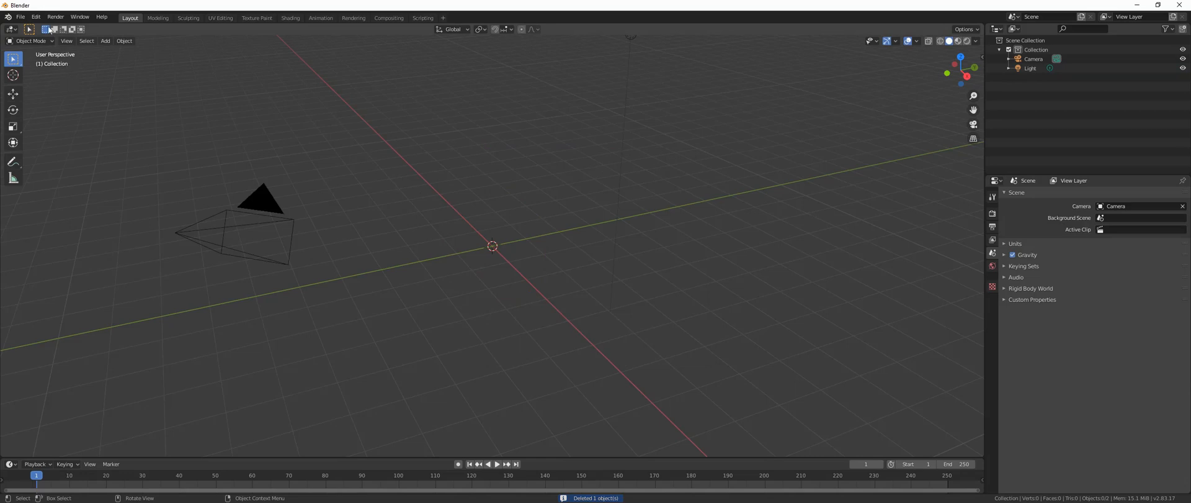
click(20, 16)
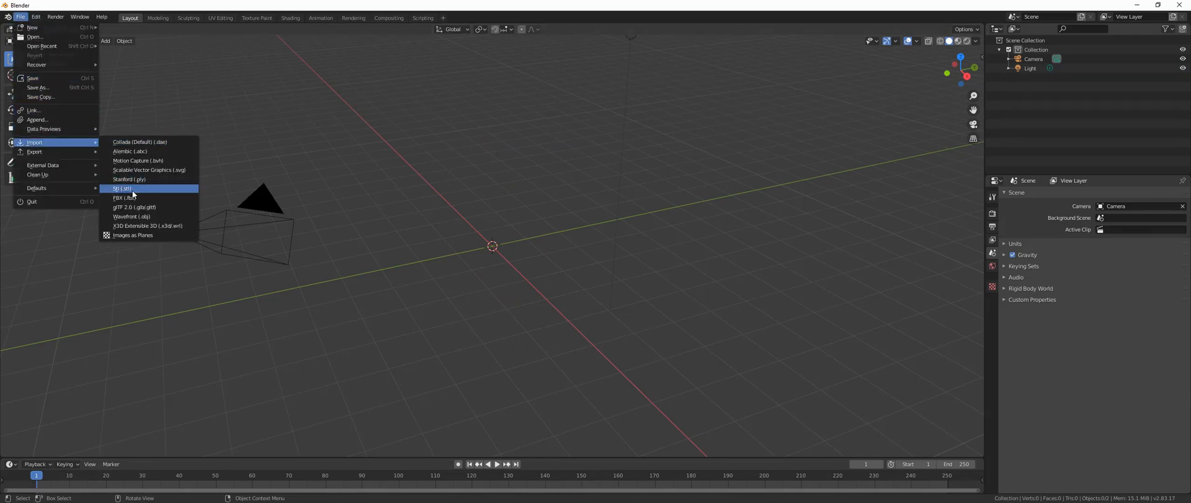
mouse_move(129, 198)
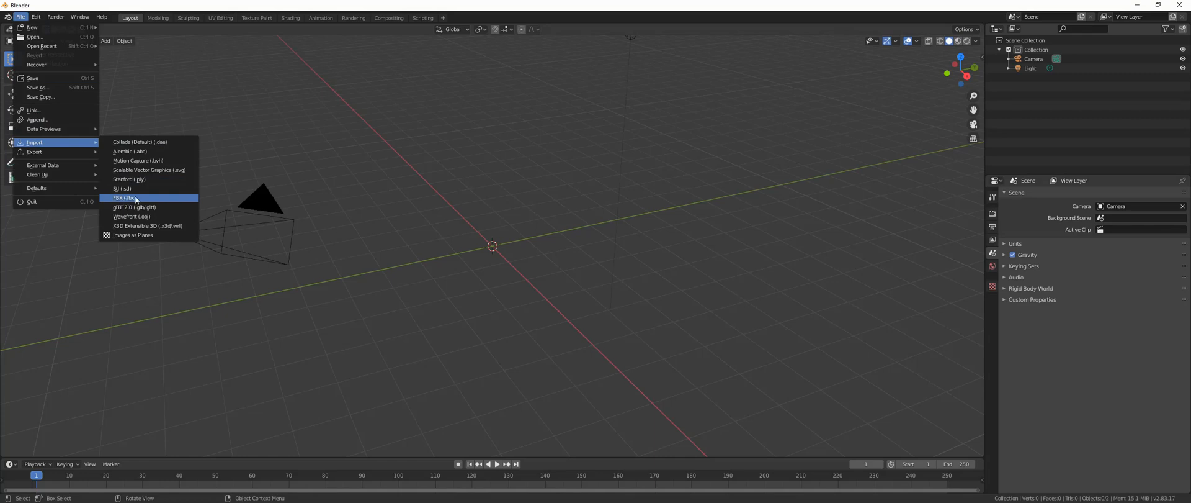
Step: Choose FBX import and pick Jumping Down.fbx from the Downloads folder
click(122, 197)
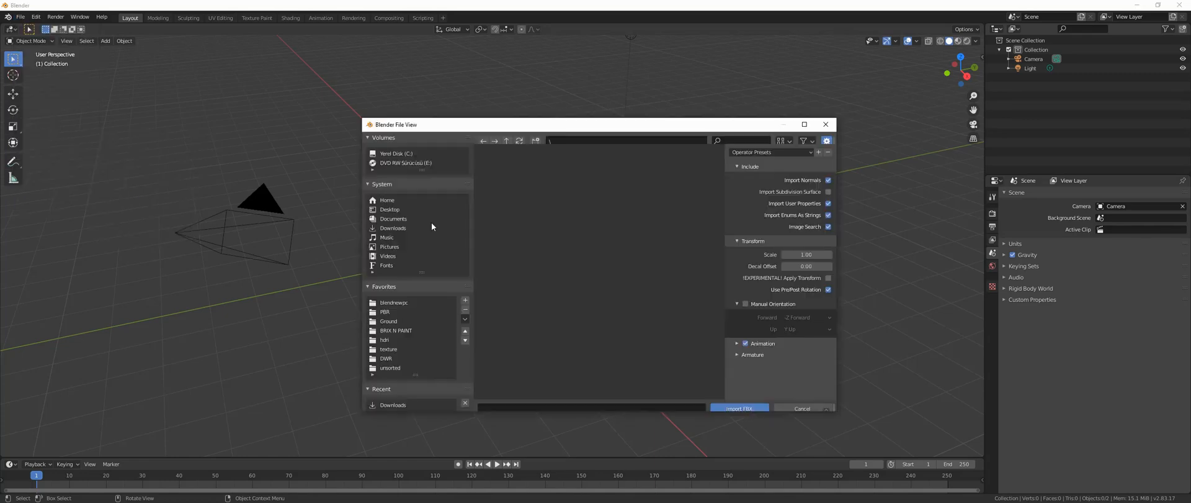
click(393, 228)
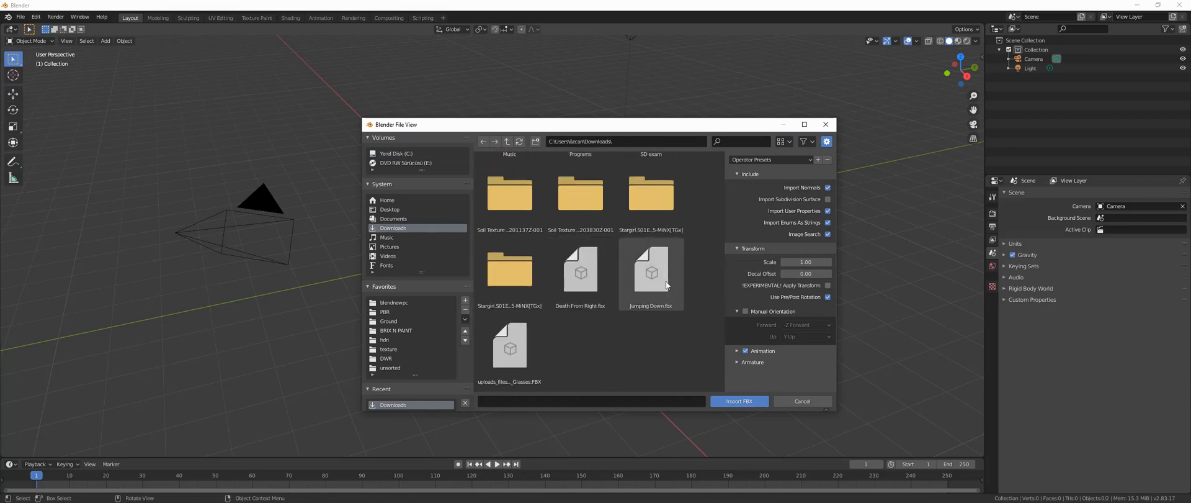
mouse_move(668, 309)
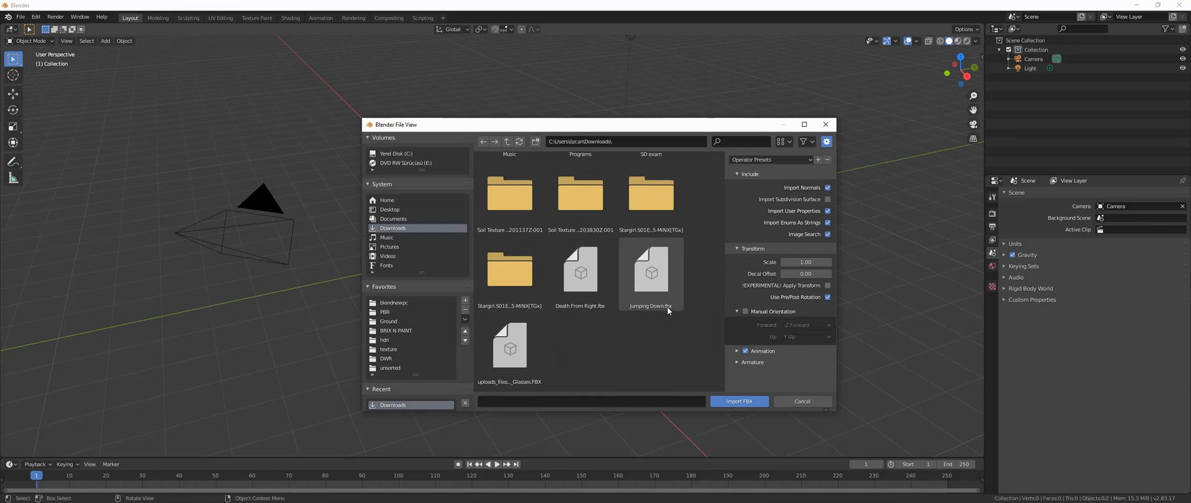
click(650, 272)
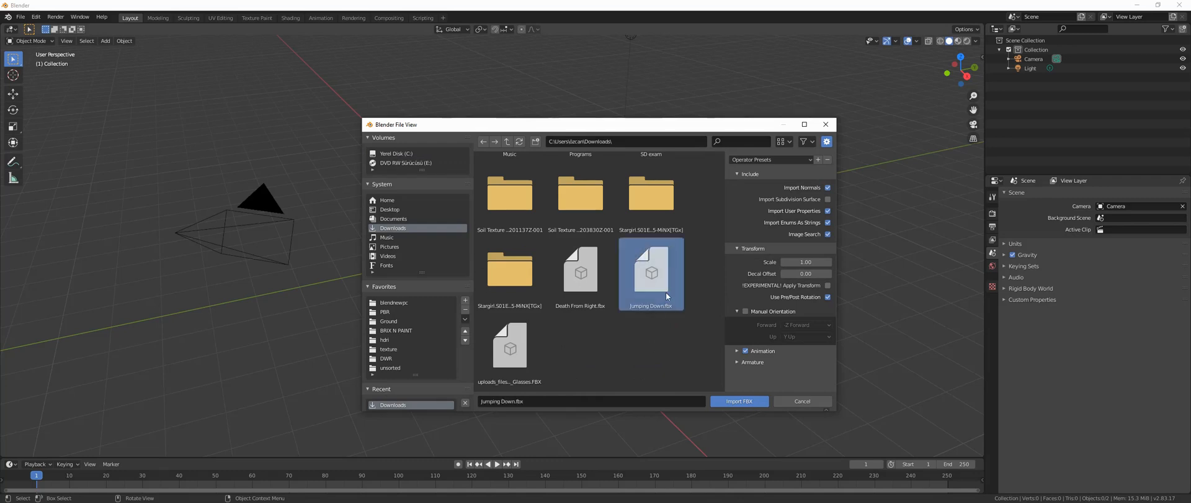
mouse_move(667, 317)
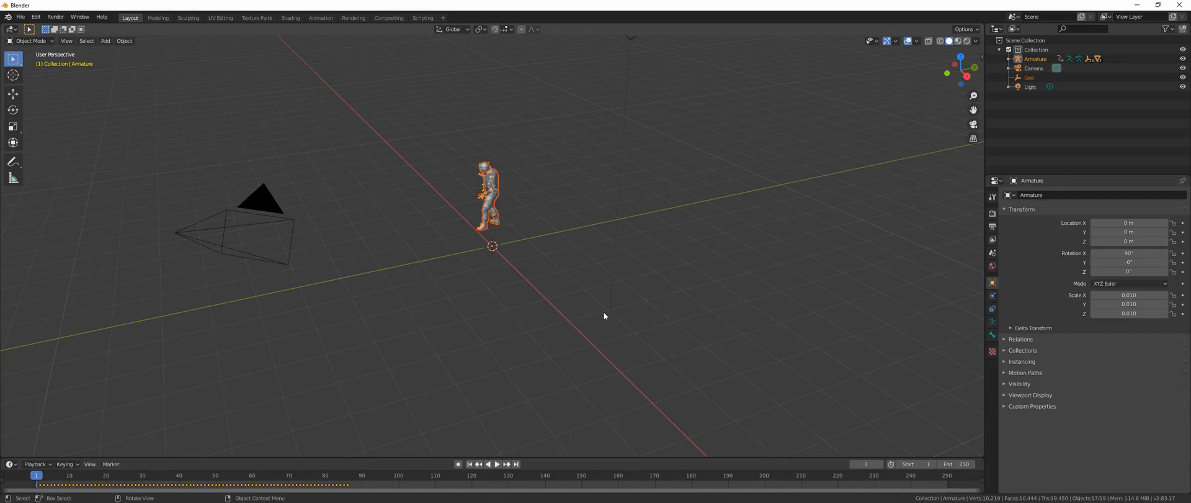
Step: Switch to a side view and scrub the timeline back to frame 73
key(1)
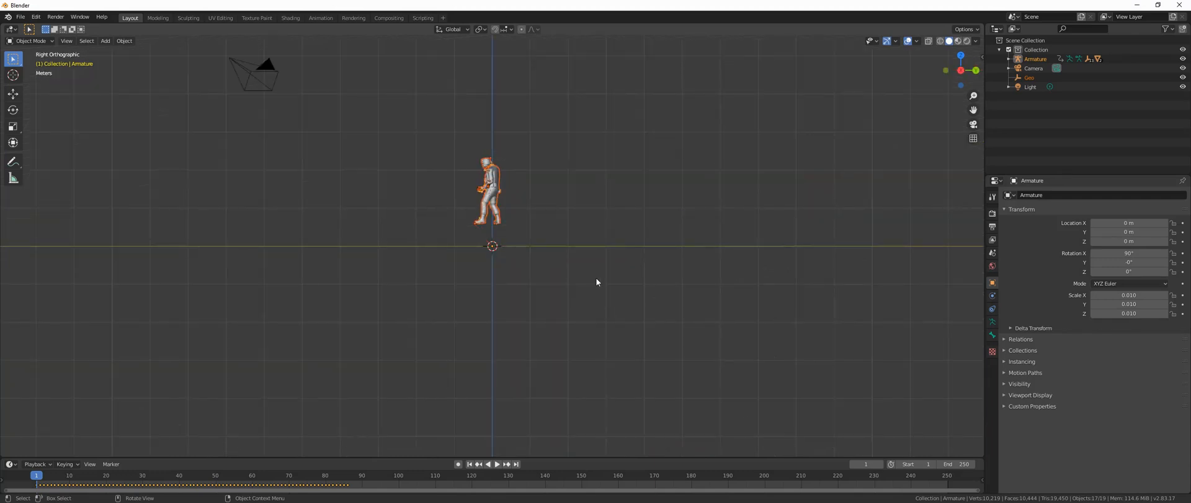
click(497, 464)
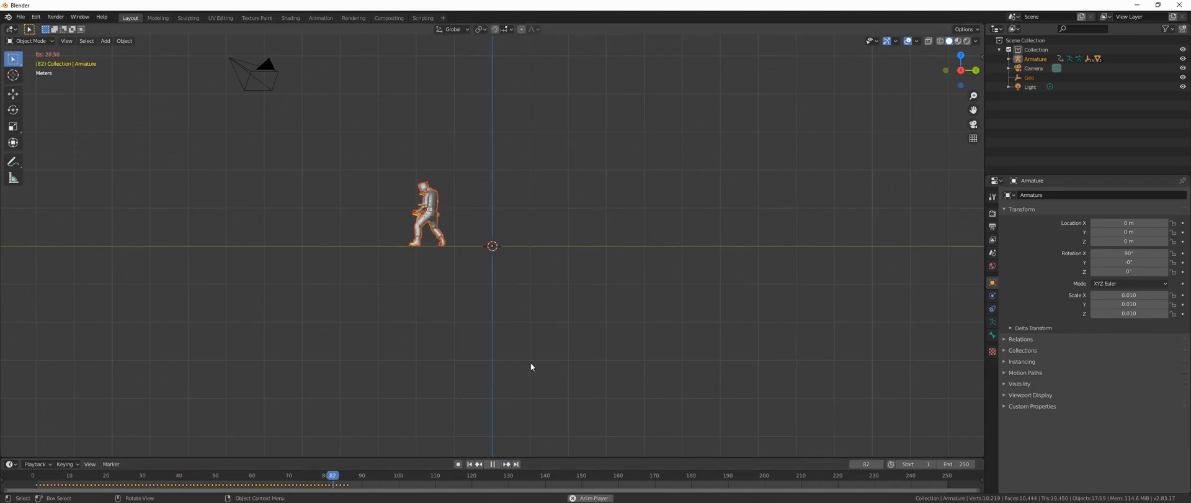
drag(332, 475, 298, 474)
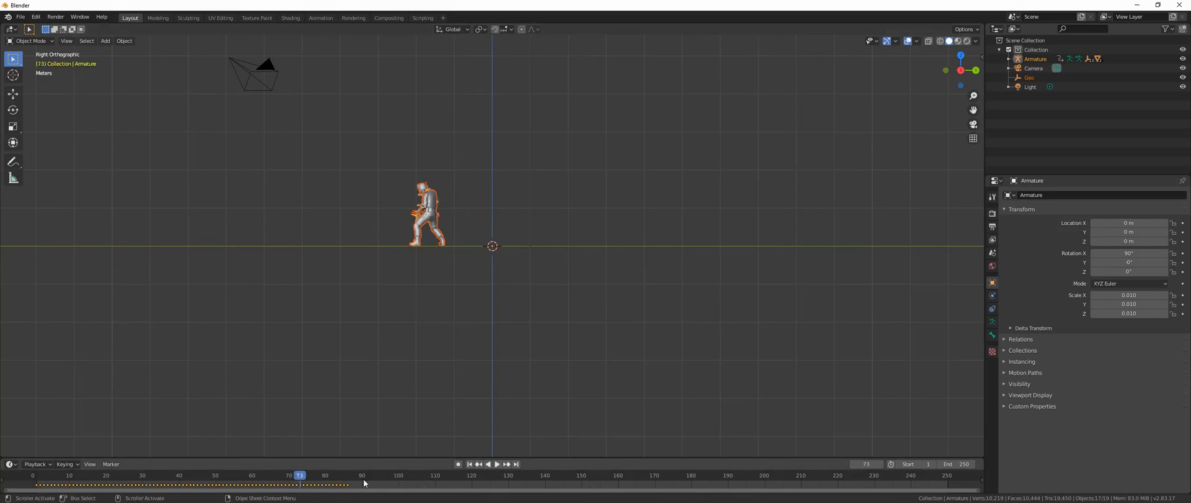
mouse_move(401, 336)
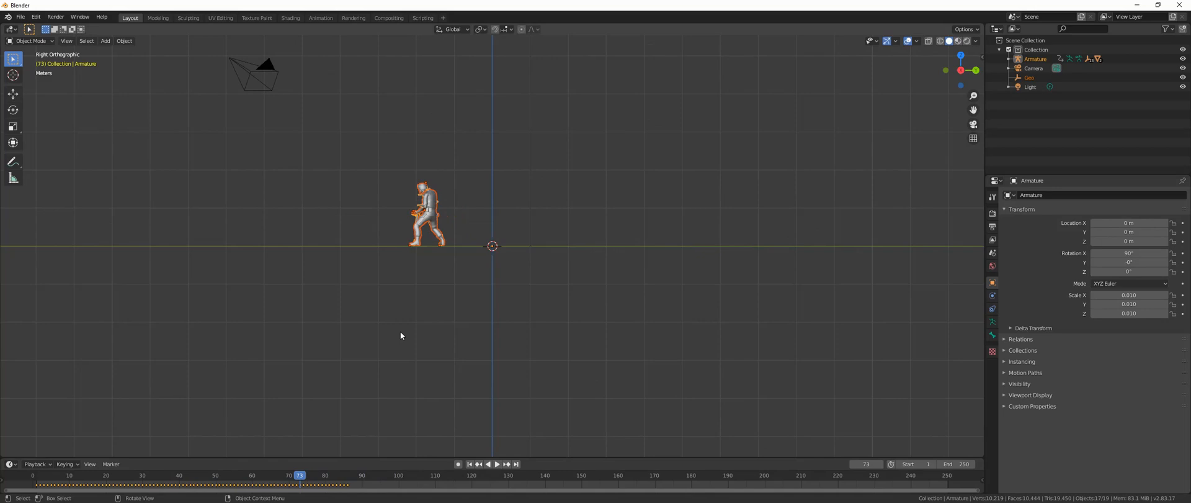
mouse_move(275, 152)
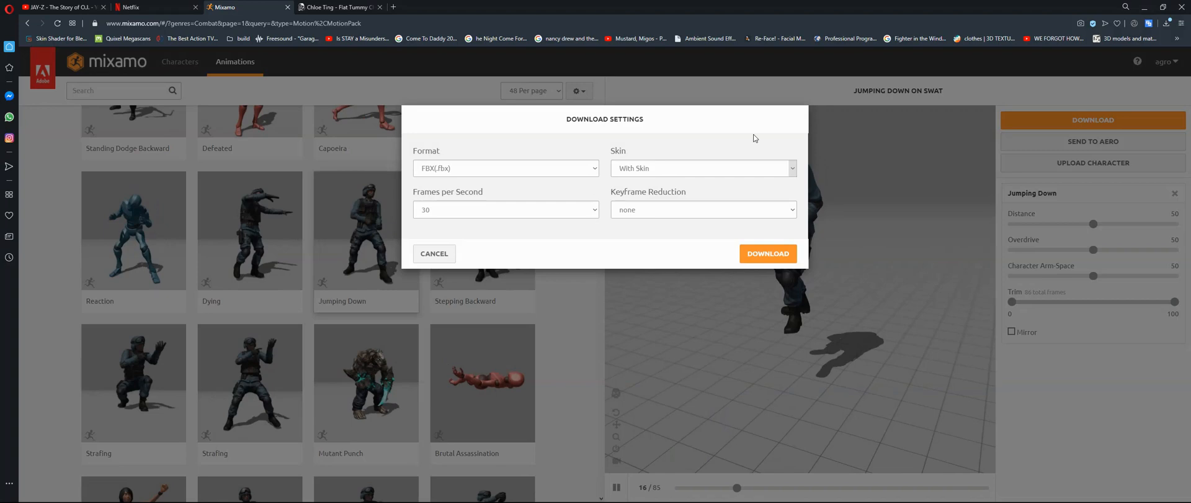
Step: Close Mixamo's Download Settings and scroll the Combat list down to Jump Up
click(434, 253)
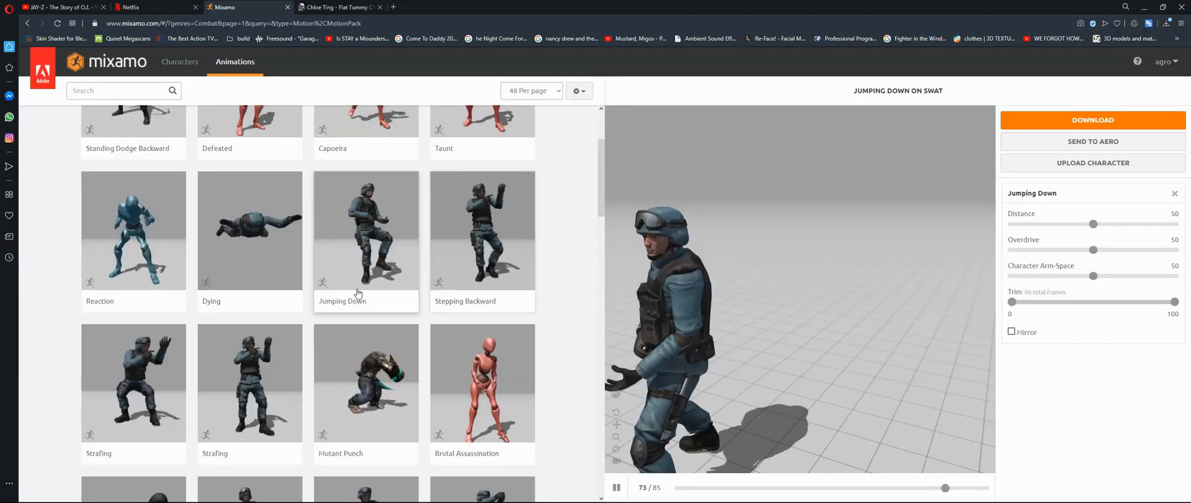
scroll(down, 3)
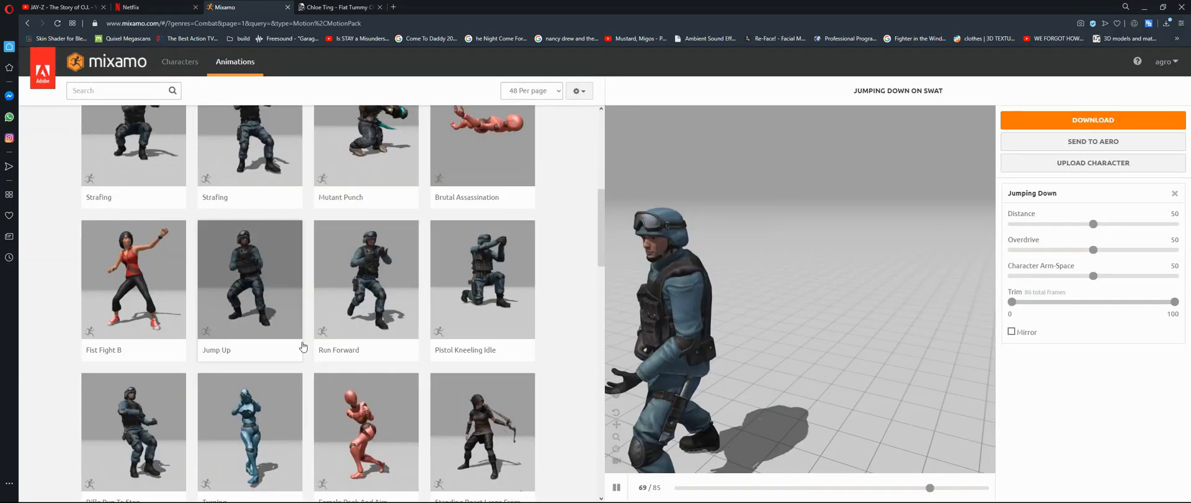
scroll(down, 3)
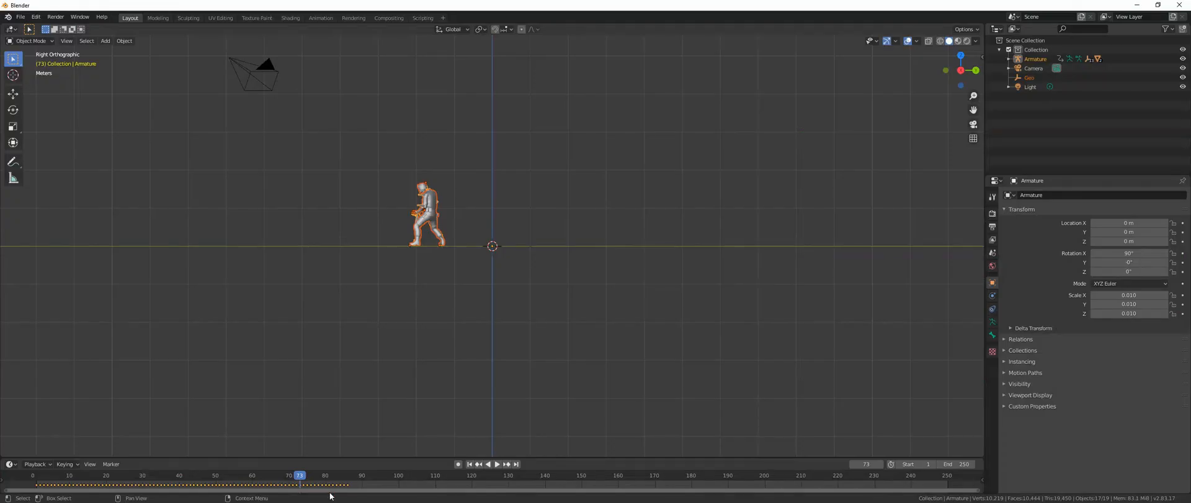
Step: Import Death From Right.fbx from Downloads, adding Armature.001 beside the first character
click(21, 17)
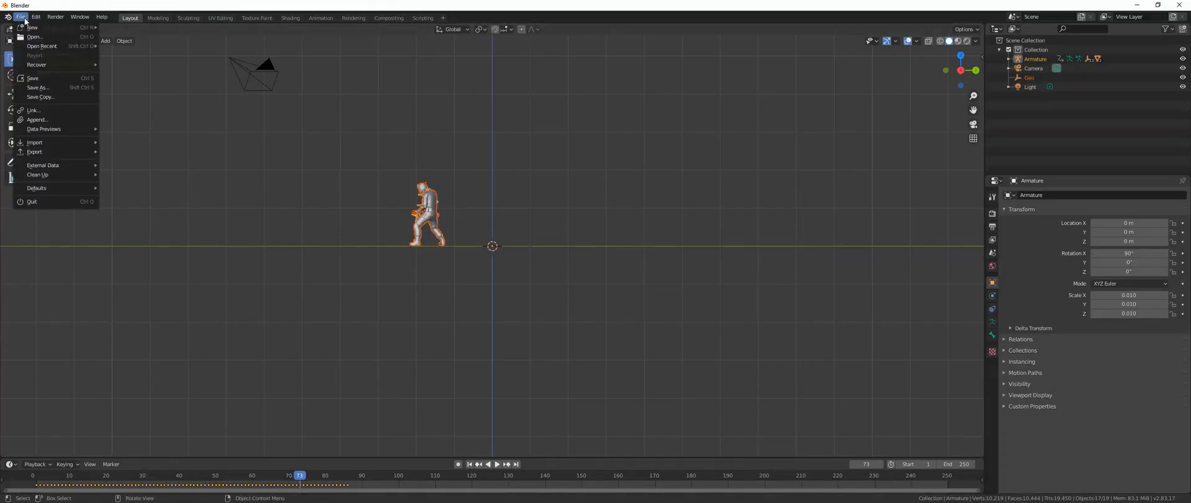
mouse_move(34, 142)
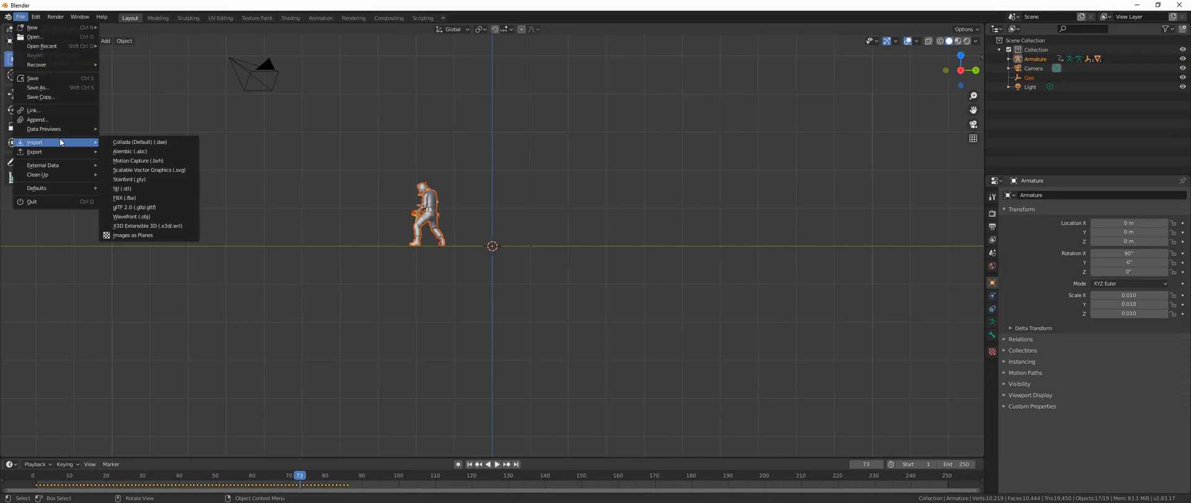
mouse_move(125, 198)
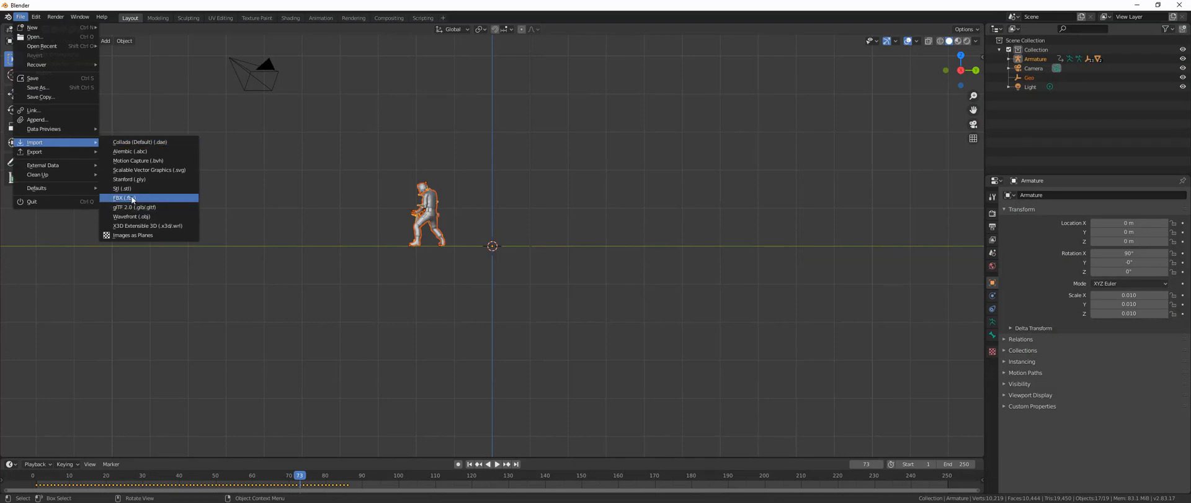
click(120, 198)
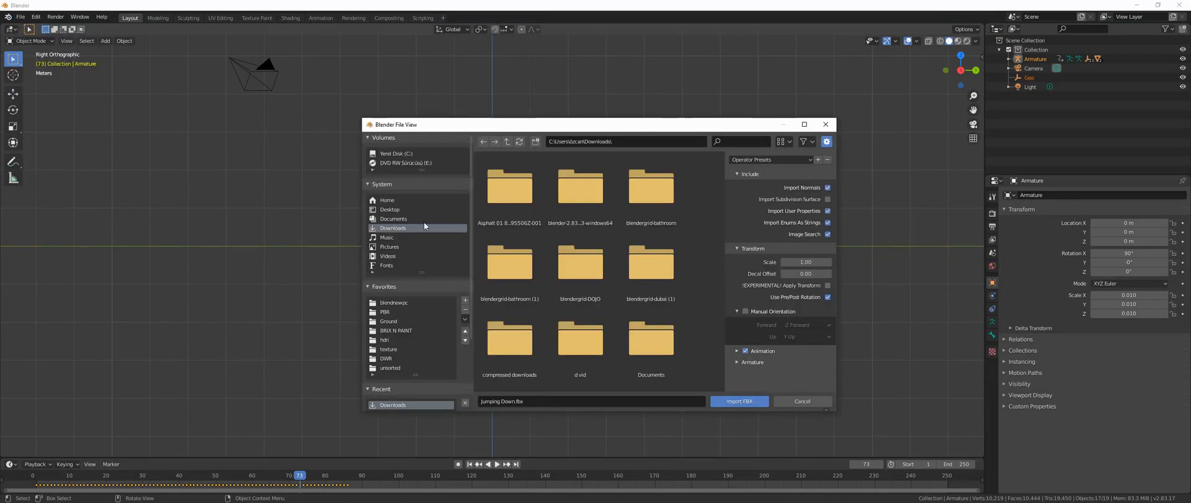
scroll(down, 3)
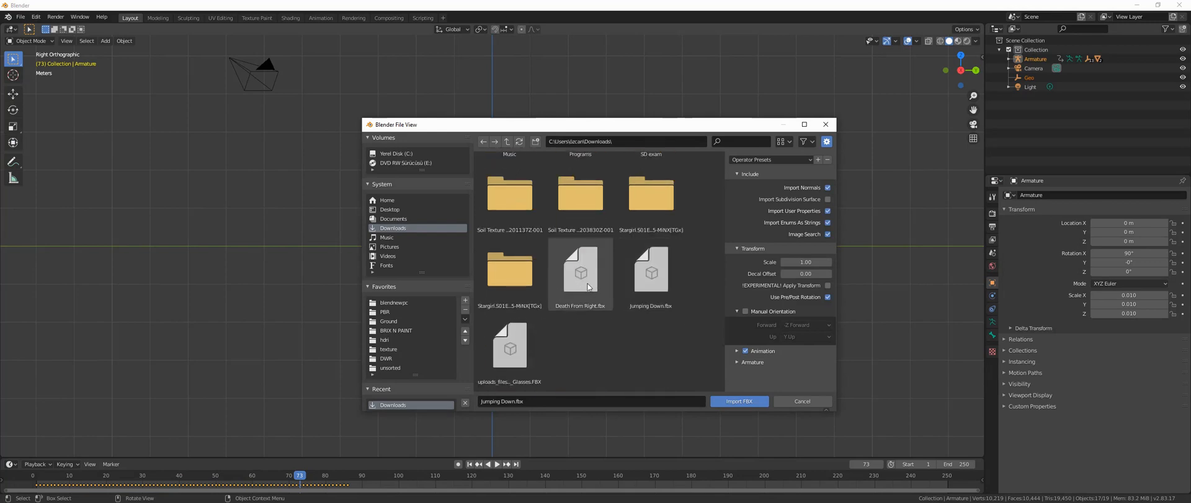
mouse_move(596, 313)
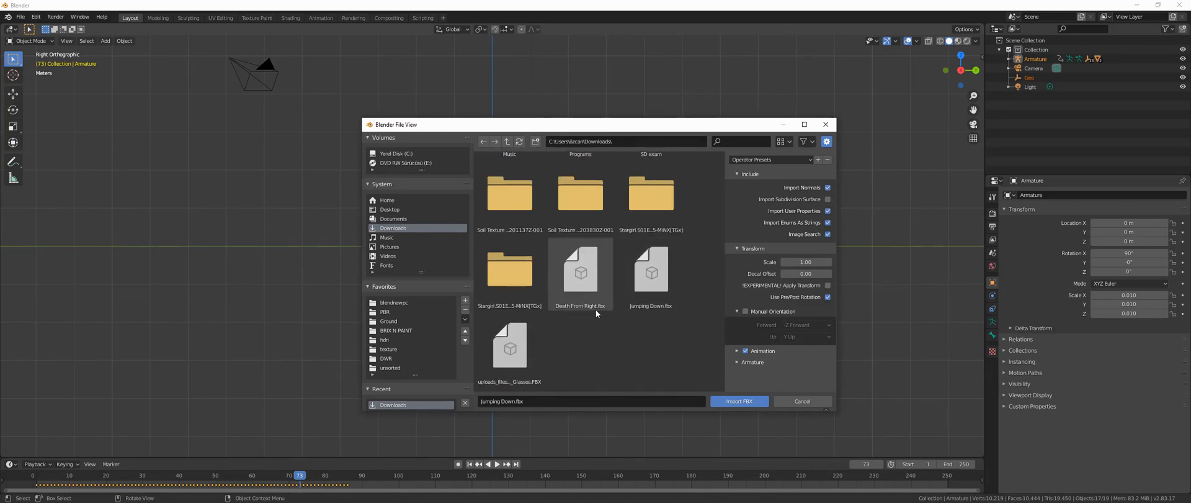
click(579, 269)
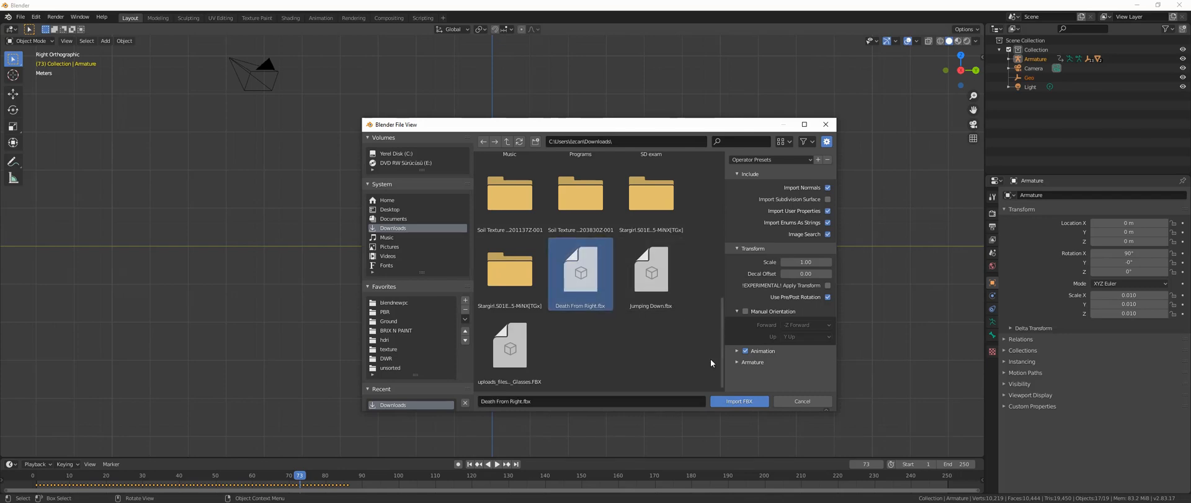
click(739, 401)
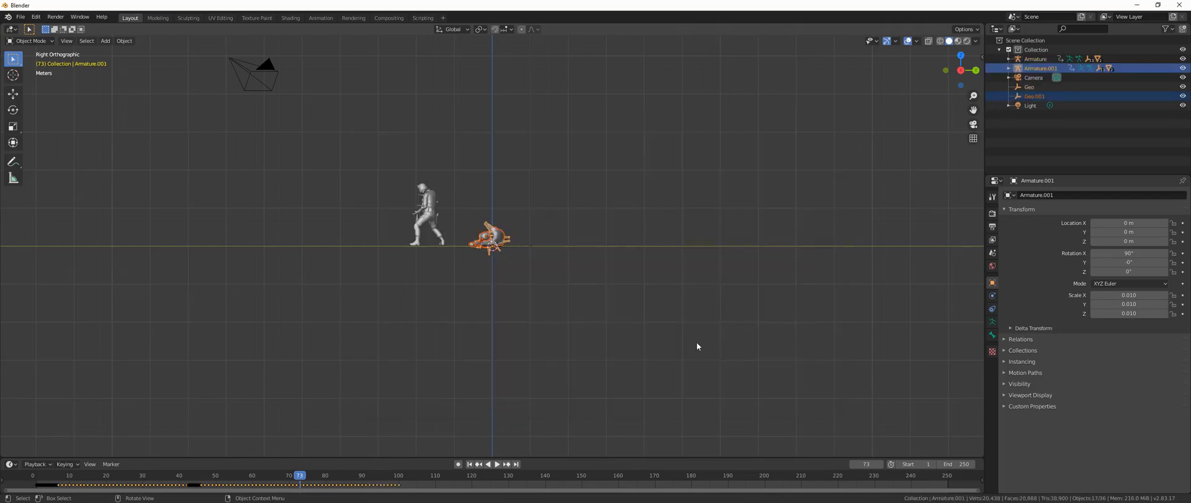
mouse_move(622, 330)
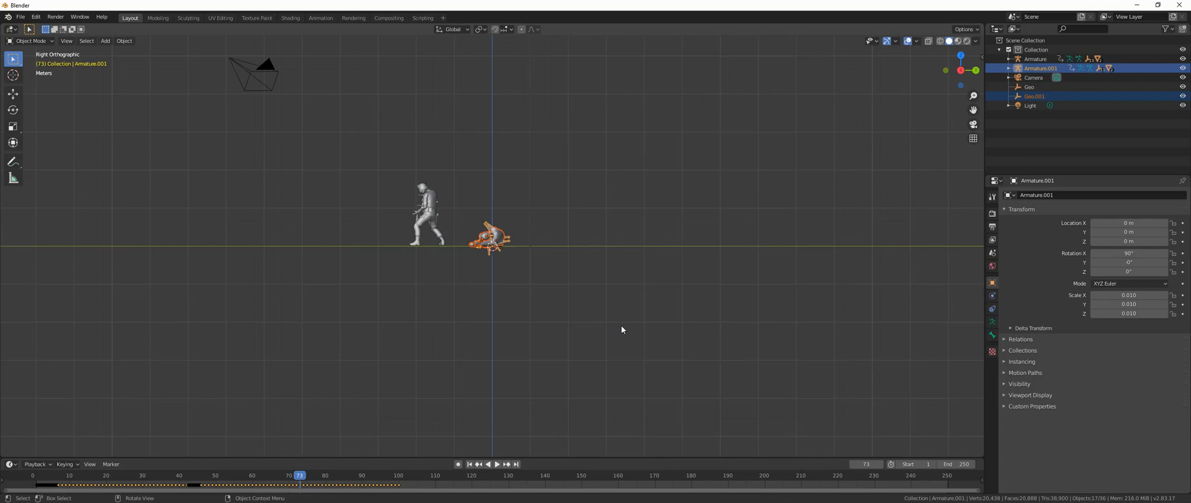
mouse_move(423, 231)
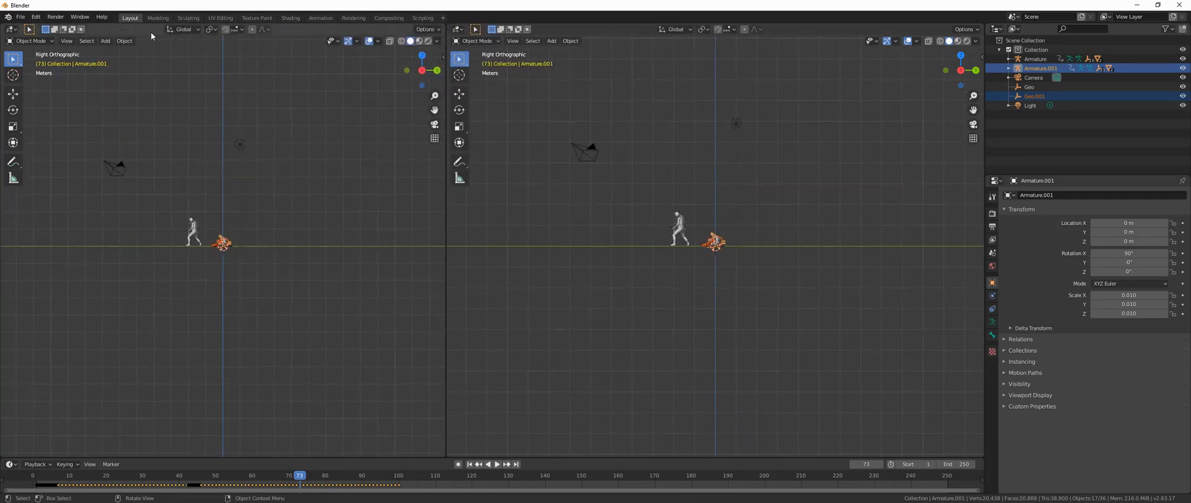
Step: Change the left area's editor type to Dope Sheet
click(10, 30)
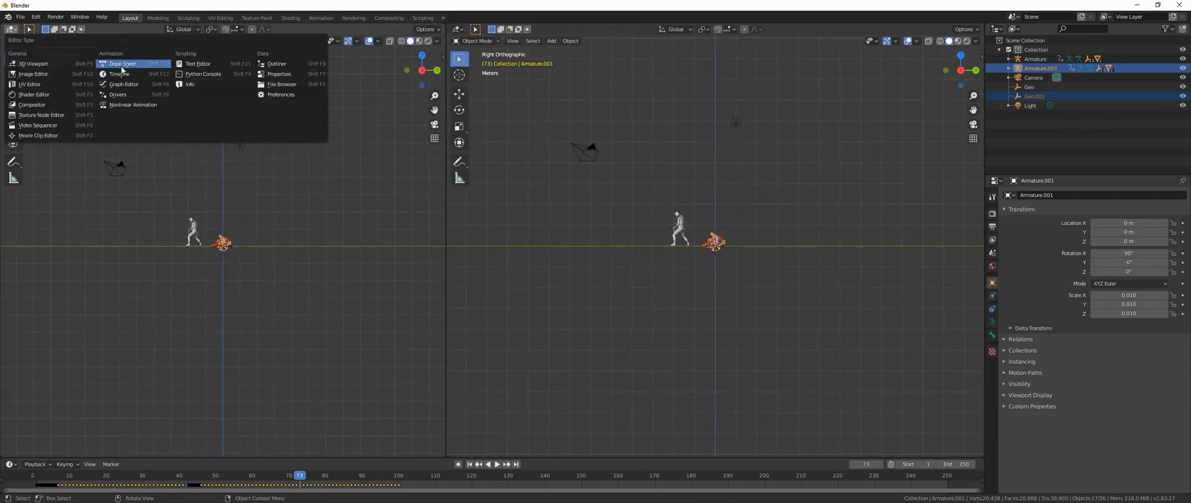
click(122, 63)
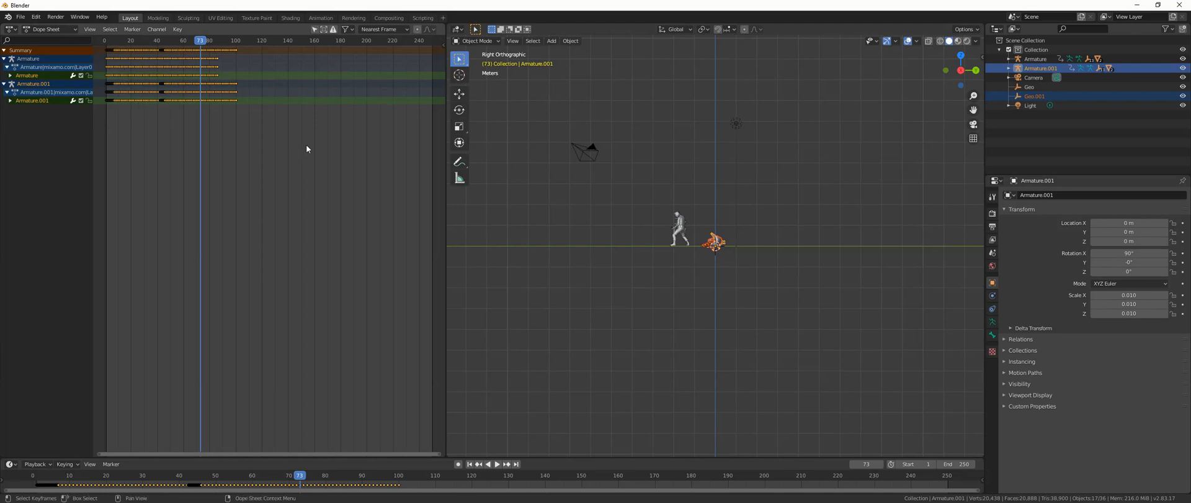
mouse_move(268, 120)
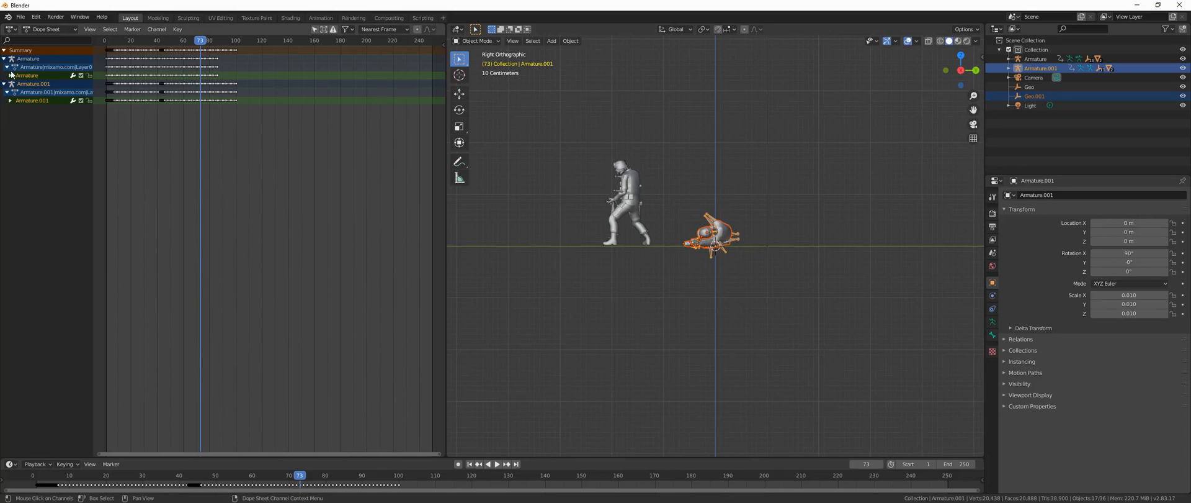
mouse_move(12, 69)
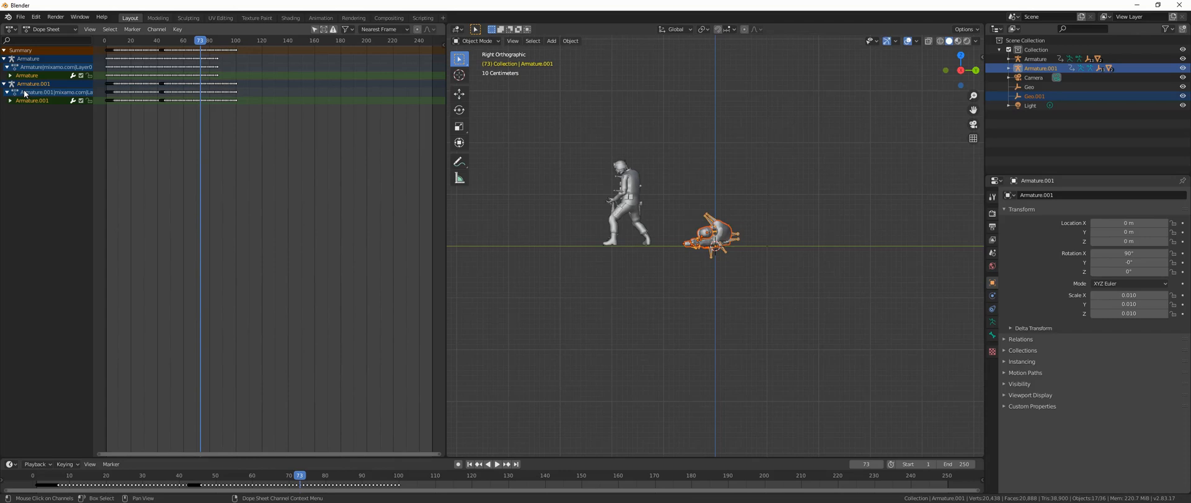
mouse_move(23, 91)
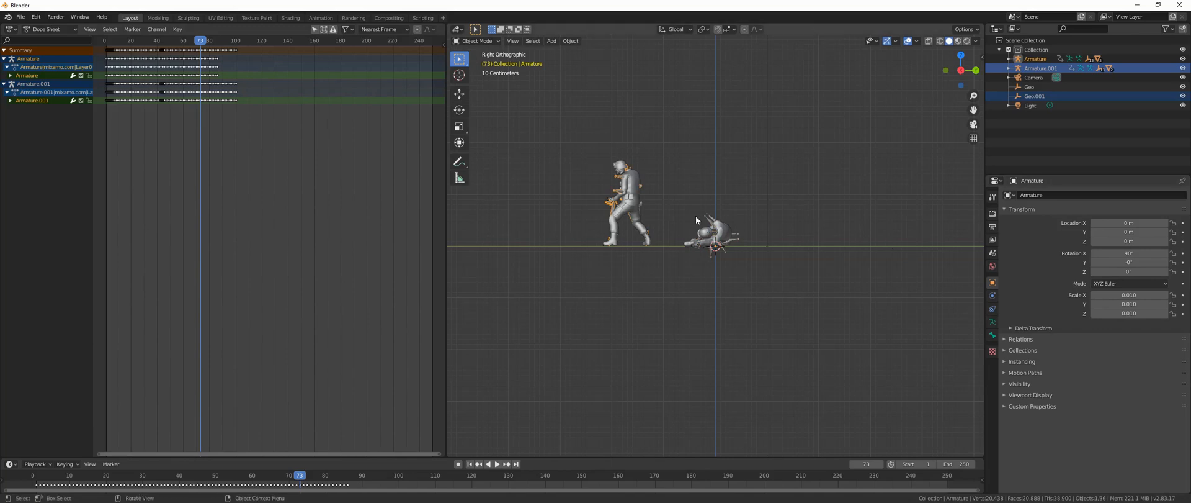
mouse_move(223, 168)
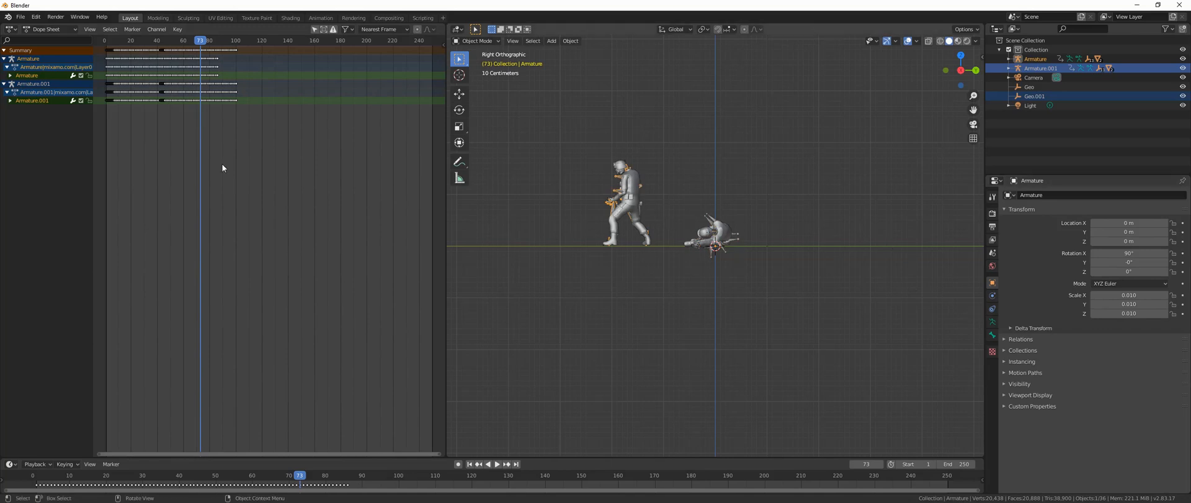
Step: Select Armature.001 and box-select all its Death From Right keyframes in the Dope Sheet
click(34, 84)
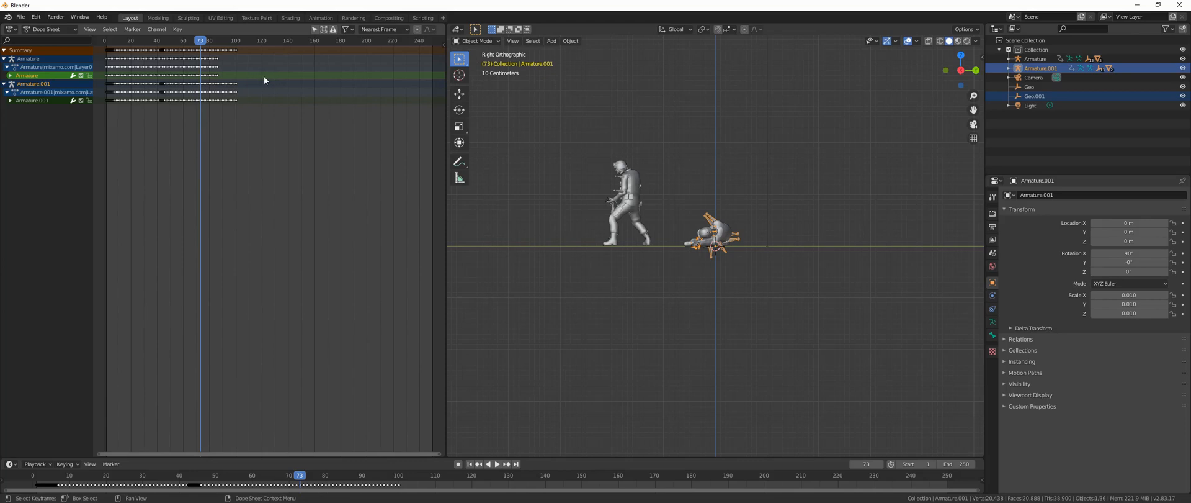
mouse_move(242, 81)
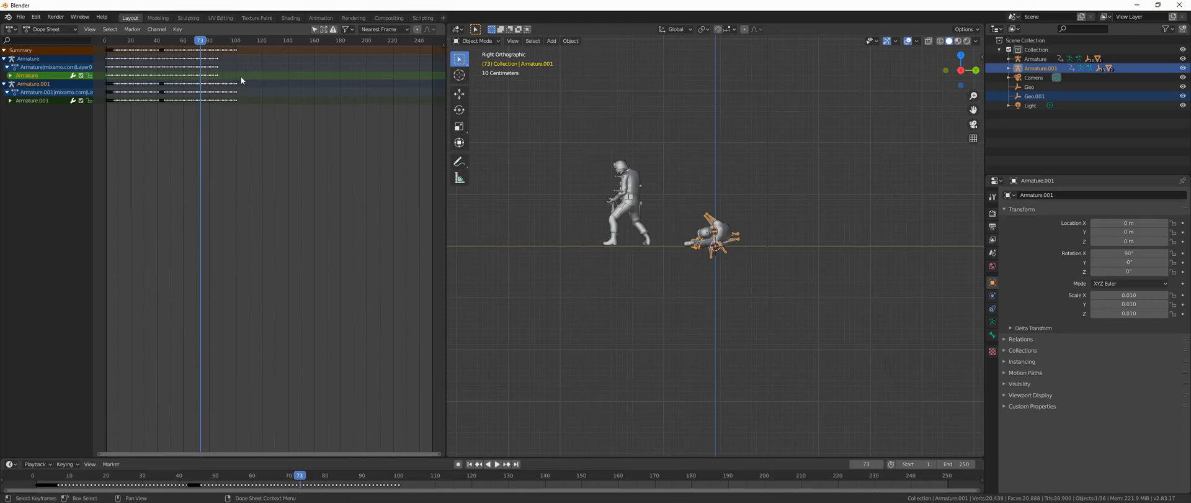
mouse_move(234, 108)
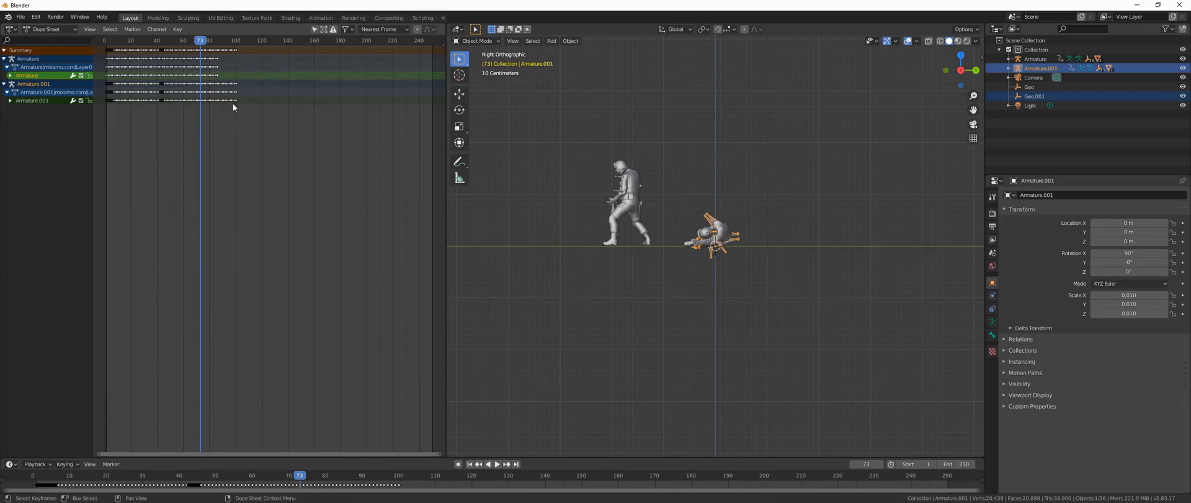
mouse_move(257, 126)
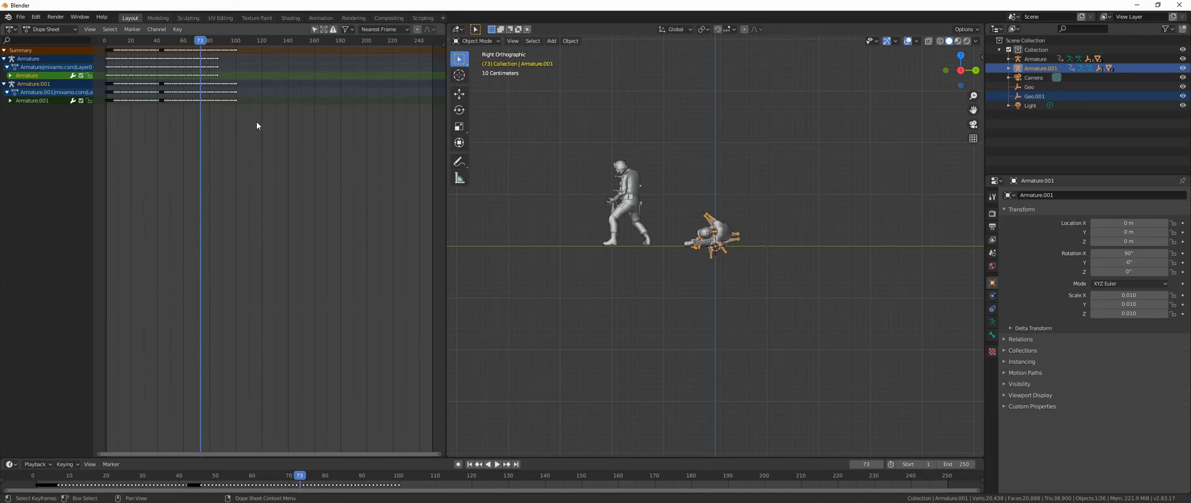
drag(100, 85, 257, 115)
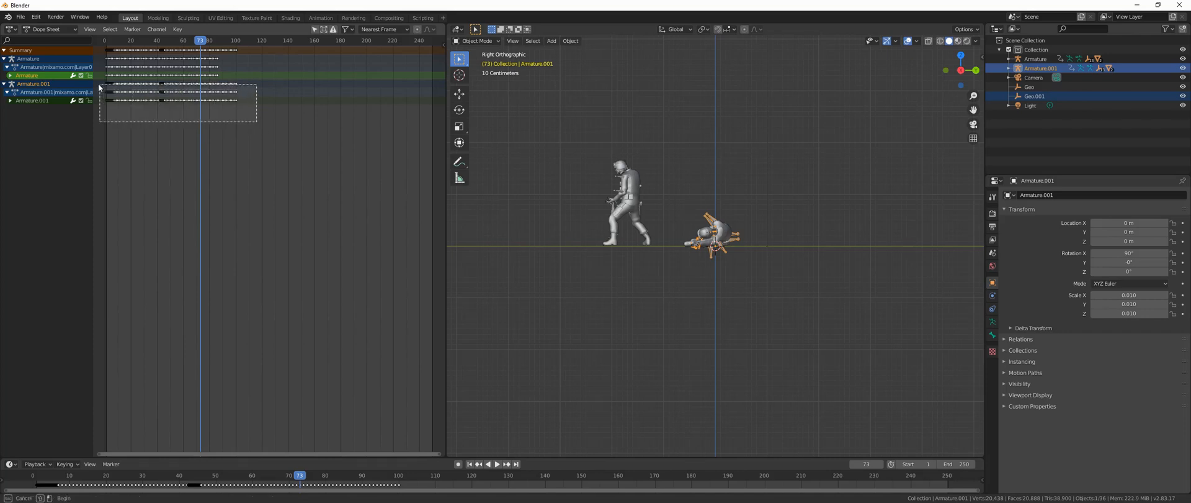
drag(99, 86, 258, 118)
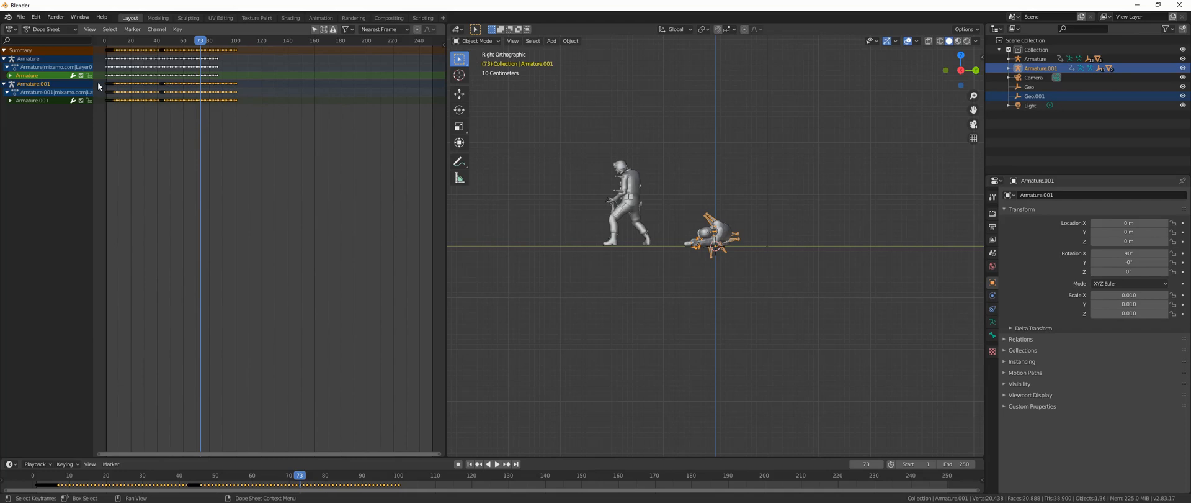
mouse_move(173, 94)
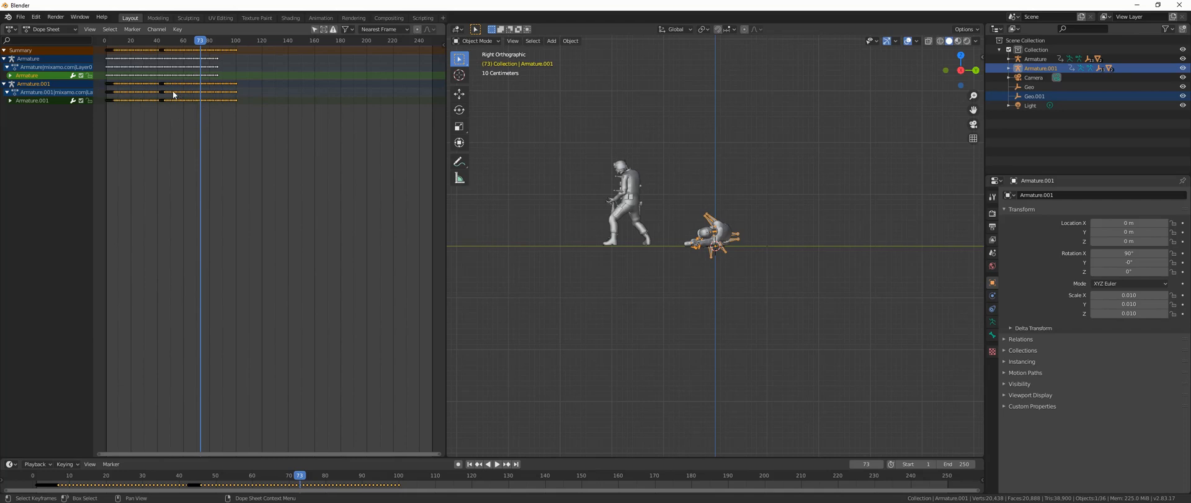
mouse_move(148, 89)
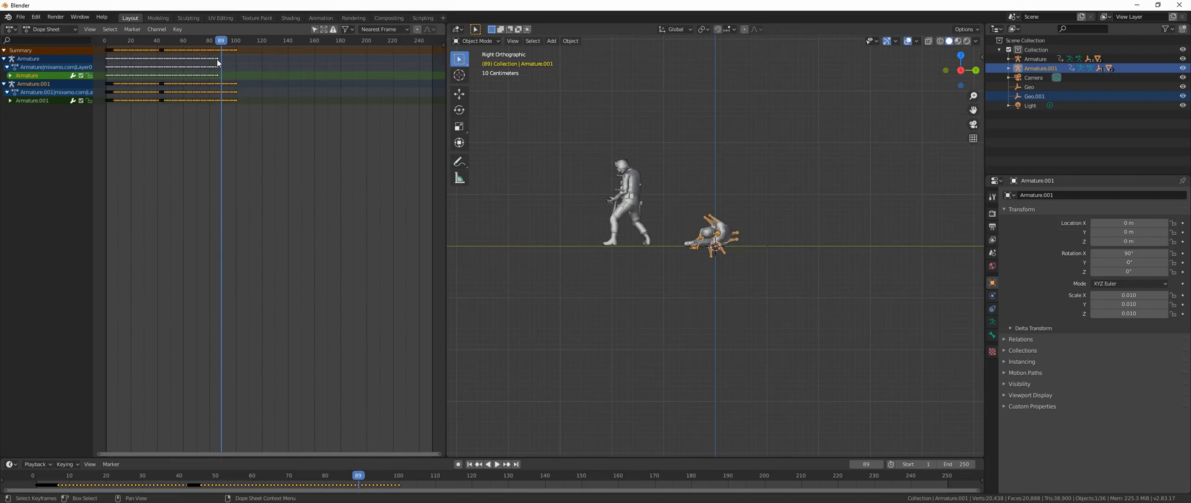
mouse_move(224, 44)
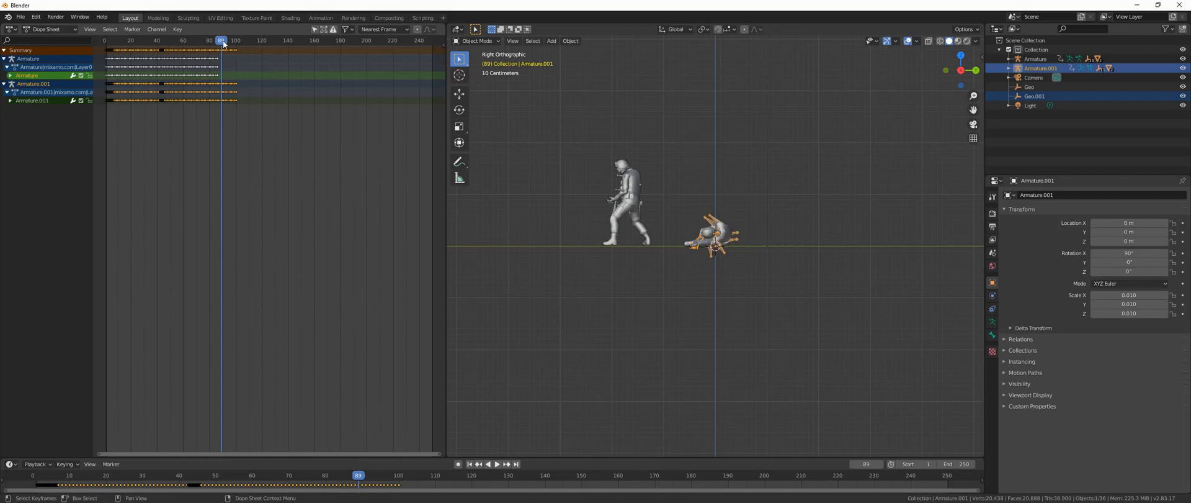
mouse_move(222, 63)
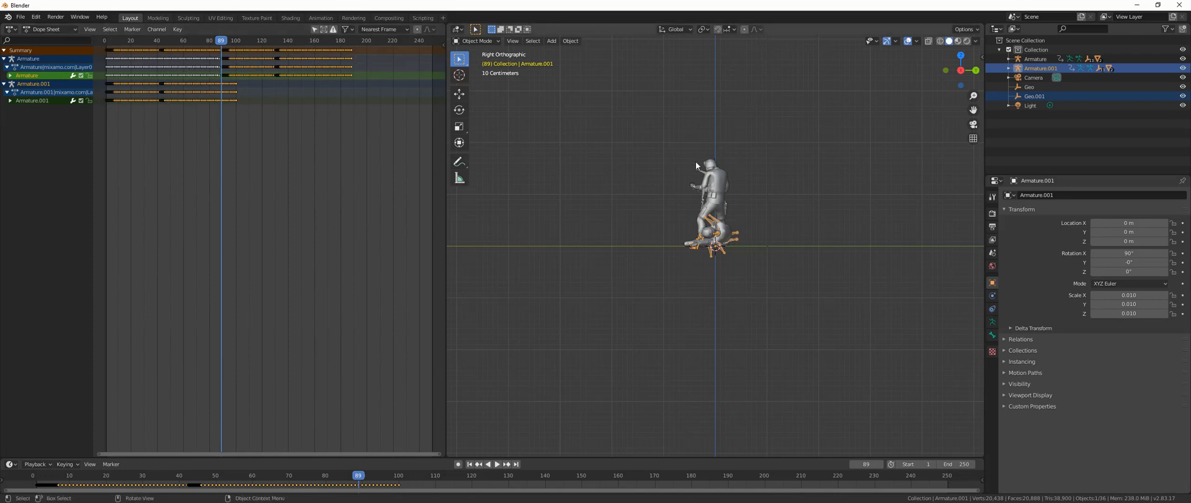
Step: From top view, drag Armature.001 aside and delete it
key(KP_7)
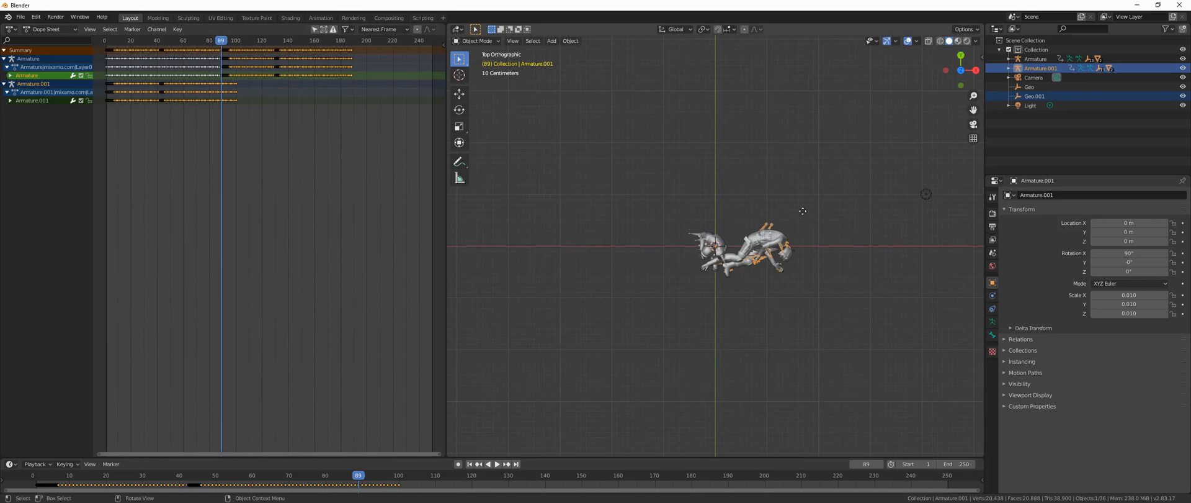
drag(734, 251, 764, 144)
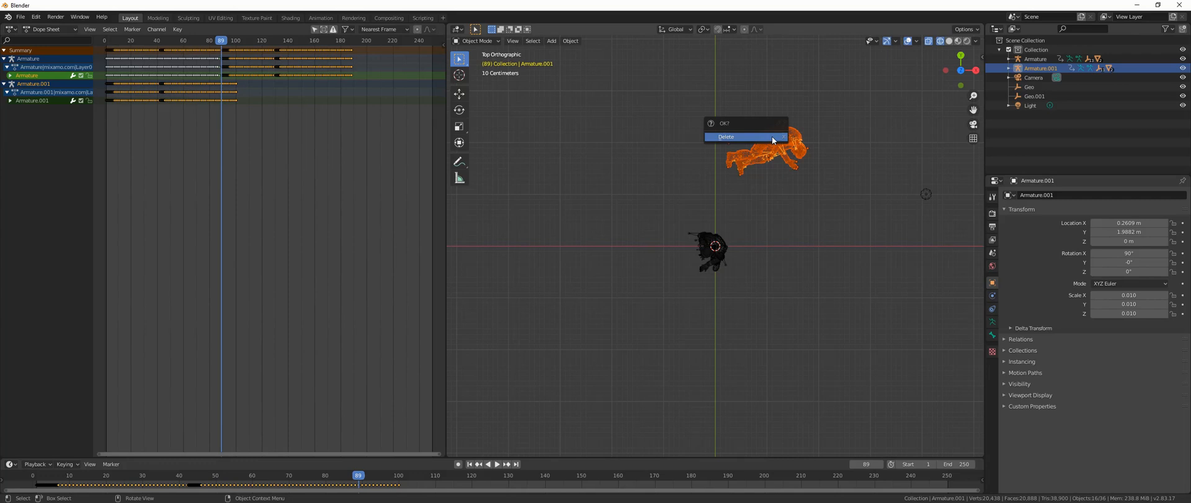
click(726, 136)
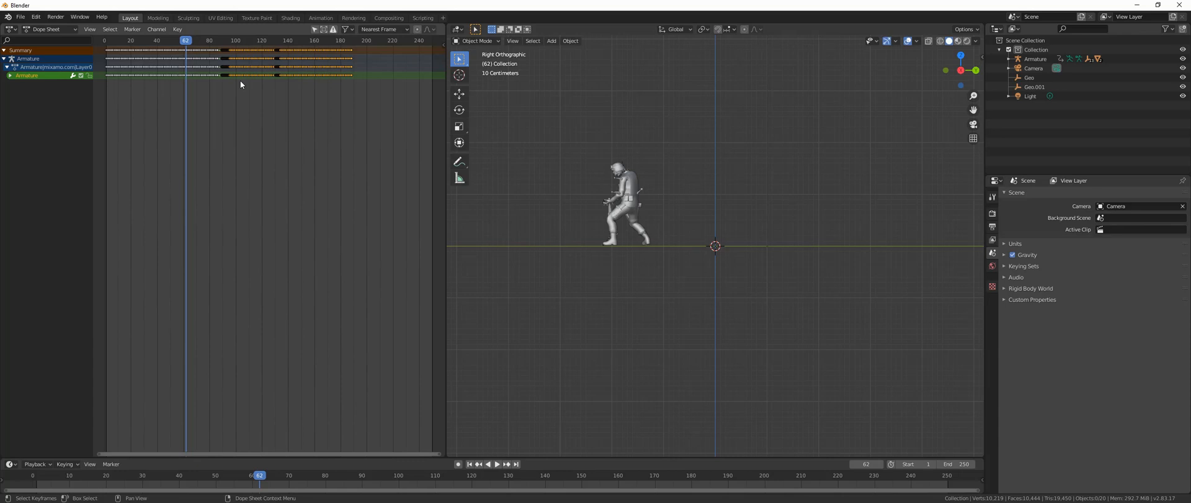
mouse_move(497, 465)
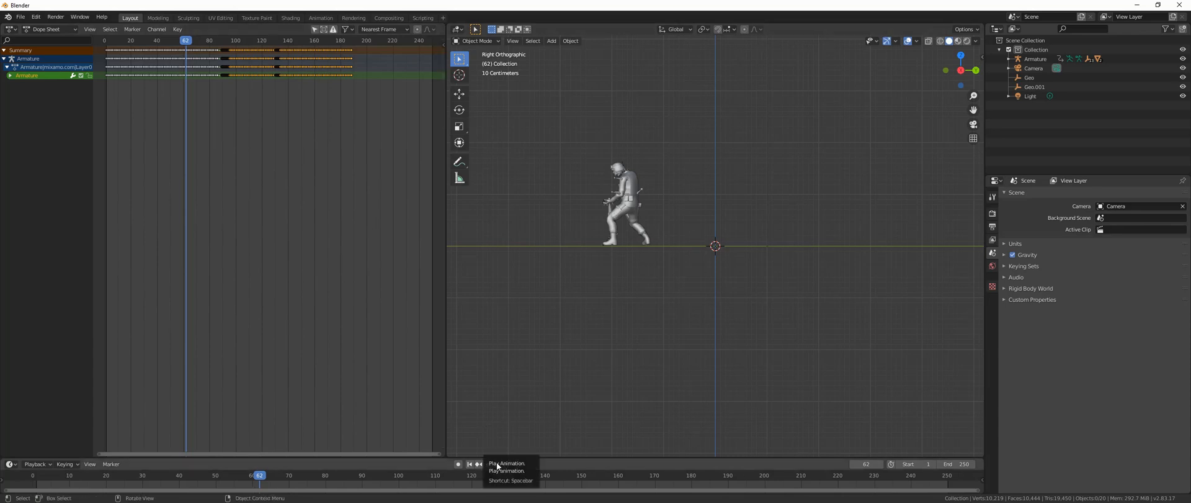
click(458, 464)
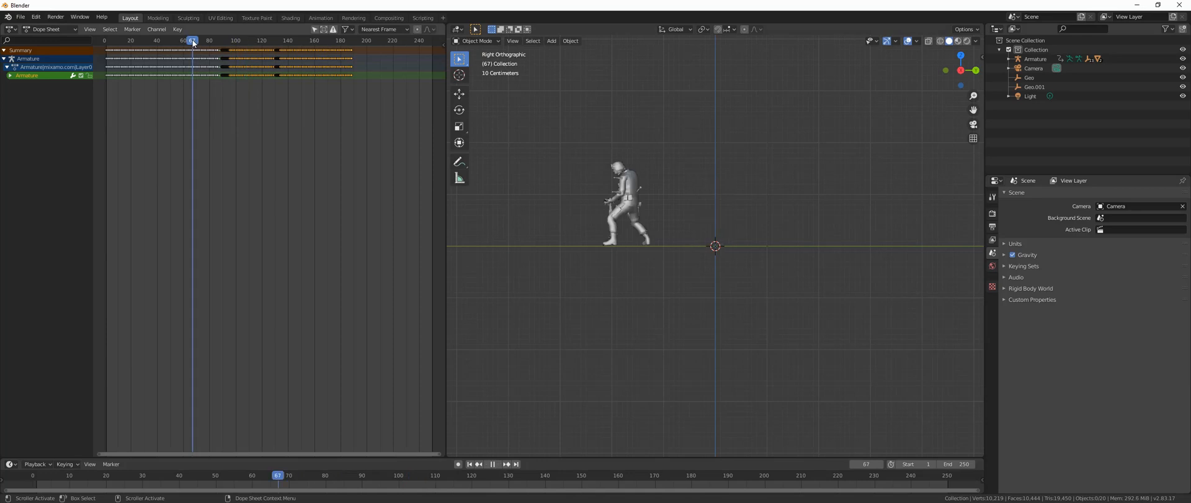
click(492, 464)
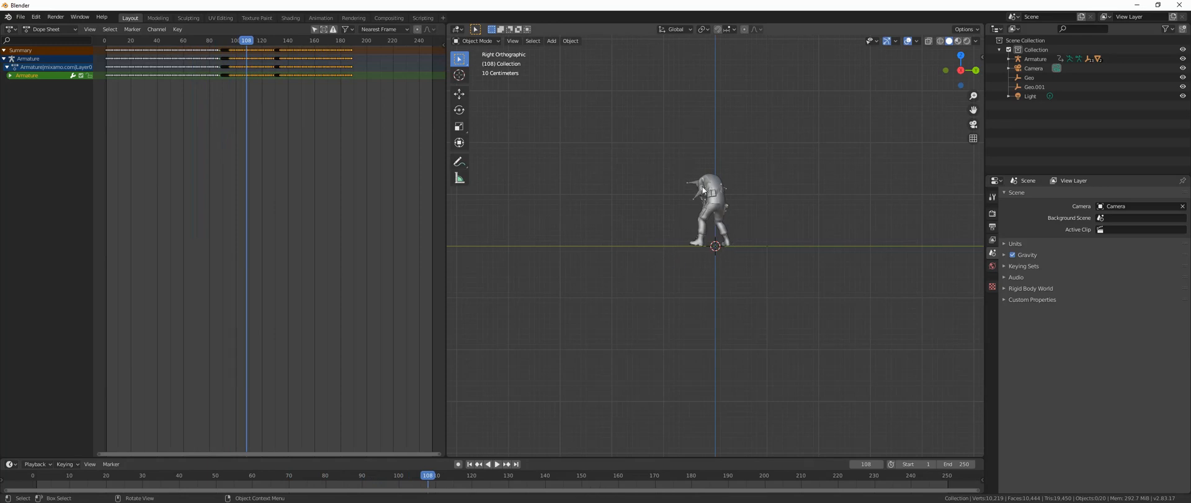
mouse_move(629, 218)
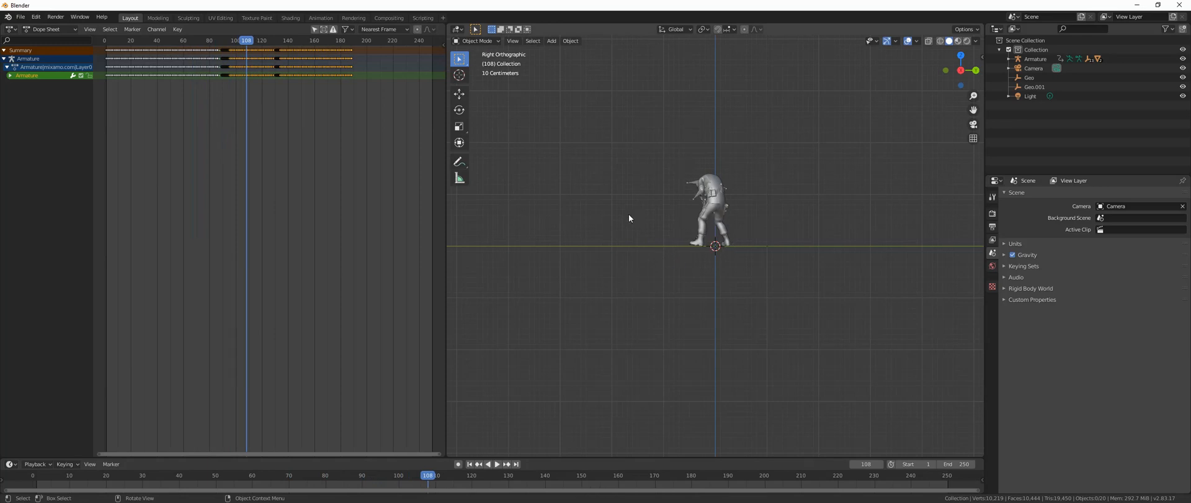
mouse_move(717, 244)
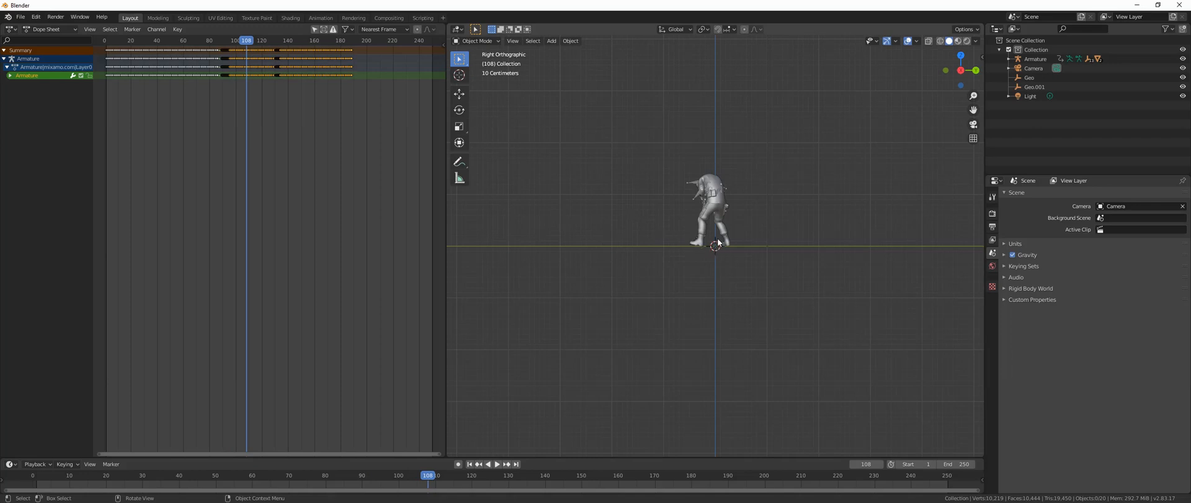
mouse_move(717, 243)
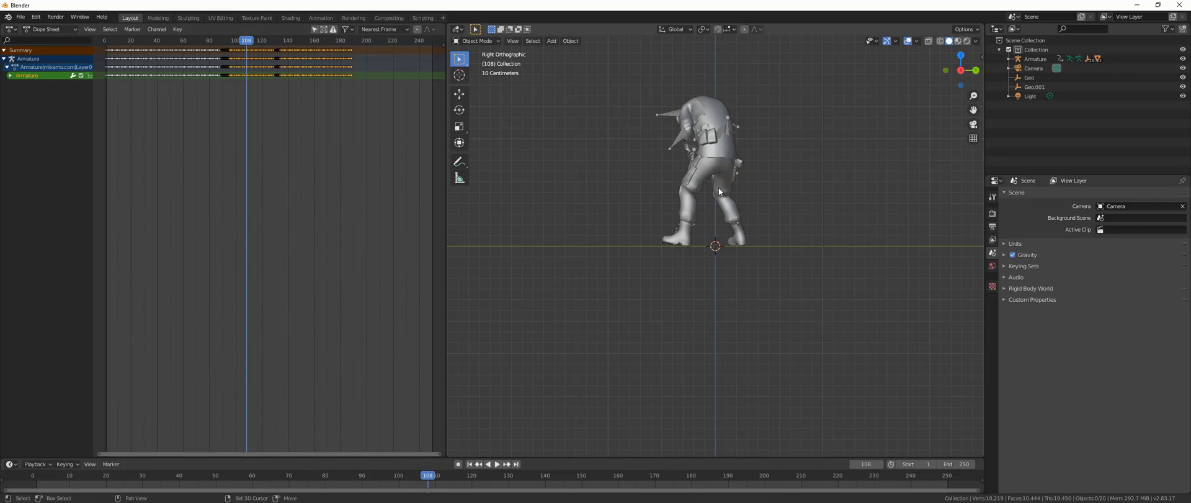
Step: Add a cube mesh at the 3D cursor from the Add menu
click(551, 41)
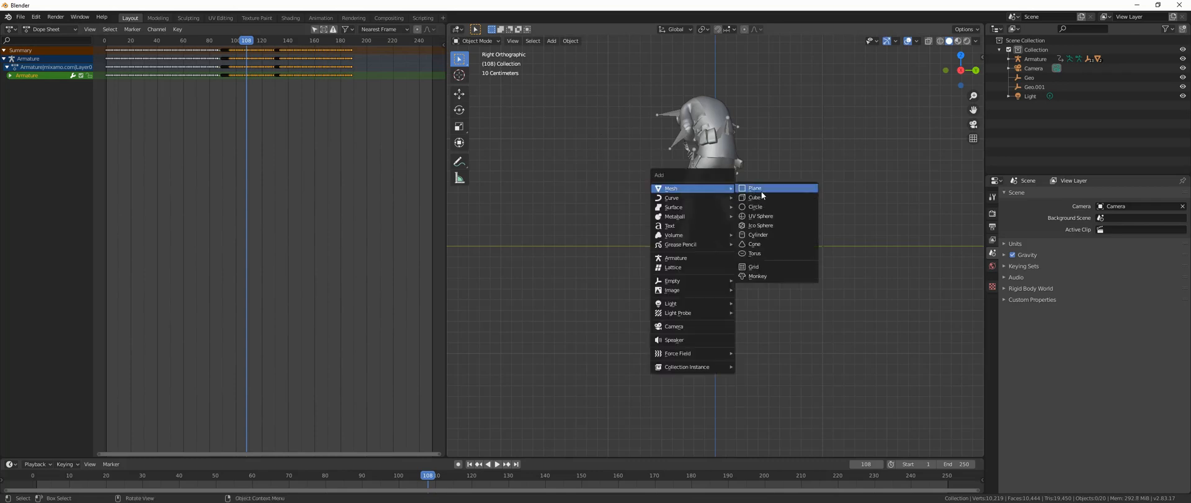
click(756, 197)
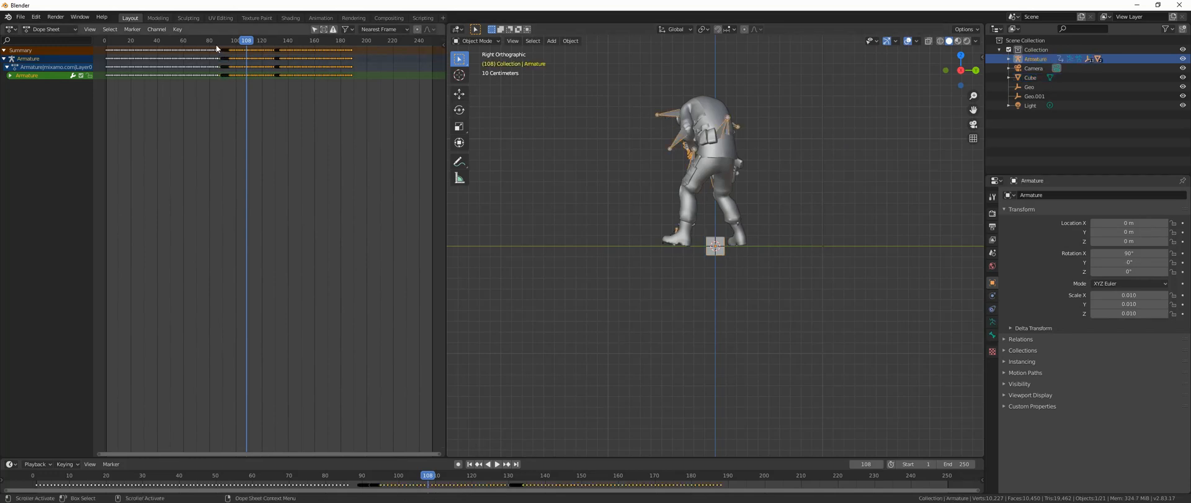
mouse_move(218, 46)
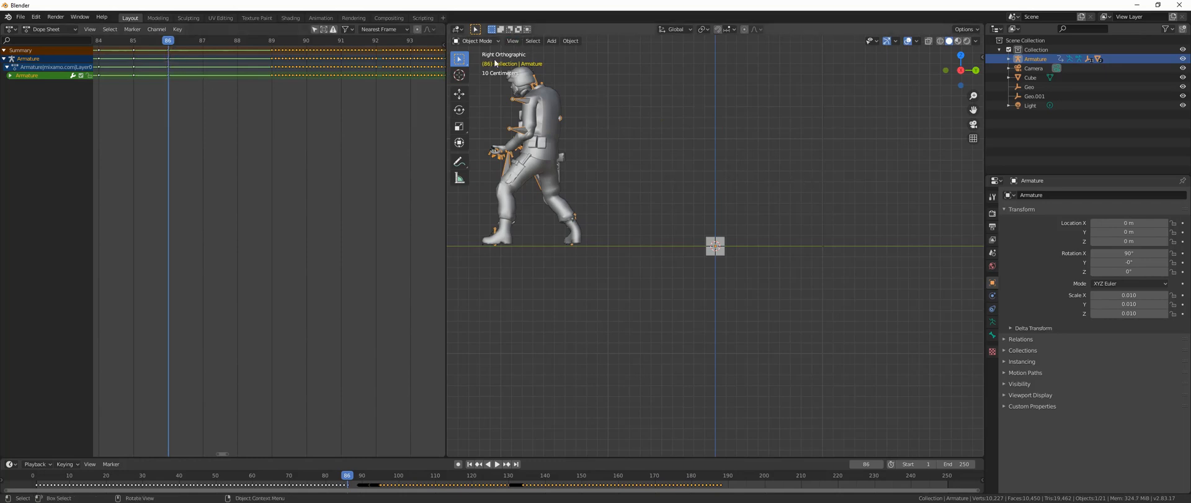
Step: In Pose Mode at frame 86, snap the 3D cursor to the hip bone, then return to Object Mode
click(474, 40)
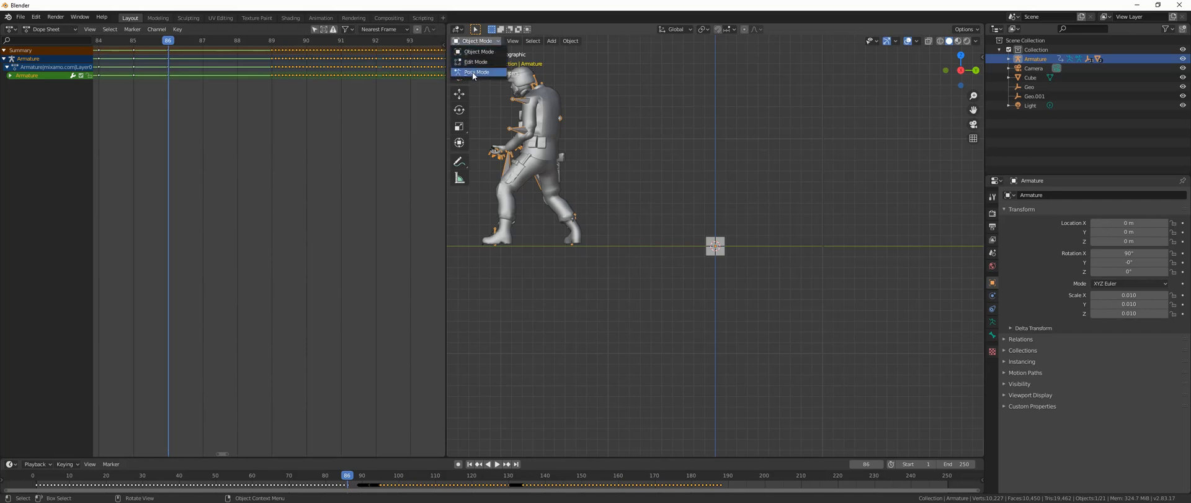
click(478, 72)
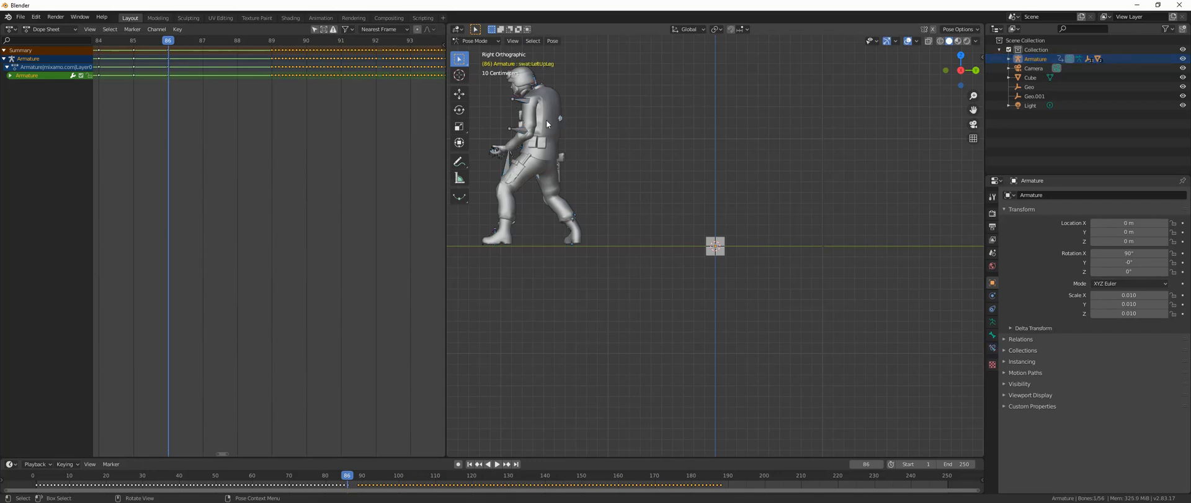
mouse_move(558, 122)
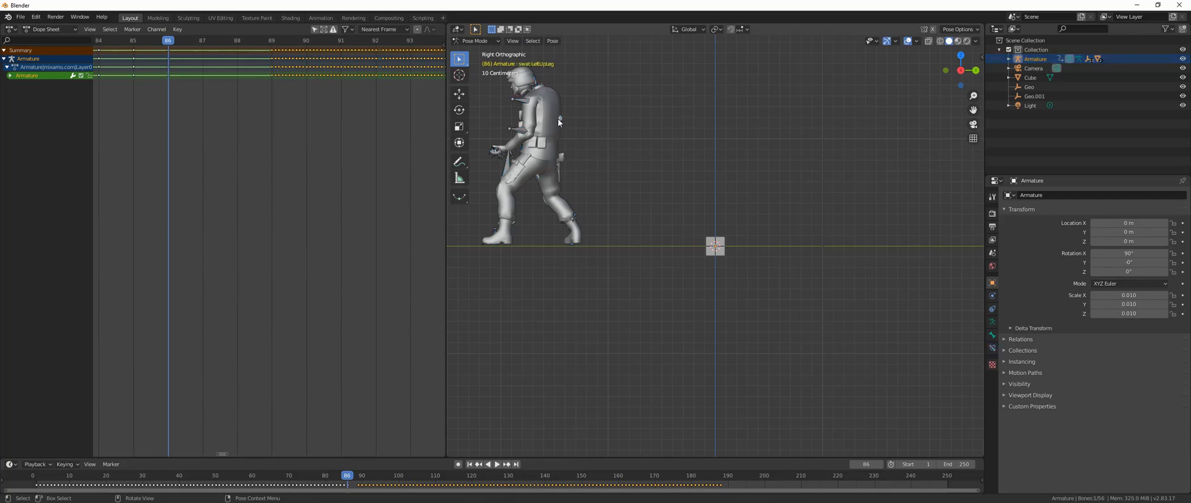
mouse_move(571, 128)
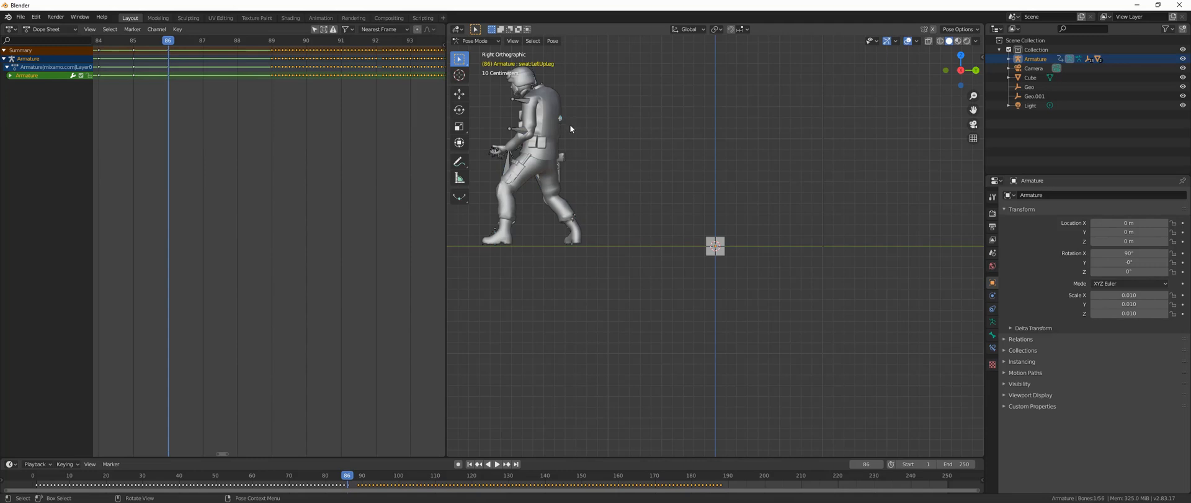
mouse_move(548, 123)
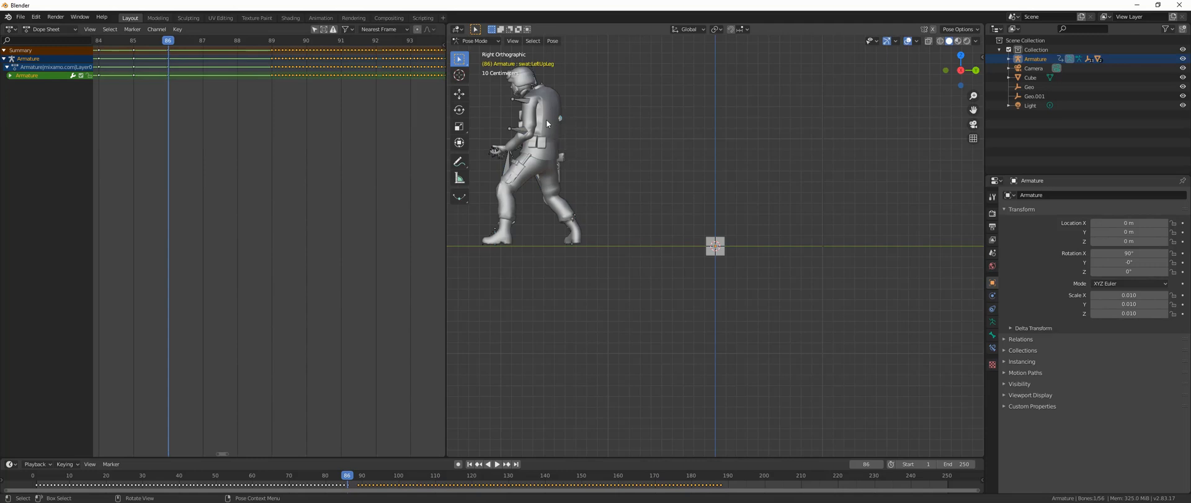
mouse_move(714, 205)
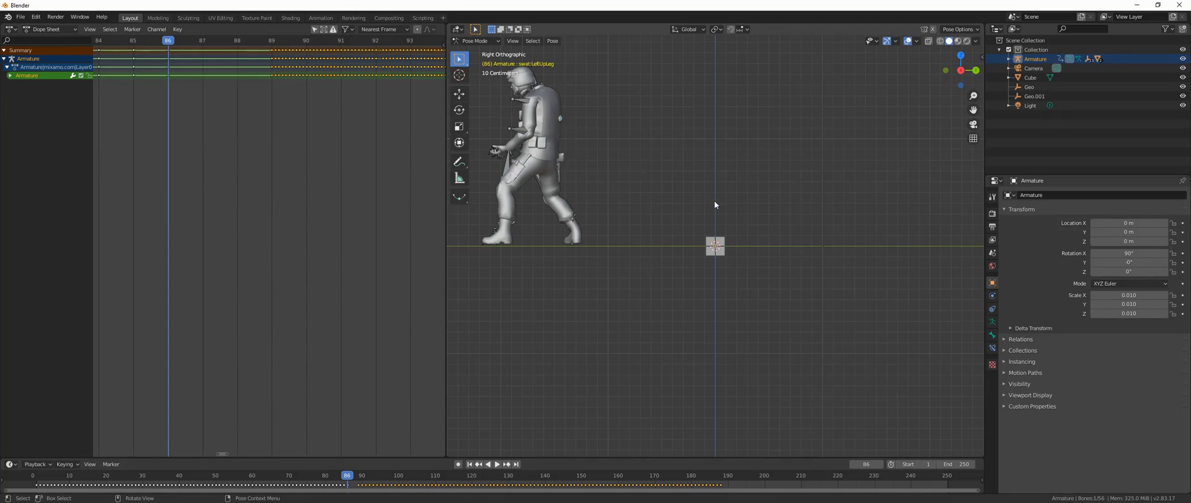
mouse_move(722, 215)
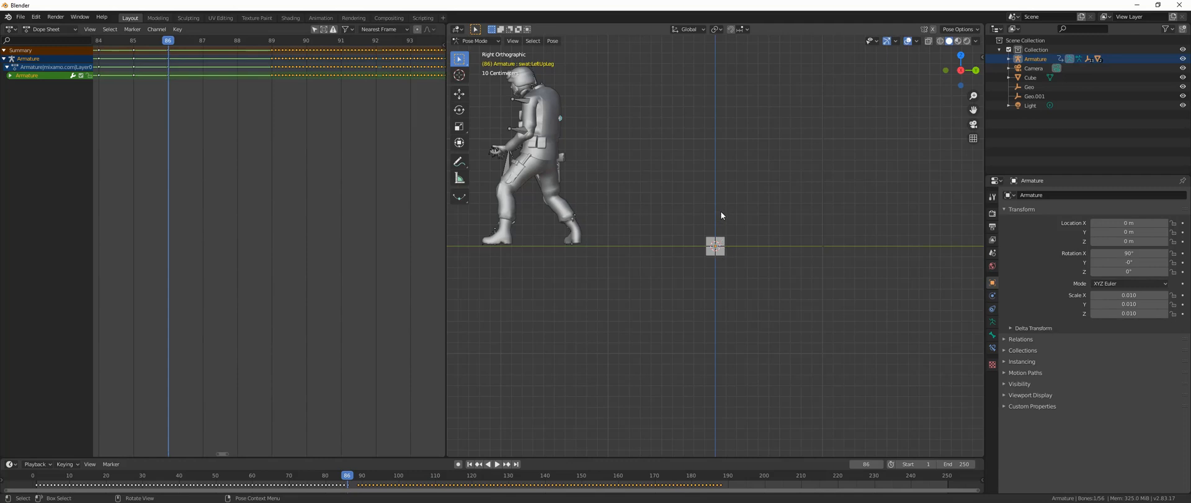
mouse_move(617, 142)
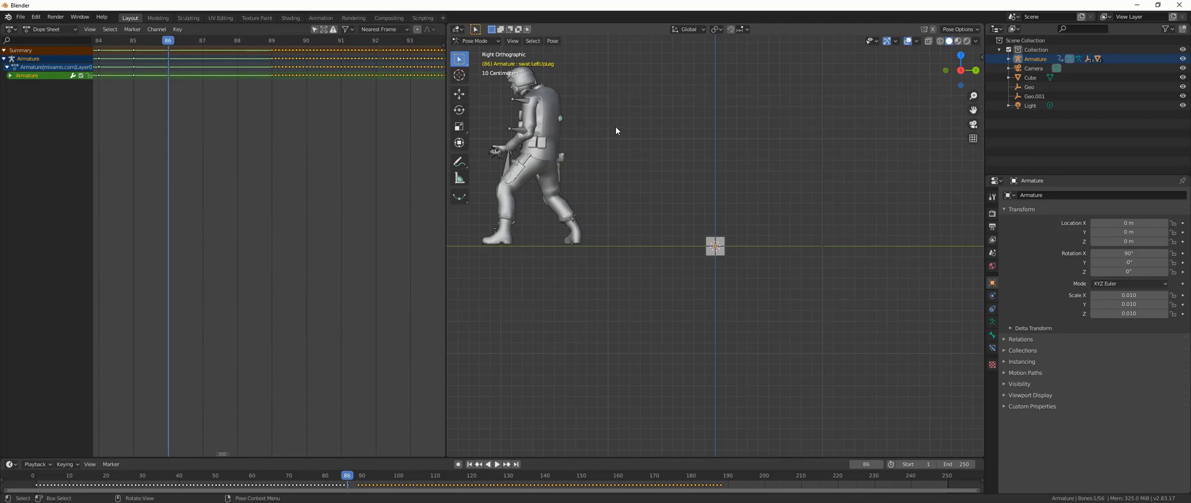
key(shift+s)
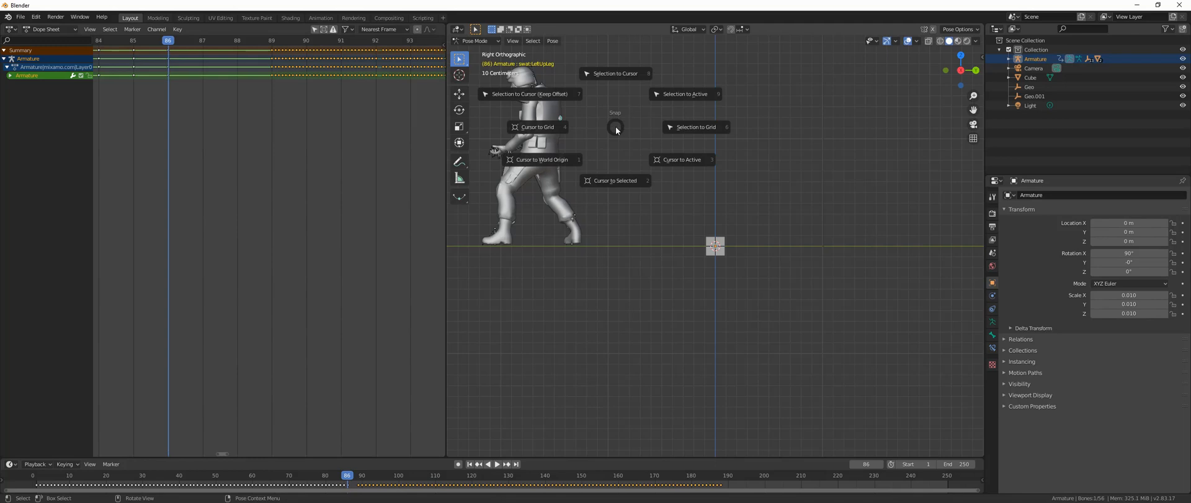
mouse_move(601, 173)
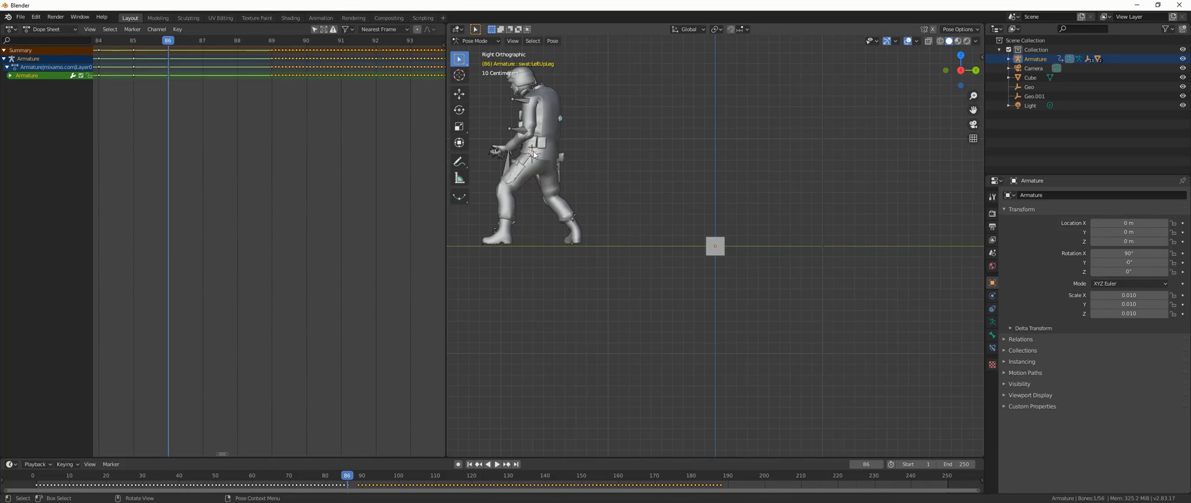
mouse_move(510, 90)
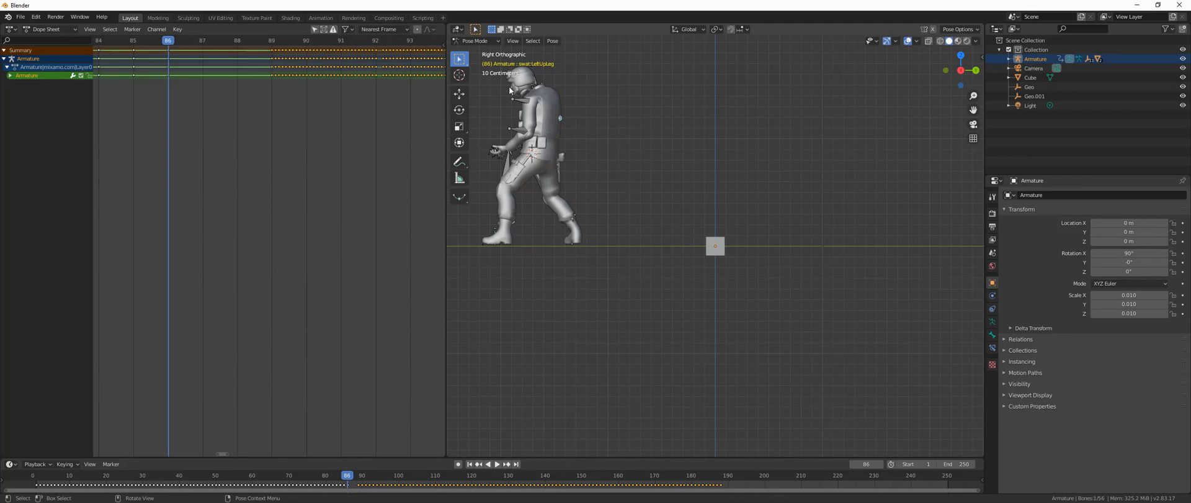
click(471, 41)
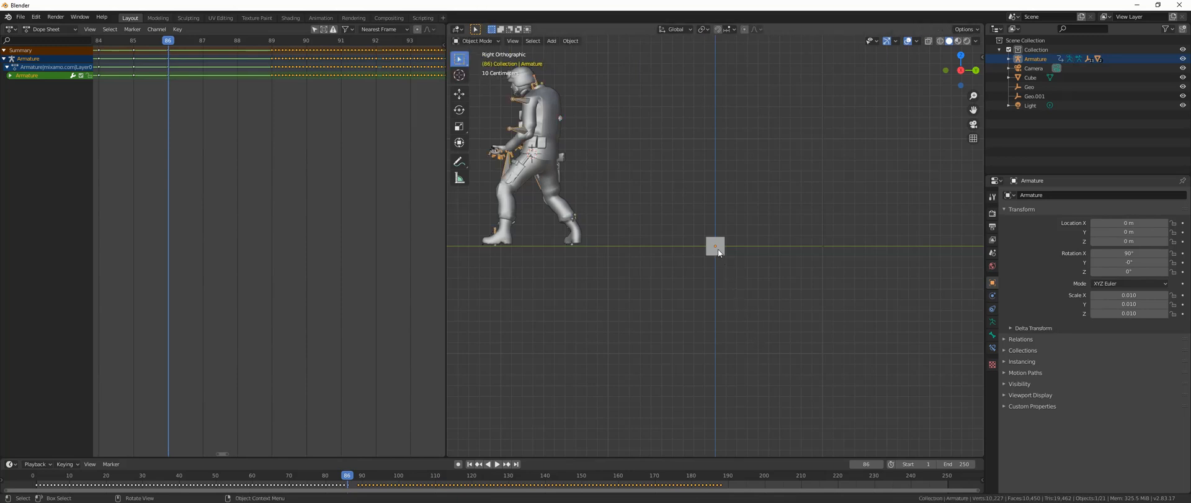
click(714, 245)
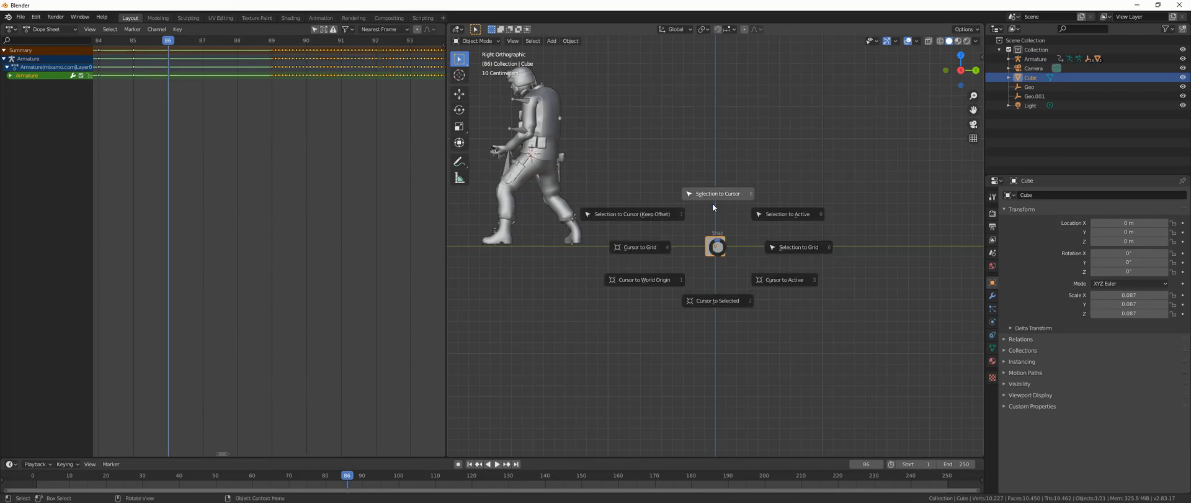
mouse_move(714, 193)
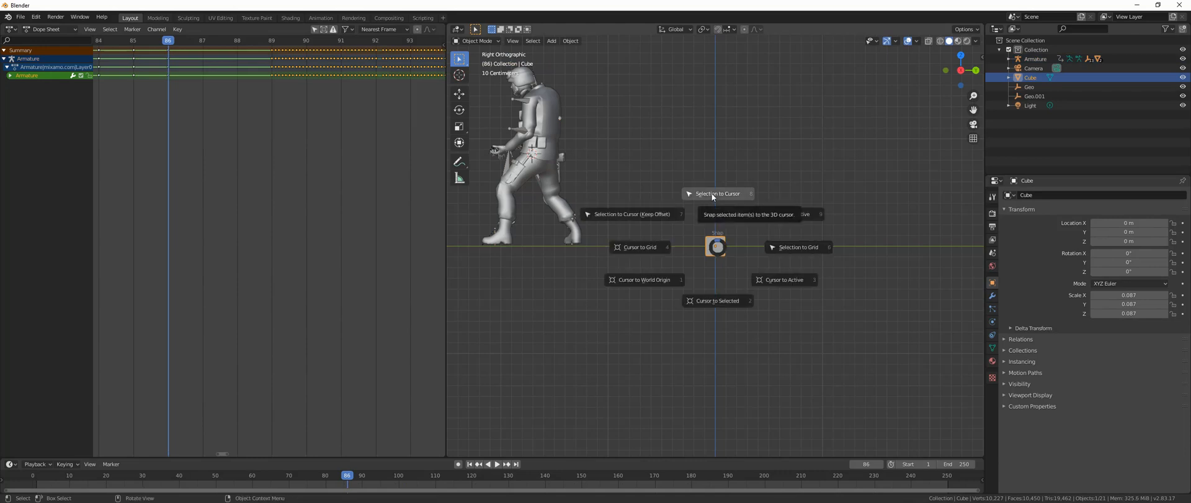
mouse_move(718, 193)
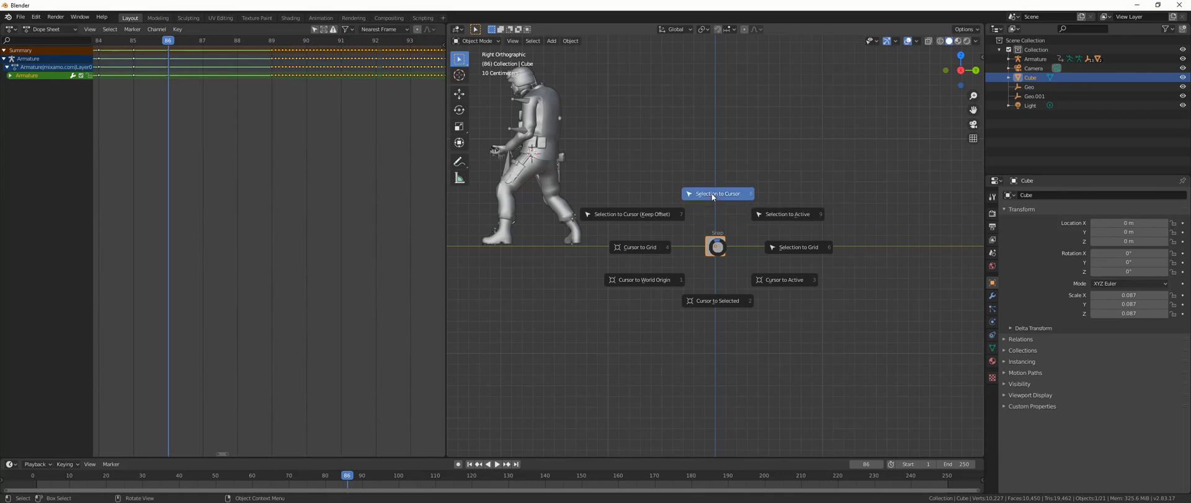
click(717, 193)
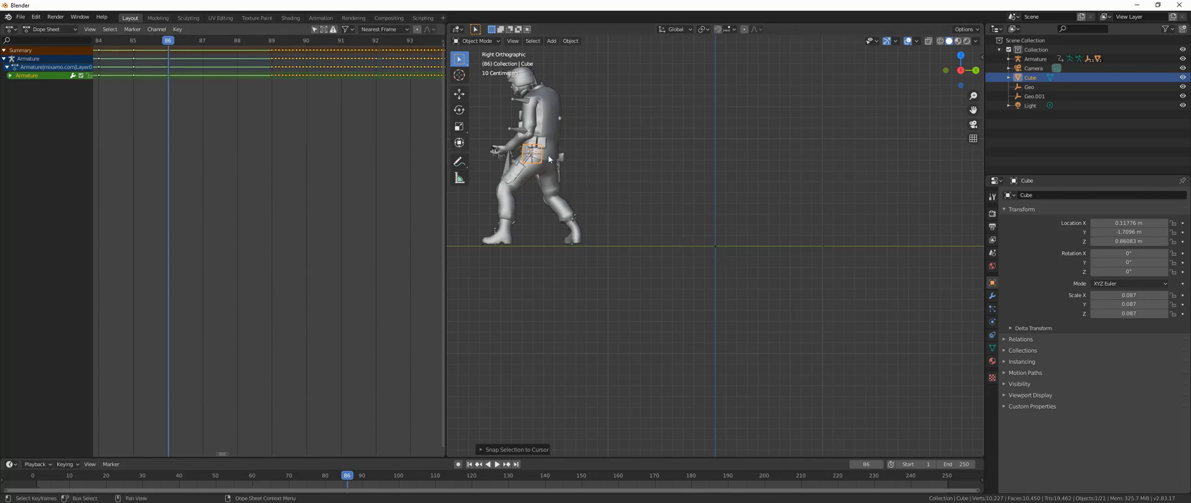
mouse_move(1129, 231)
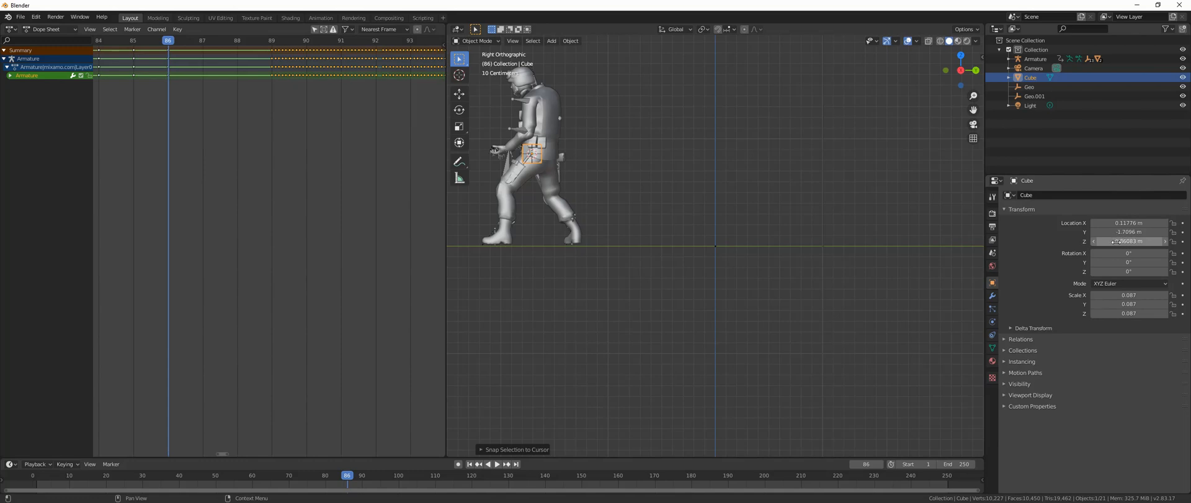
mouse_move(1129, 241)
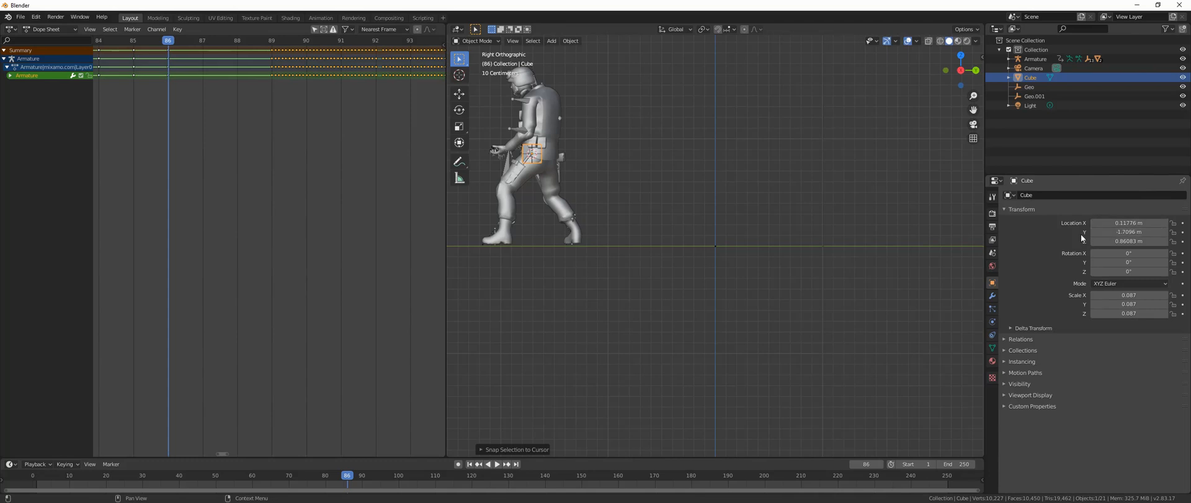
mouse_move(1081, 238)
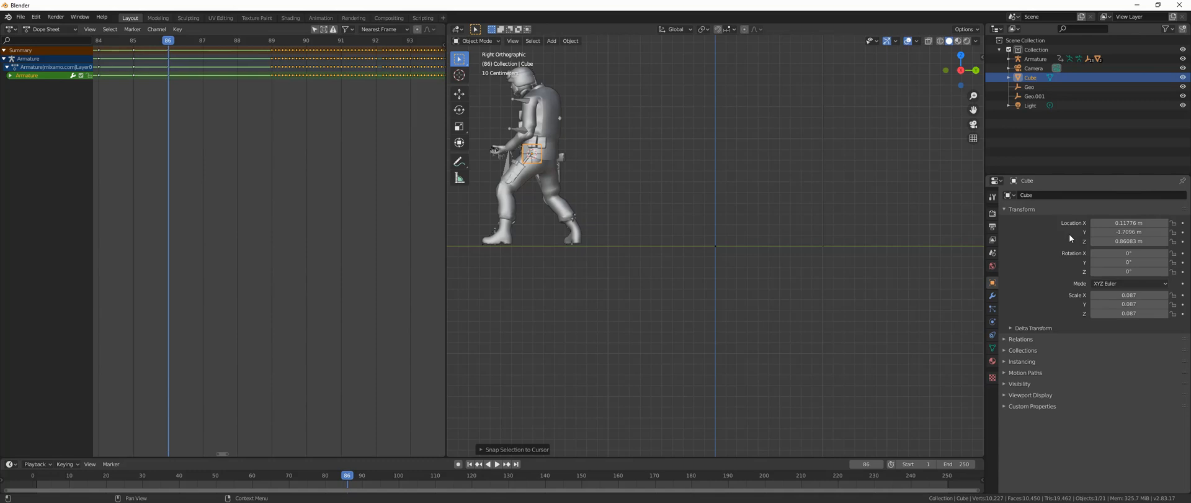
mouse_move(1089, 237)
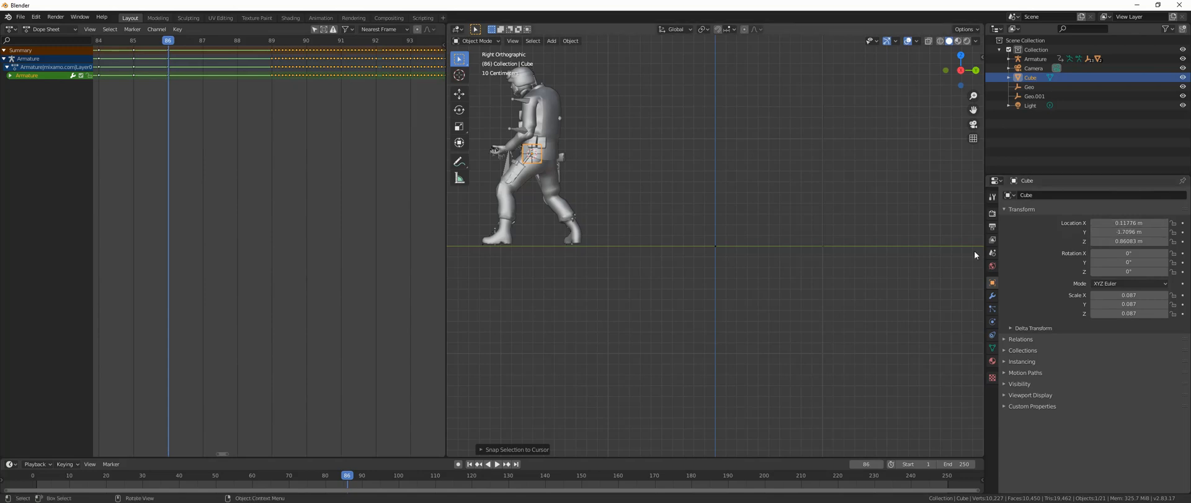
mouse_move(545, 167)
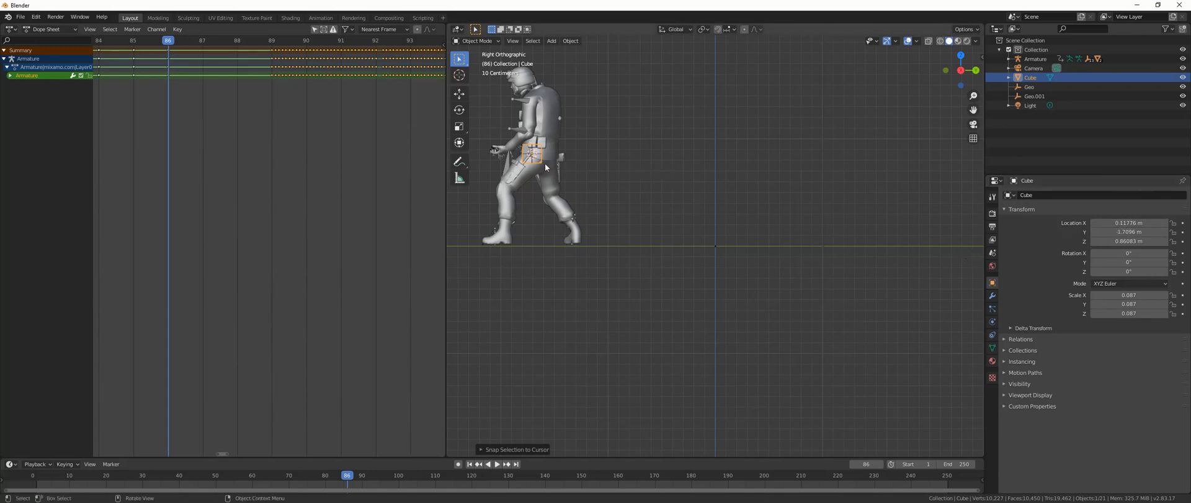
mouse_move(604, 159)
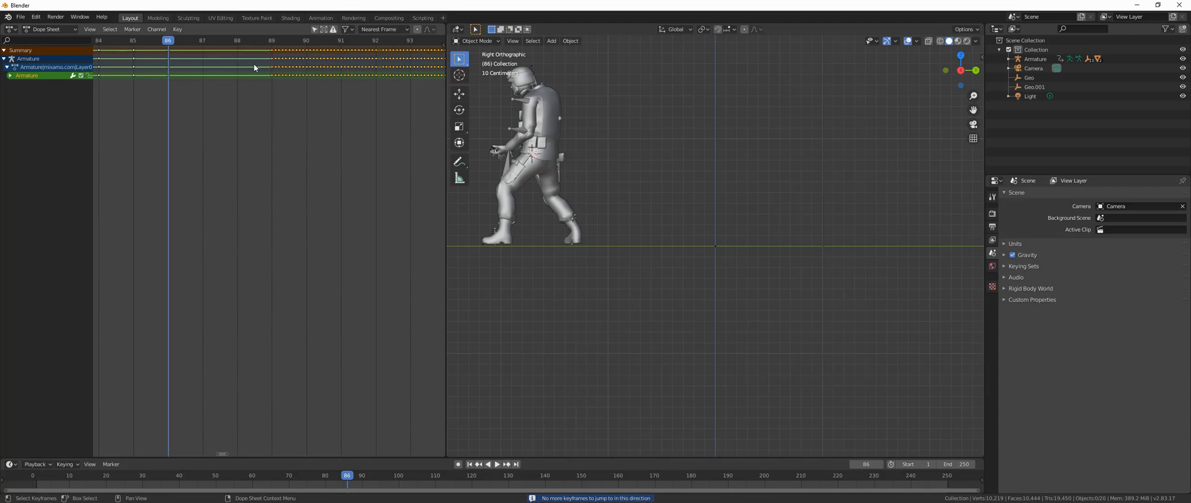
mouse_move(505, 172)
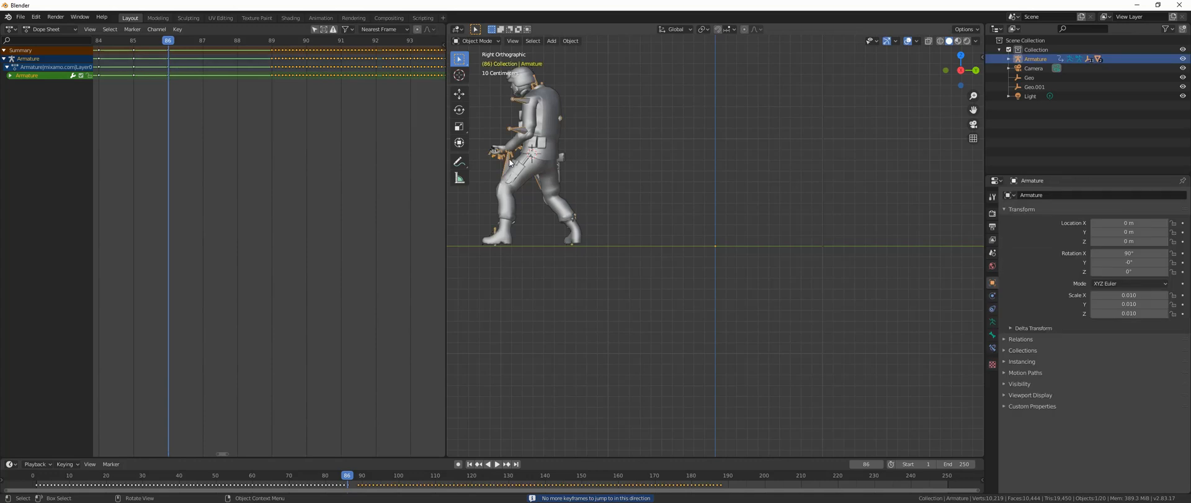
Step: Move the playhead to frame 89 in the Dope Sheet header
click(272, 40)
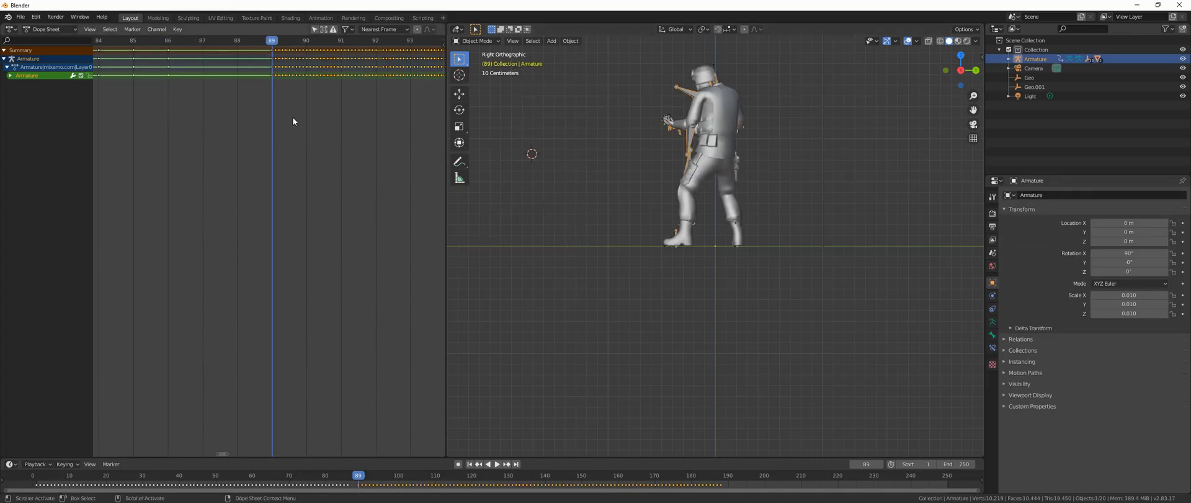
mouse_move(654, 139)
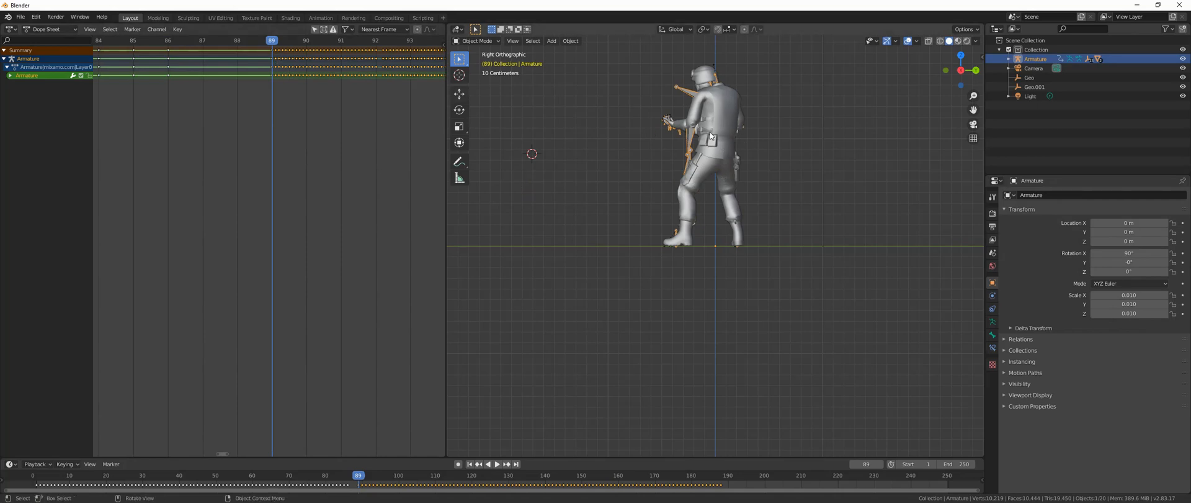
mouse_move(925, 205)
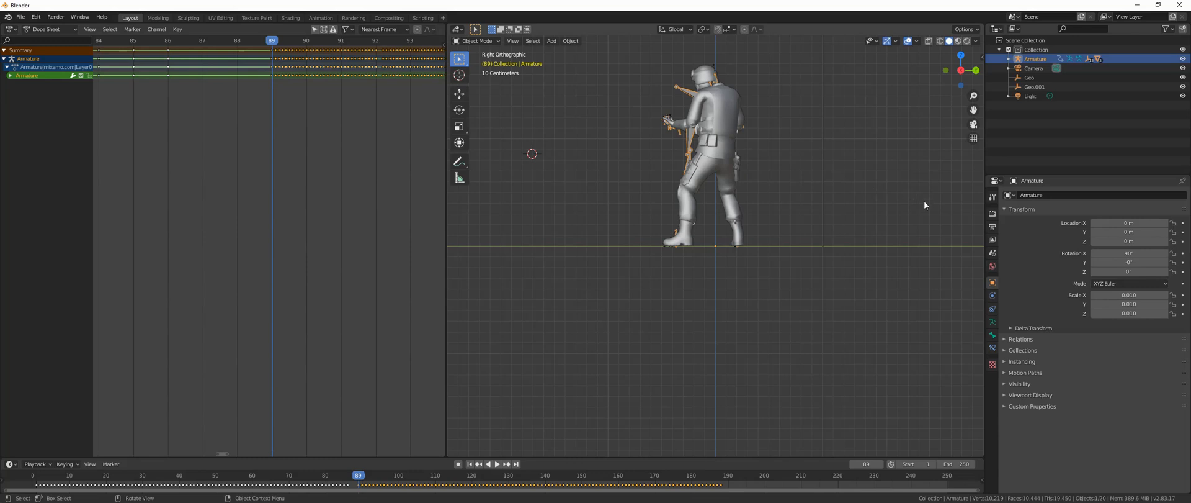
mouse_move(995, 224)
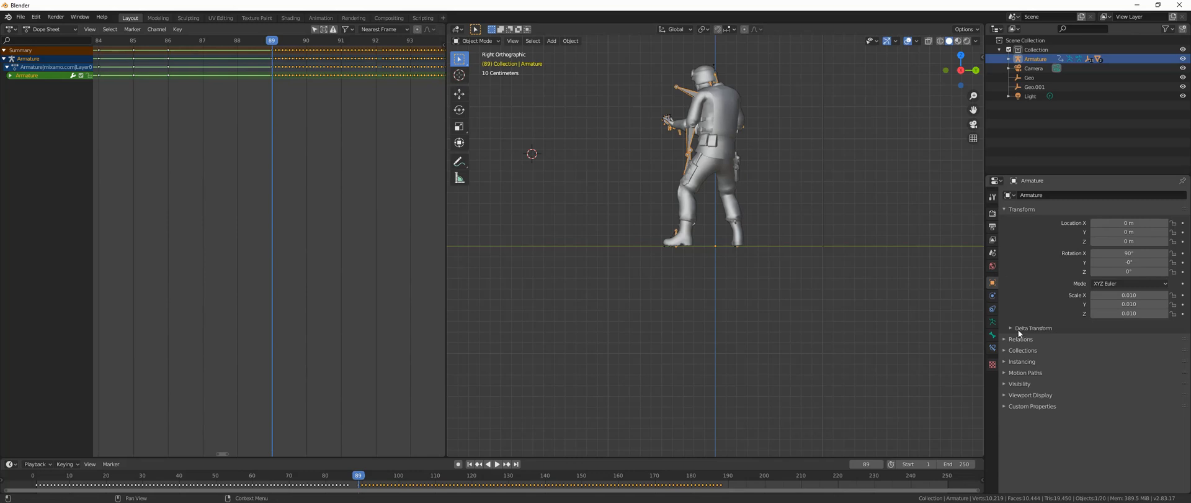
Step: Key Delta Location at frames 88 and 89, with X 0.11776 and Y -1.7096 at 89
click(1034, 327)
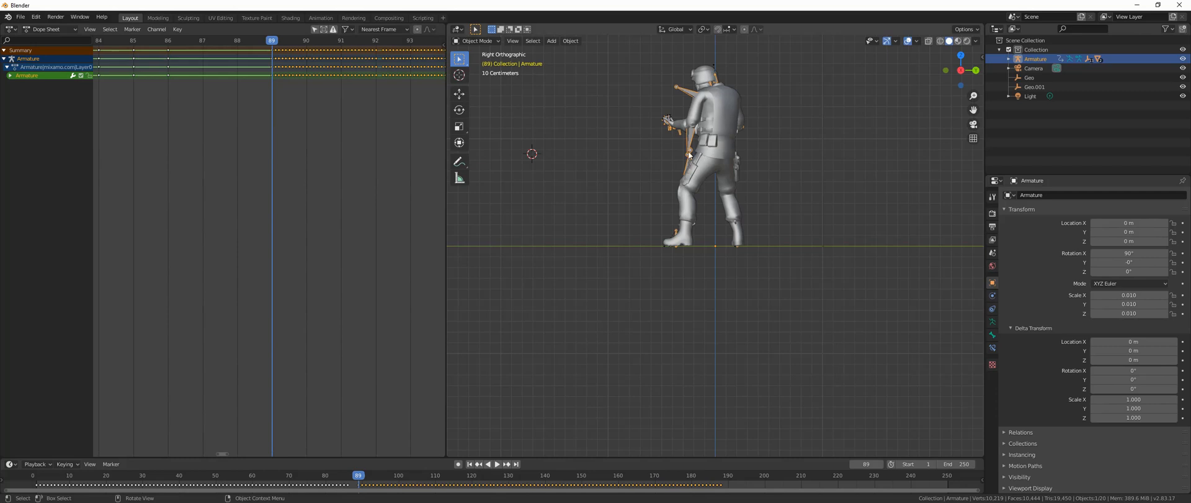
mouse_move(670, 154)
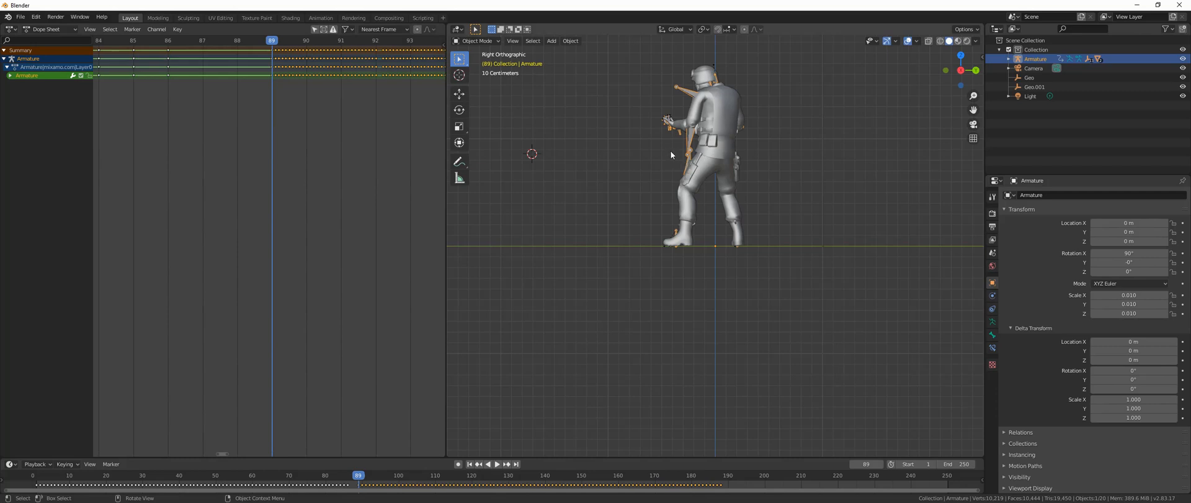
mouse_move(375, 104)
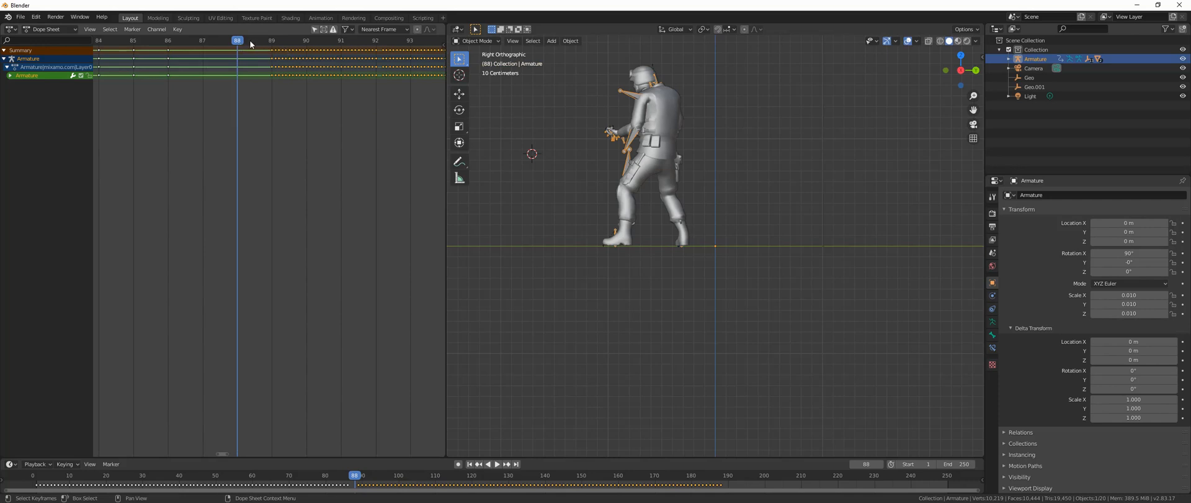
mouse_move(303, 109)
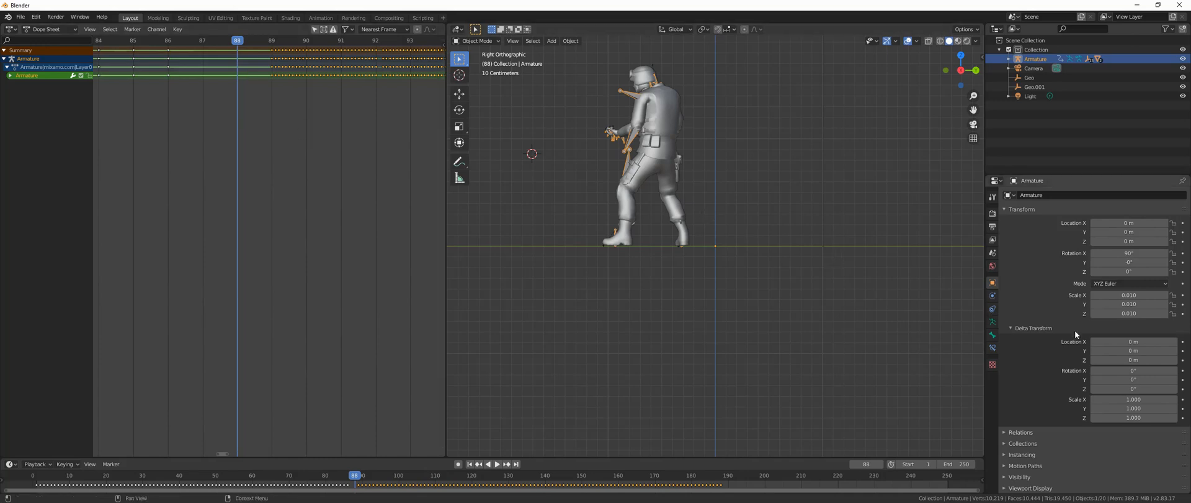
mouse_move(1134, 340)
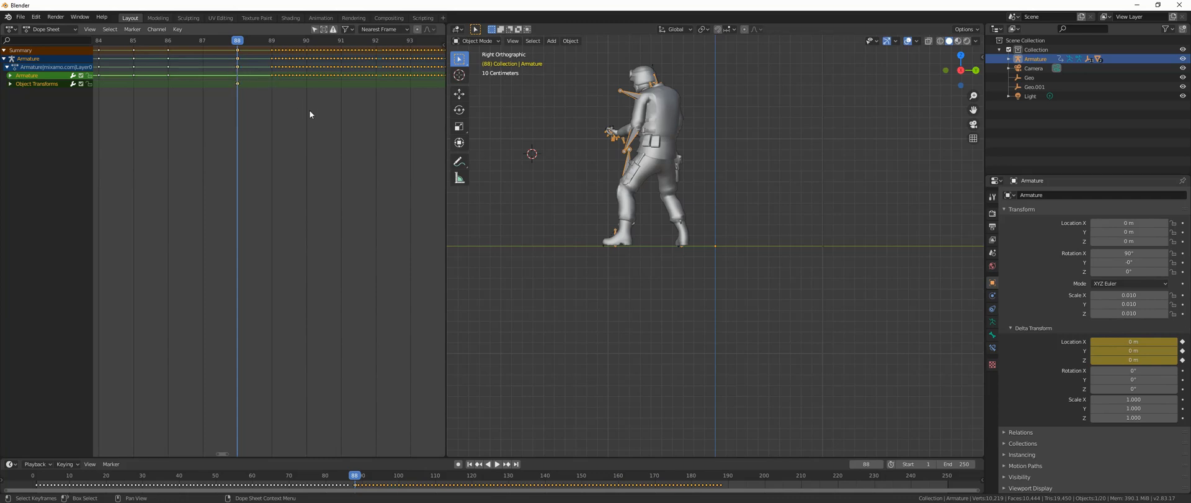
mouse_move(278, 106)
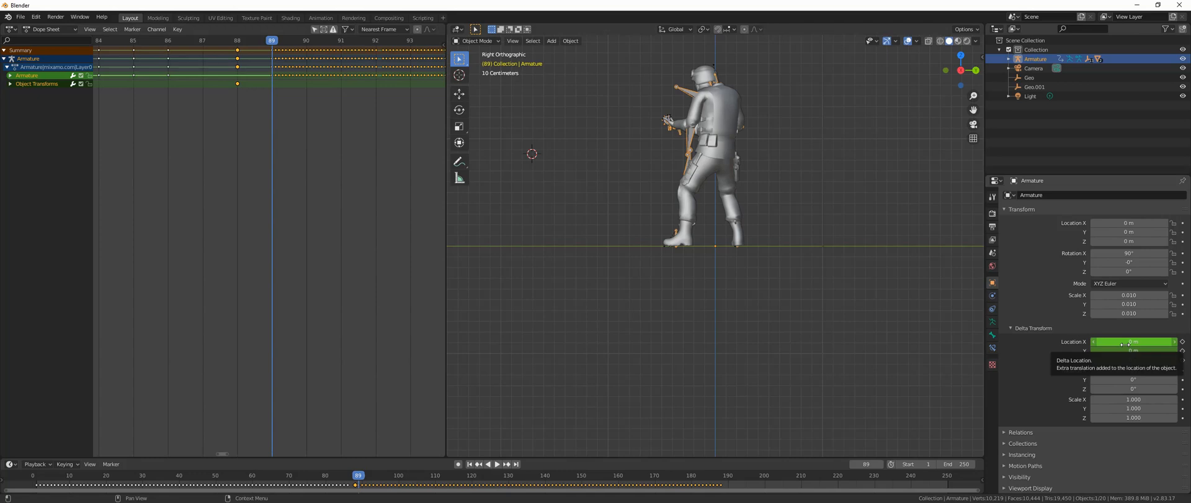
click(1132, 341)
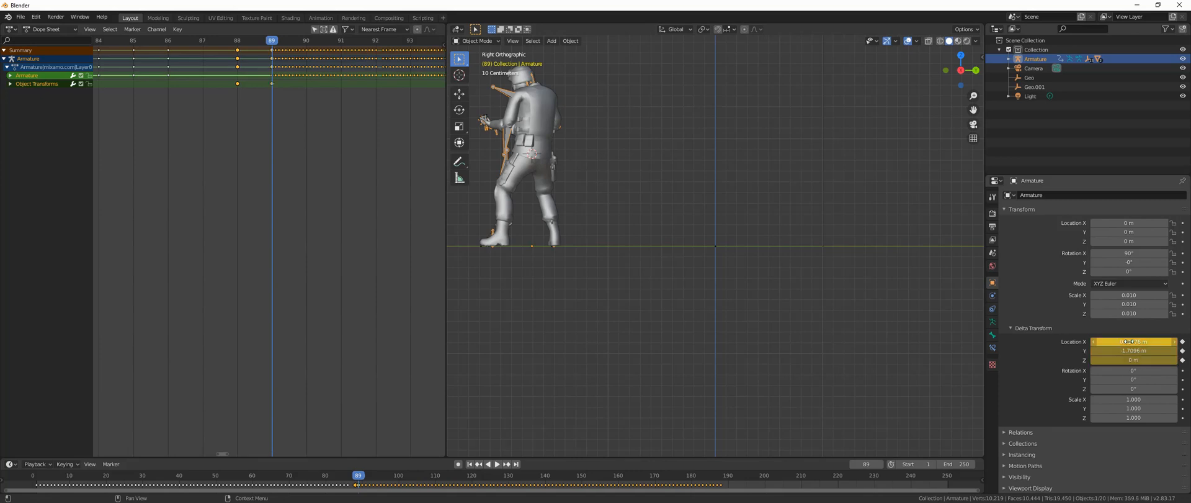
click(1132, 341)
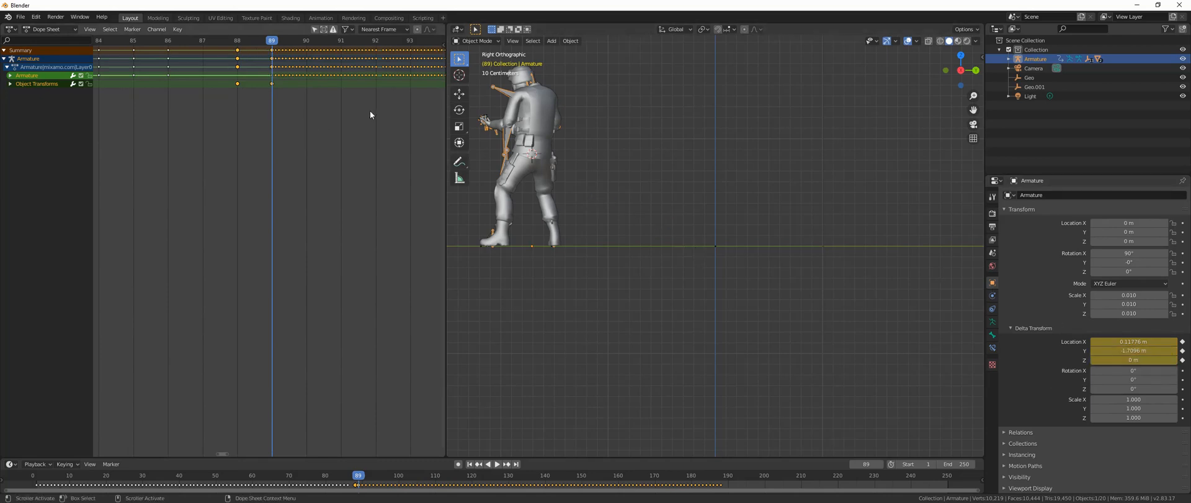
mouse_move(323, 116)
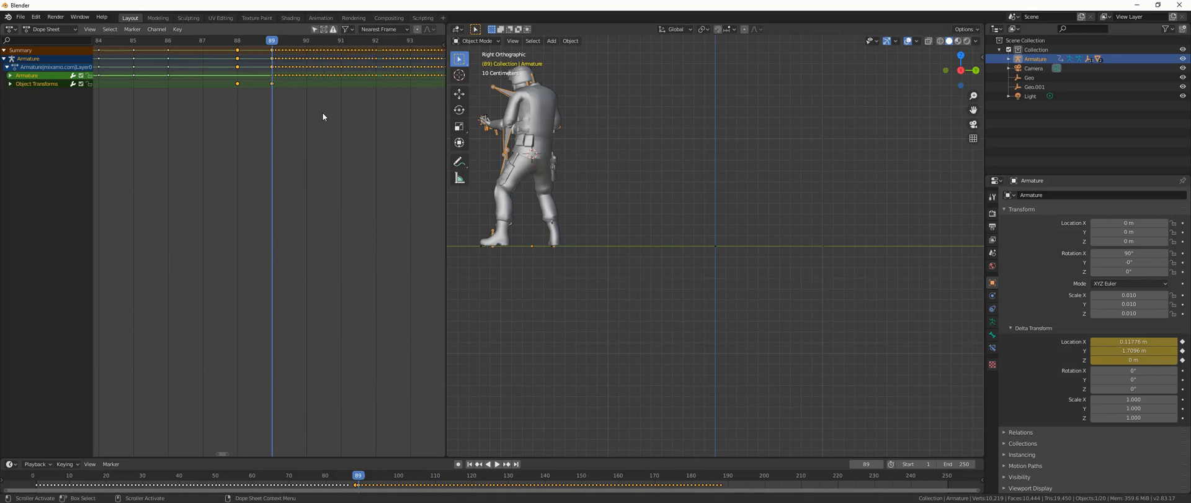
mouse_move(327, 116)
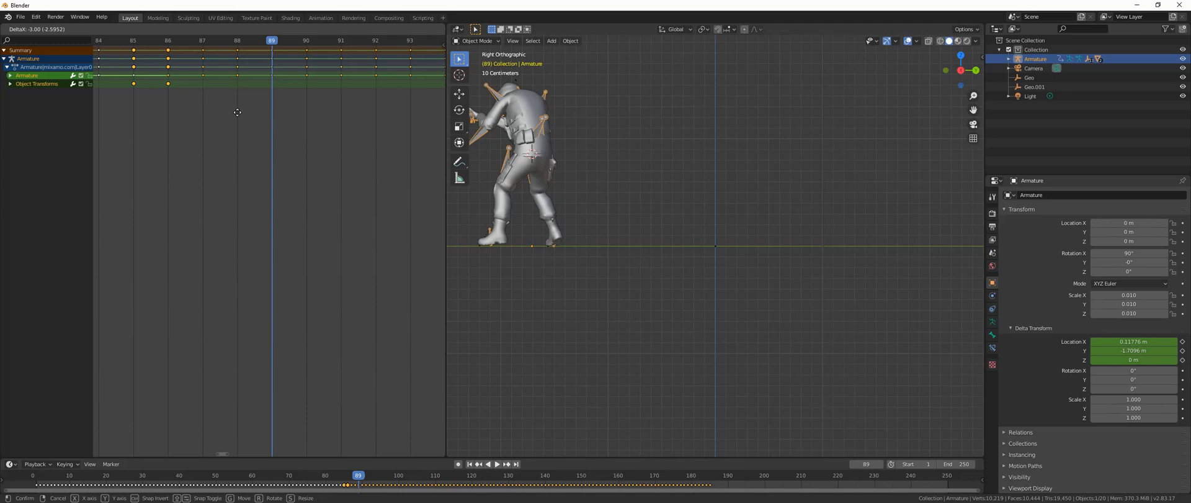
mouse_move(248, 111)
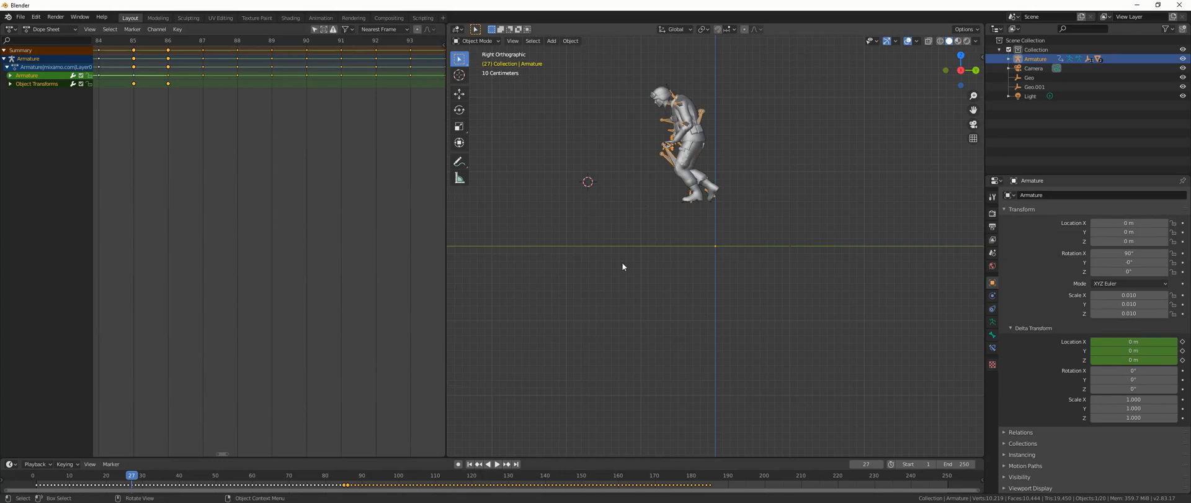
click(492, 464)
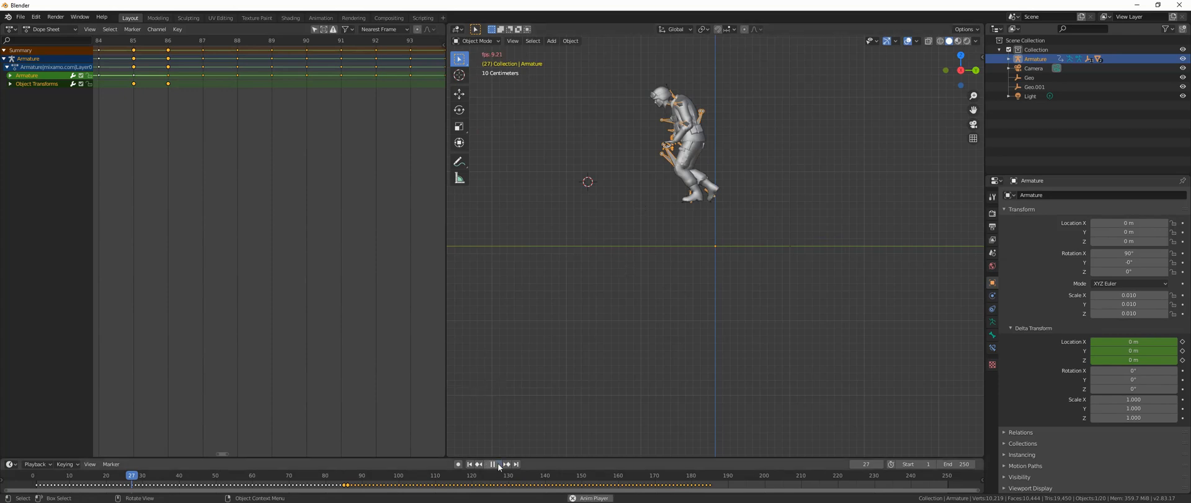
click(492, 464)
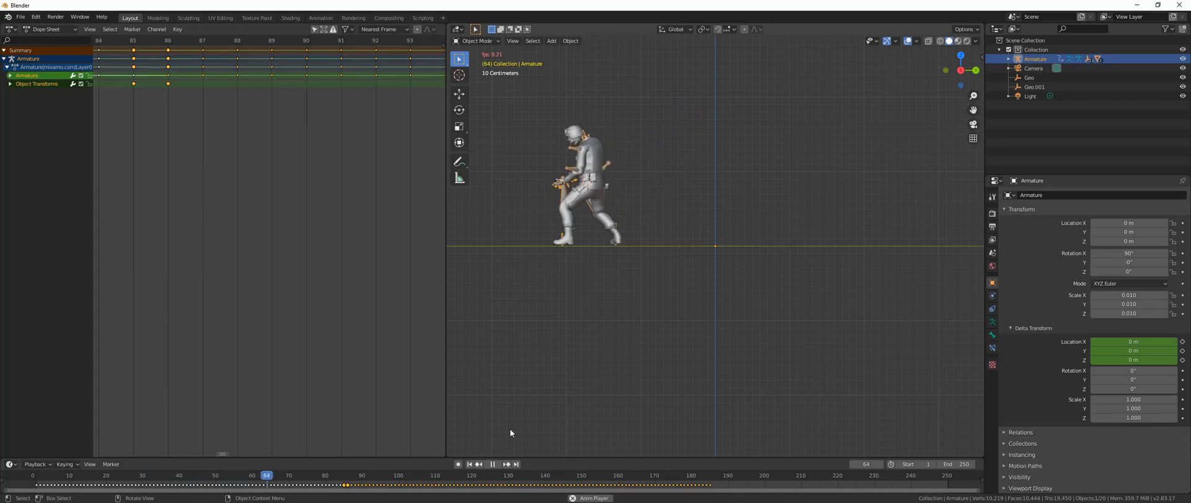
click(493, 464)
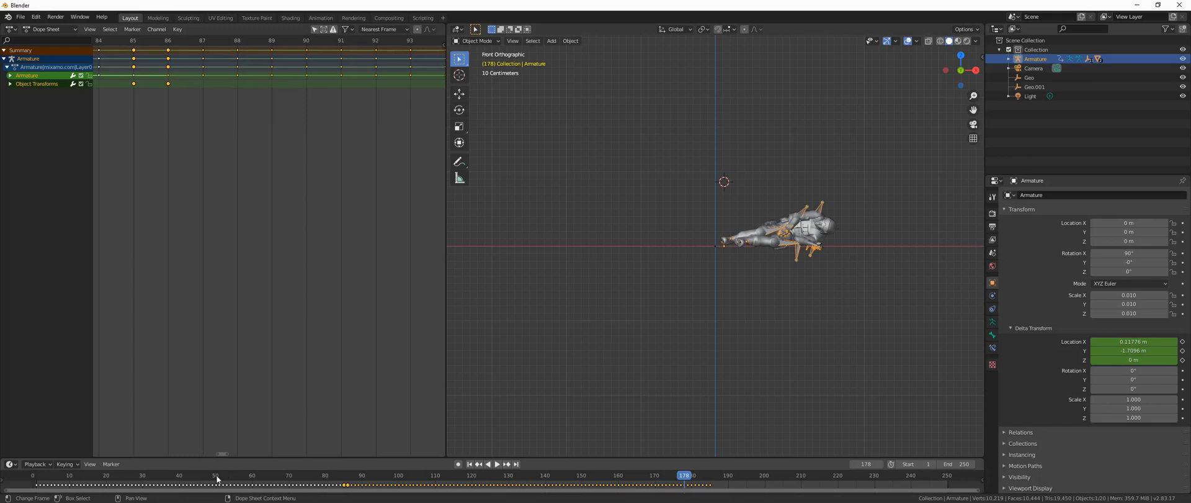
click(497, 464)
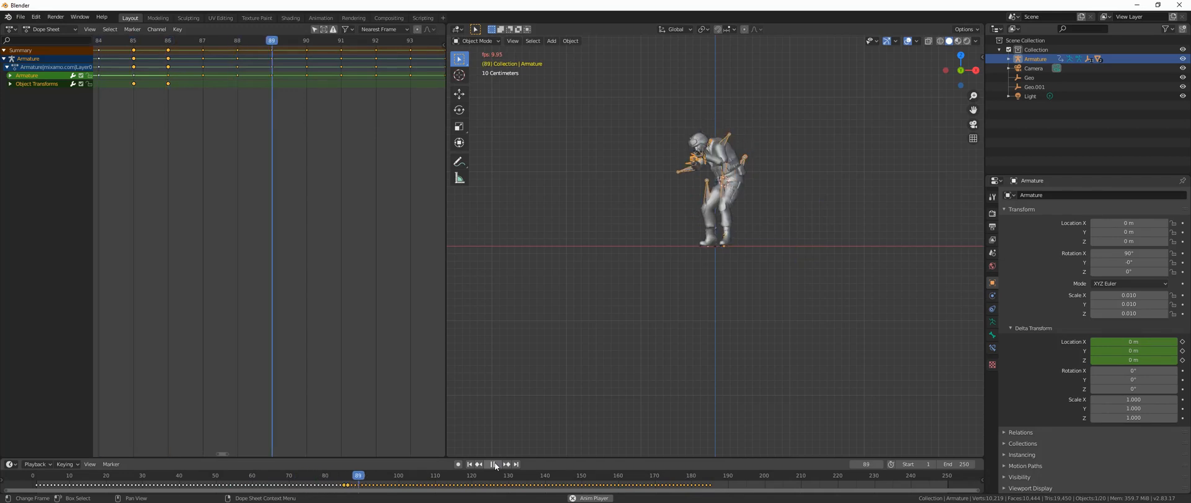
click(493, 464)
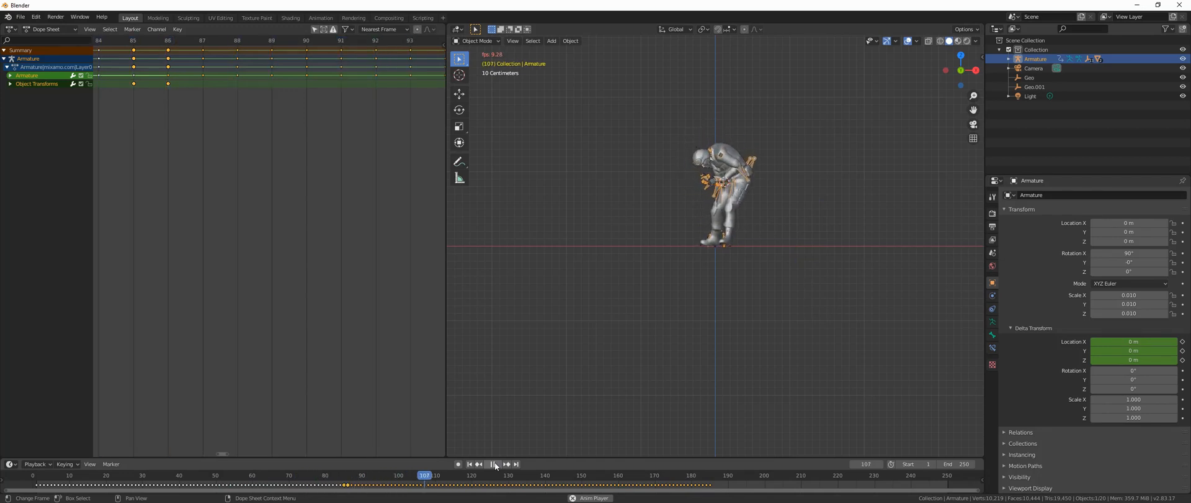
click(494, 464)
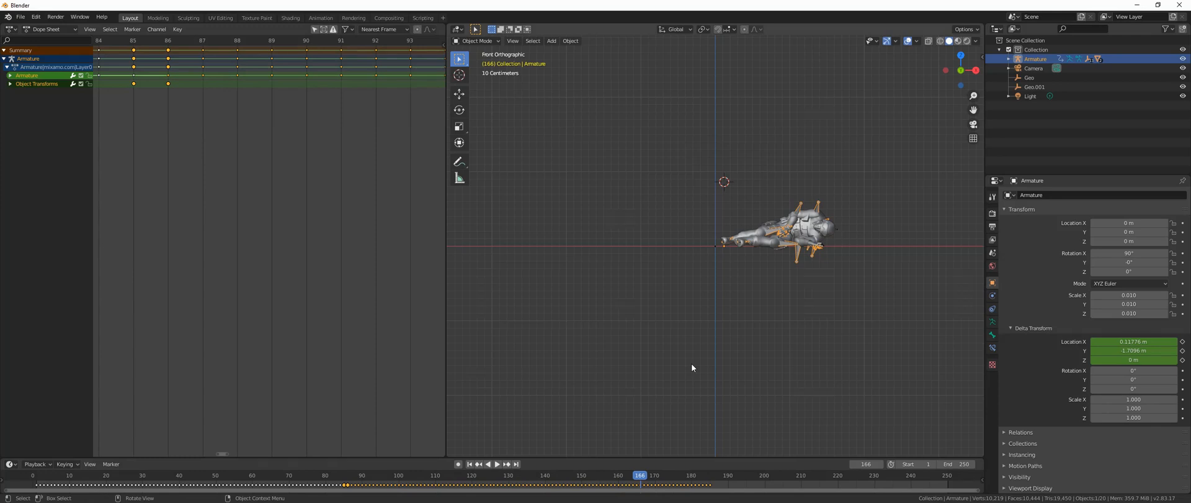
mouse_move(694, 339)
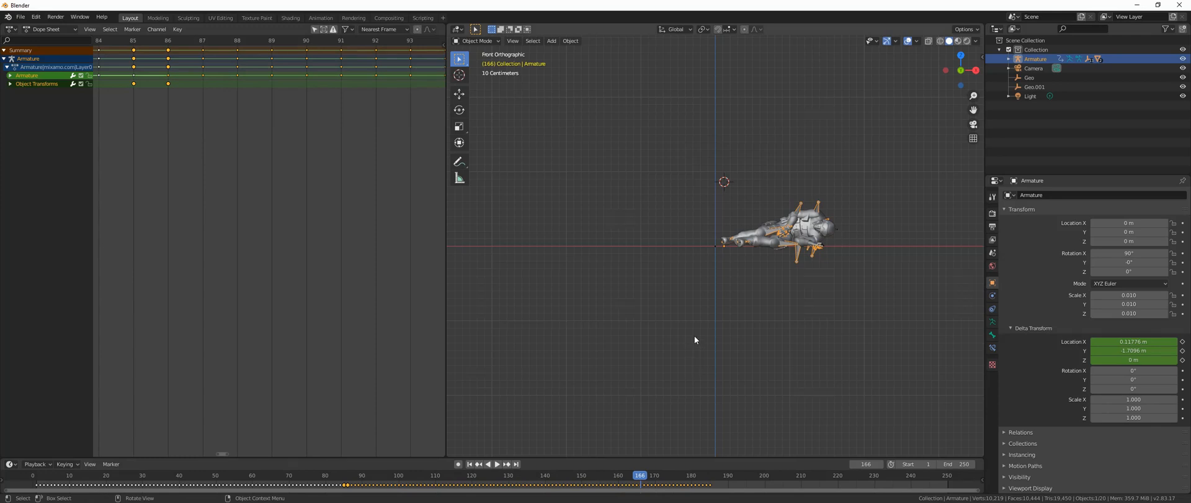
mouse_move(694, 334)
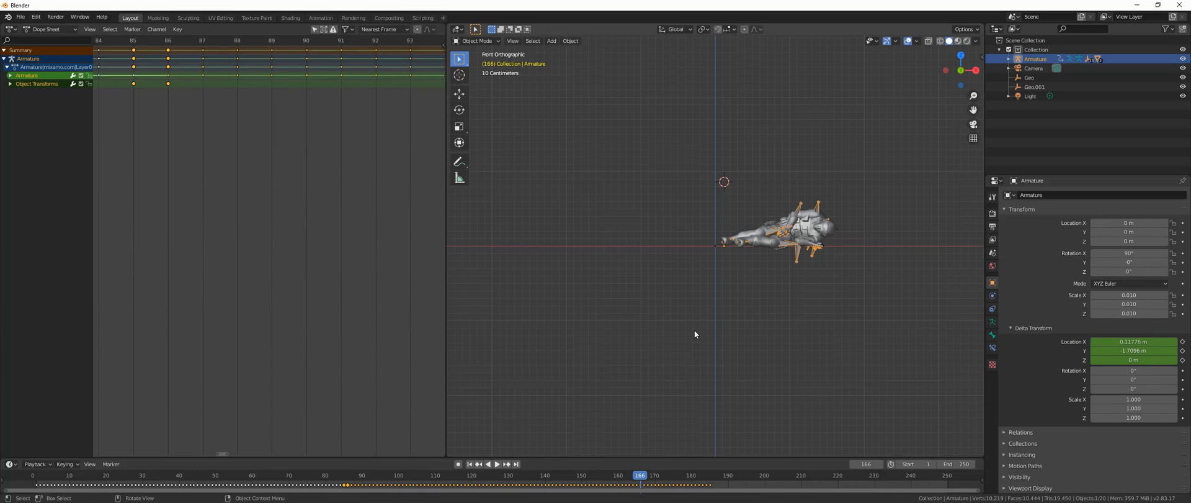